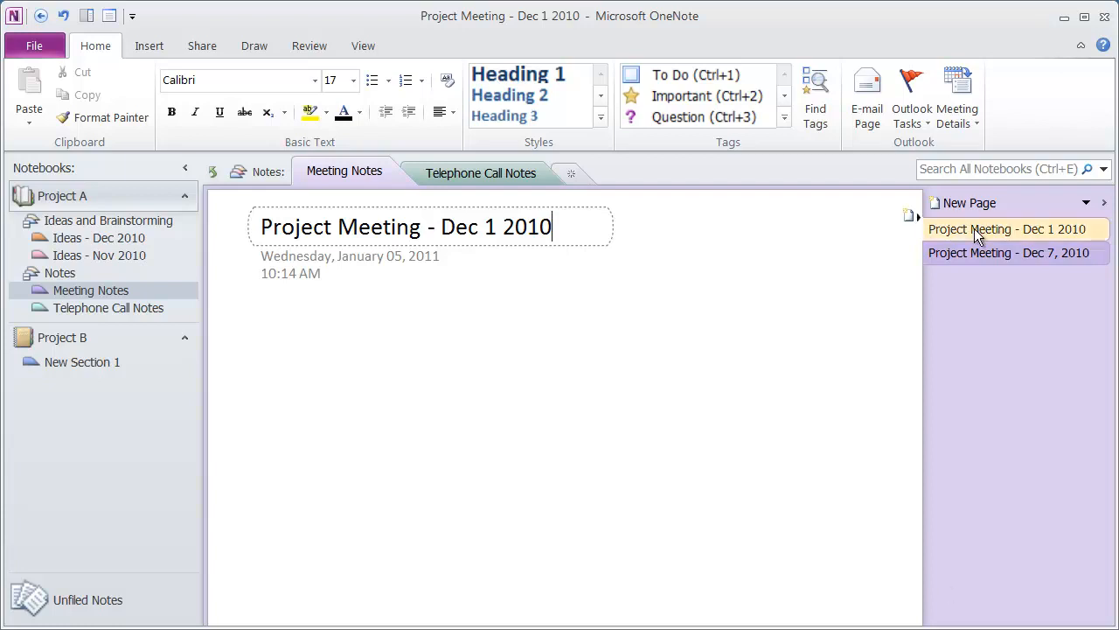
{"action": "mouse_move", "coordinate": [1023, 243]}
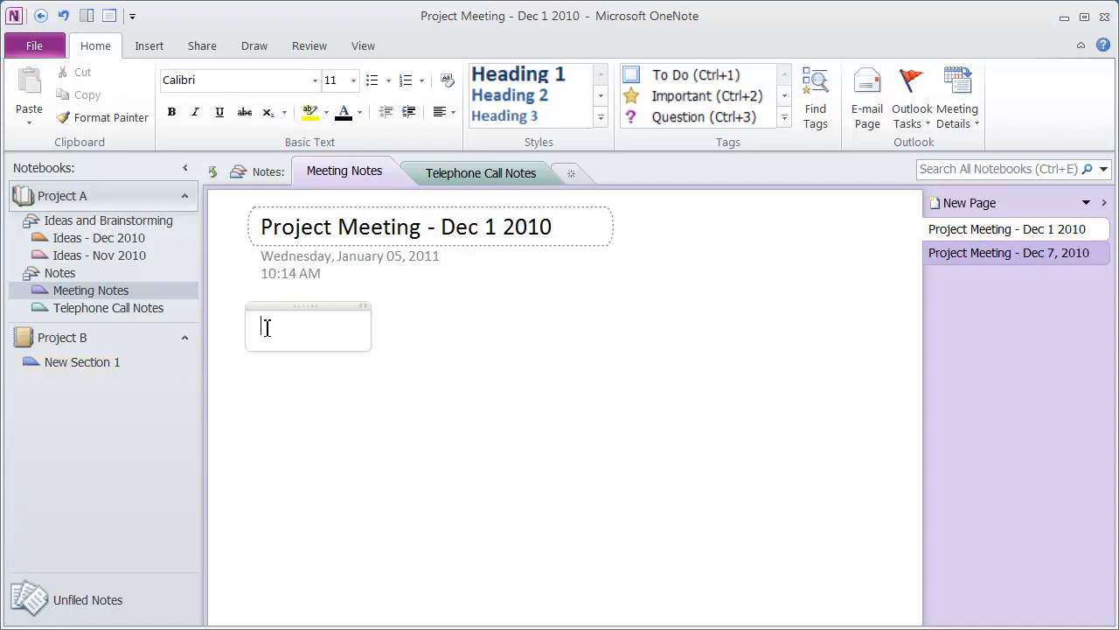
{"action": "mouse_move", "coordinate": [470, 370]}
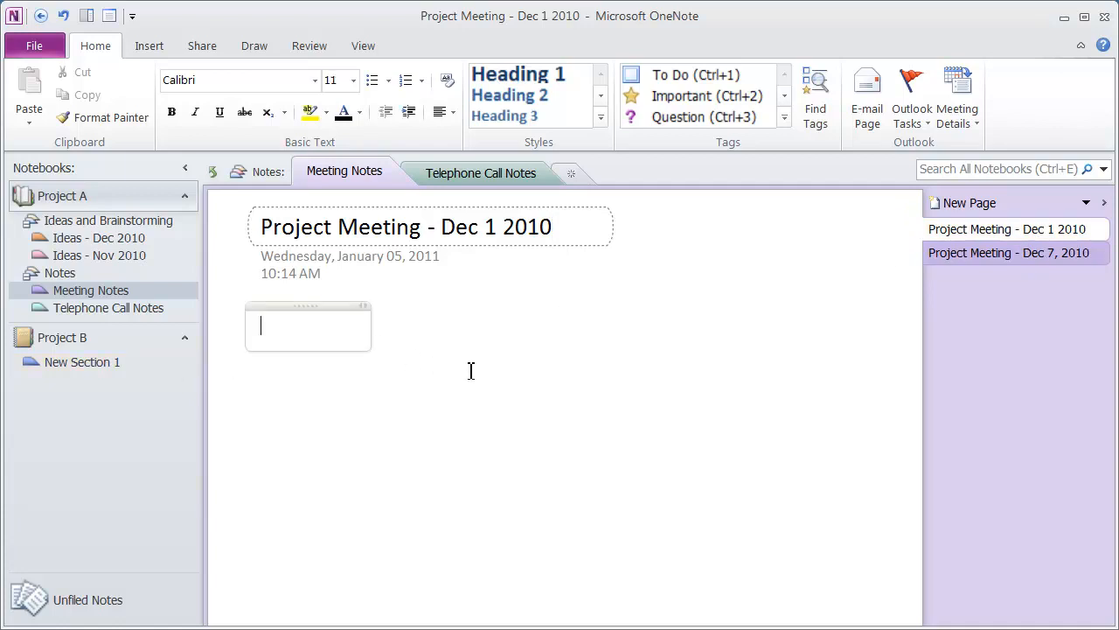
Step: Write 'This is a heading on the page' below the Dec 1 2010 title and start a new line
{"action": "type", "text": "Thi"}
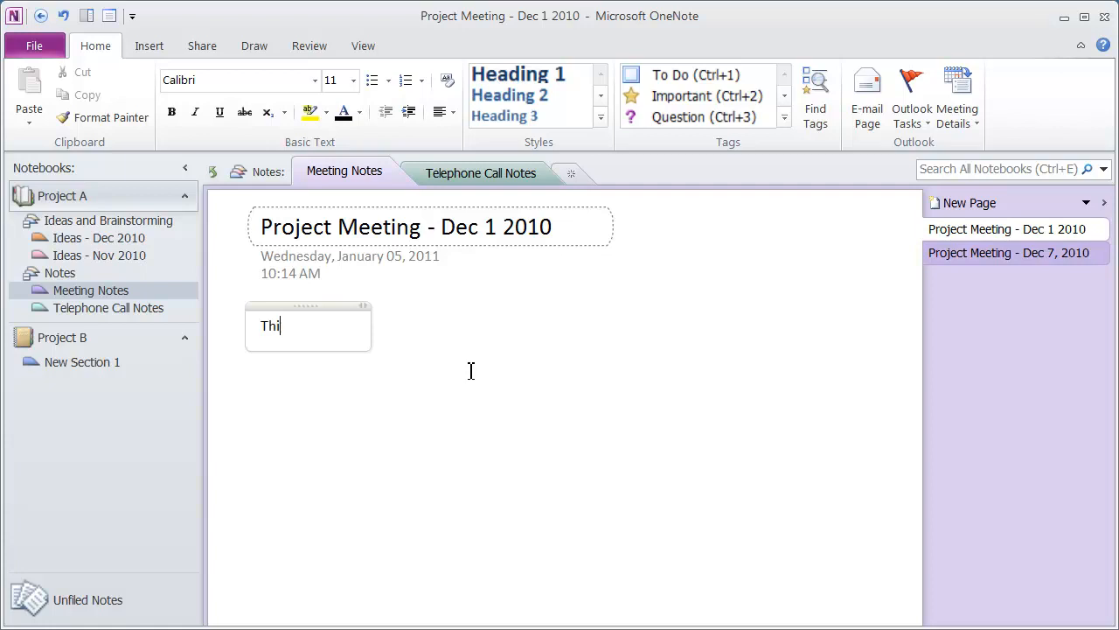
{"action": "type", "text": "s is a headi"}
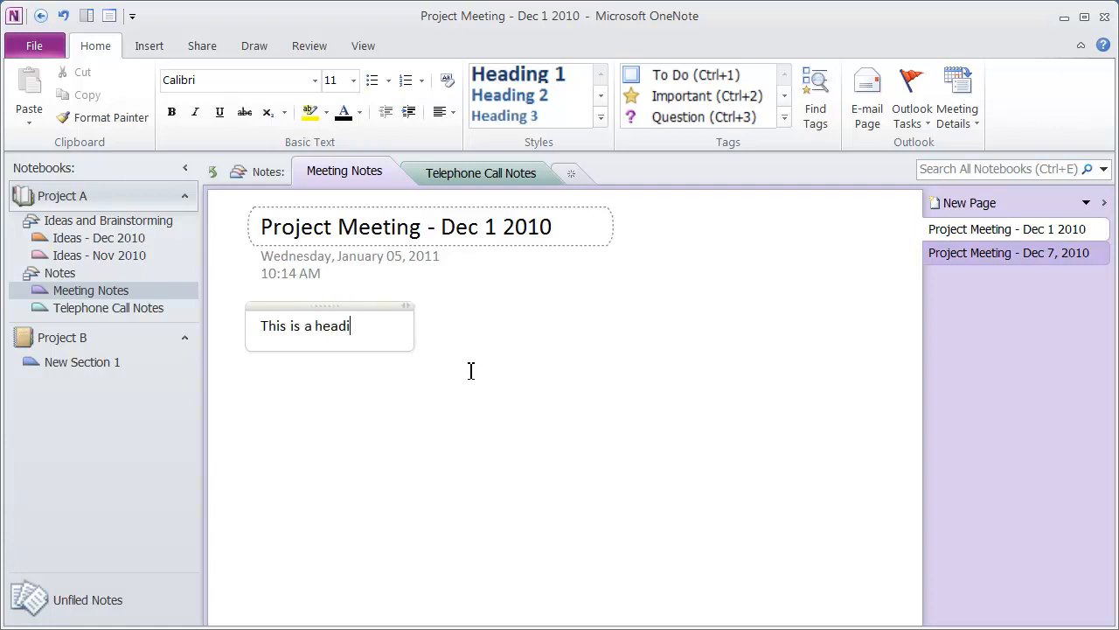
{"action": "type", "text": "ng on the page"}
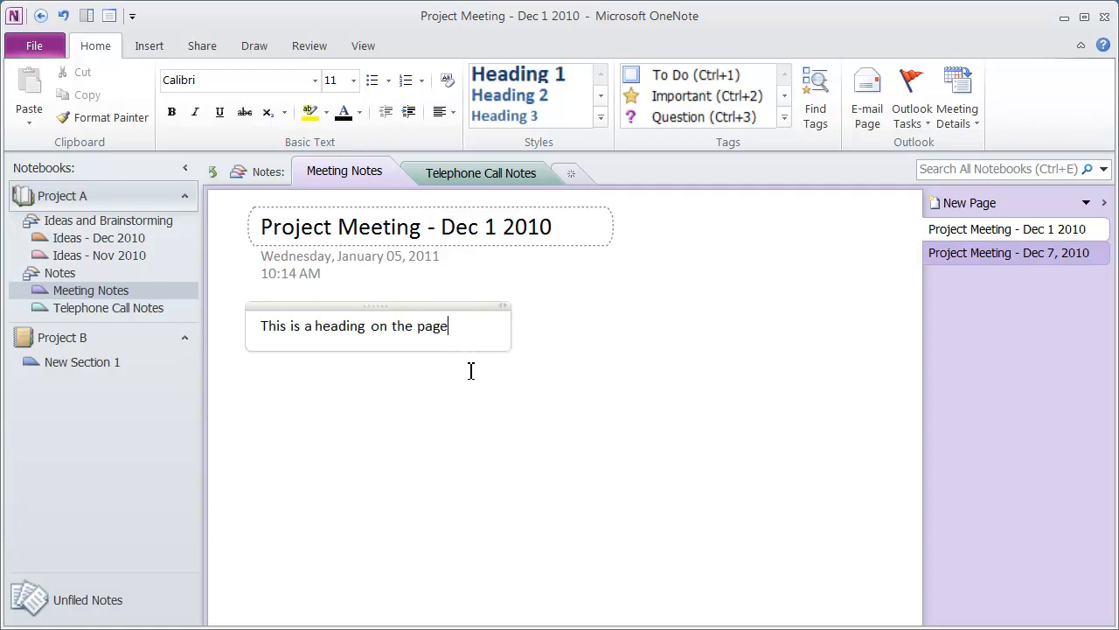
{"action": "key", "text": "Return"}
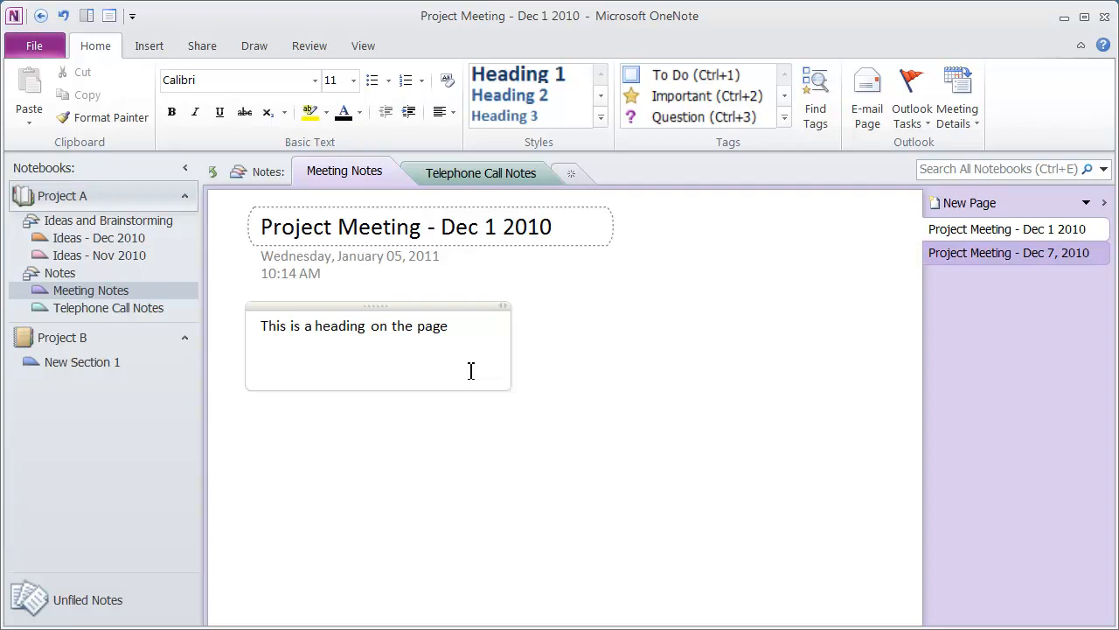
Step: In the Word office memo, copy the 'Please bring your calendars' paragraph
{"action": "left_click", "coordinate": [262, 365]}
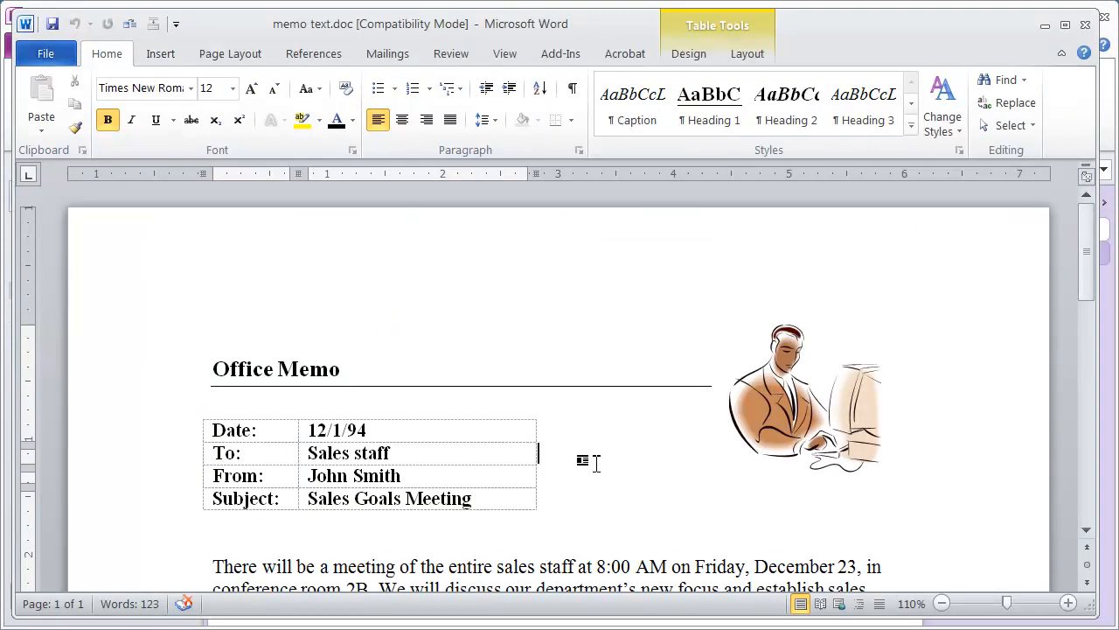
{"action": "scroll", "scroll_direction": "down", "scroll_amount": 3}
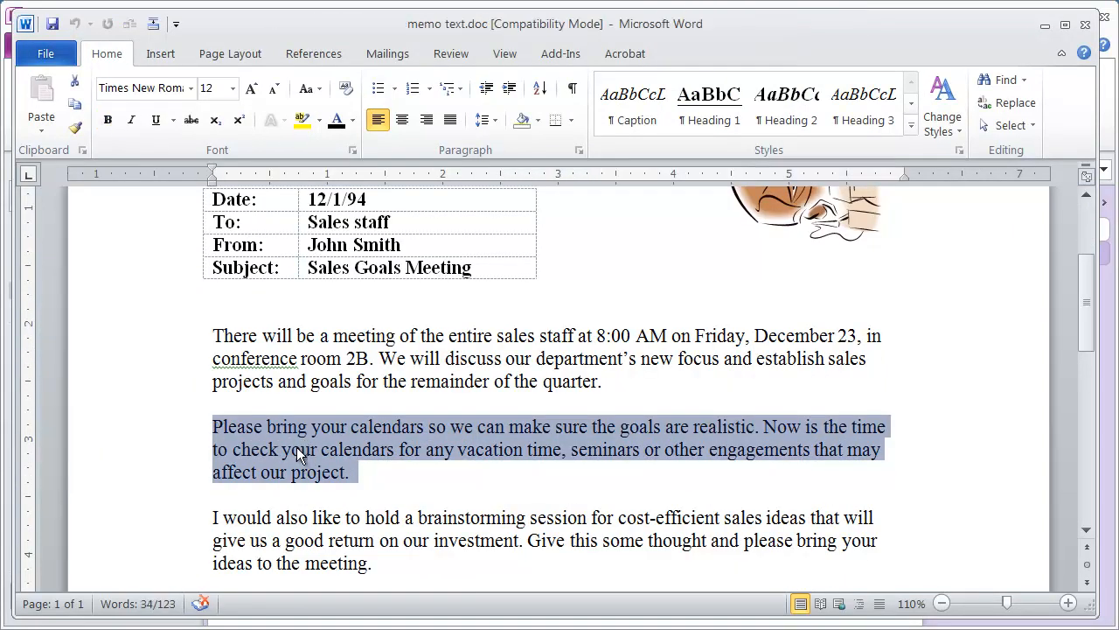
{"action": "right_click", "coordinate": [297, 453]}
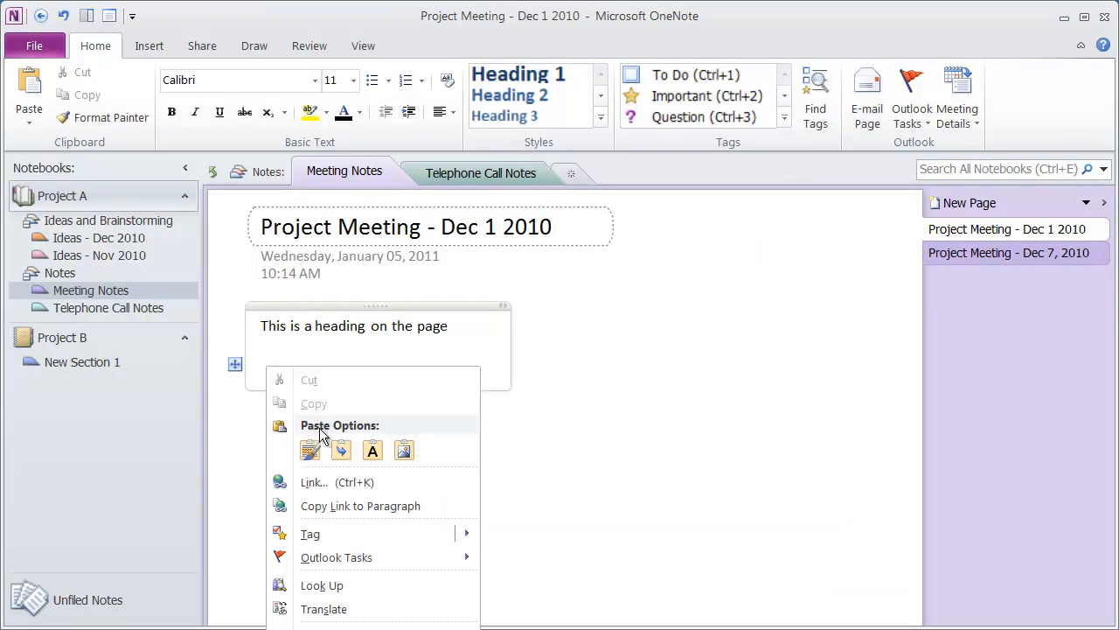
{"action": "mouse_move", "coordinate": [431, 452]}
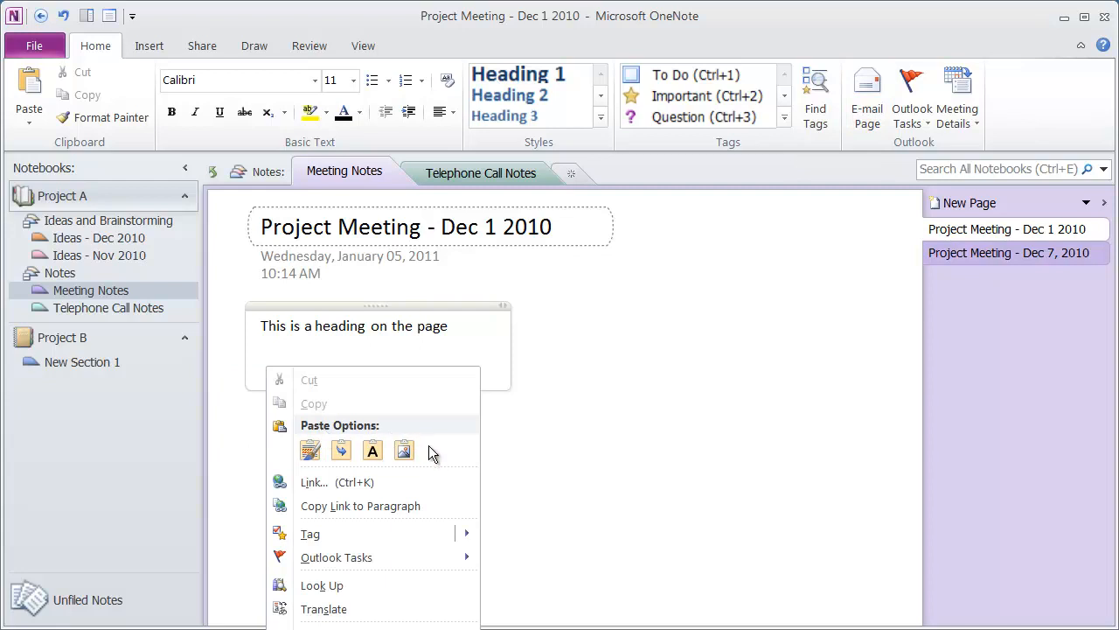
{"action": "mouse_move", "coordinate": [314, 482]}
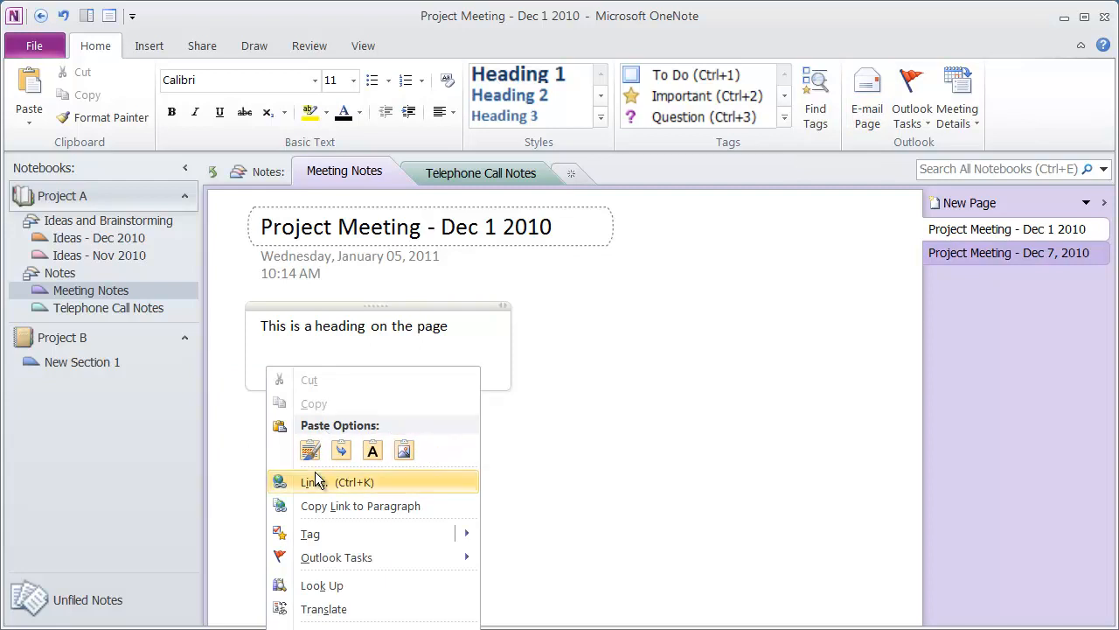
{"action": "mouse_move", "coordinate": [310, 449]}
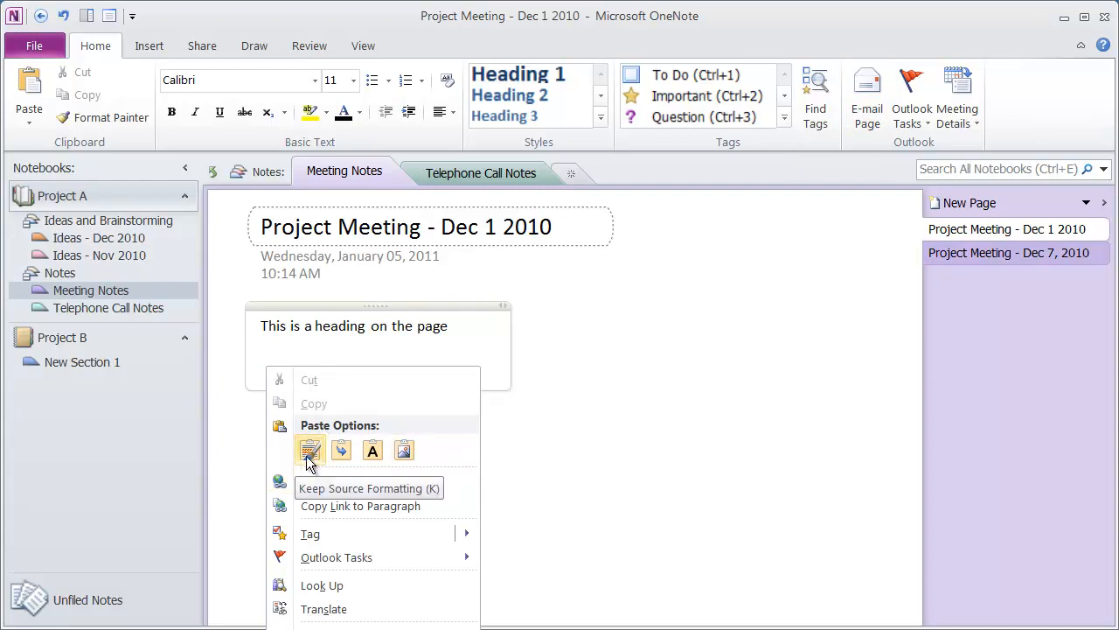
{"action": "mouse_move", "coordinate": [341, 449]}
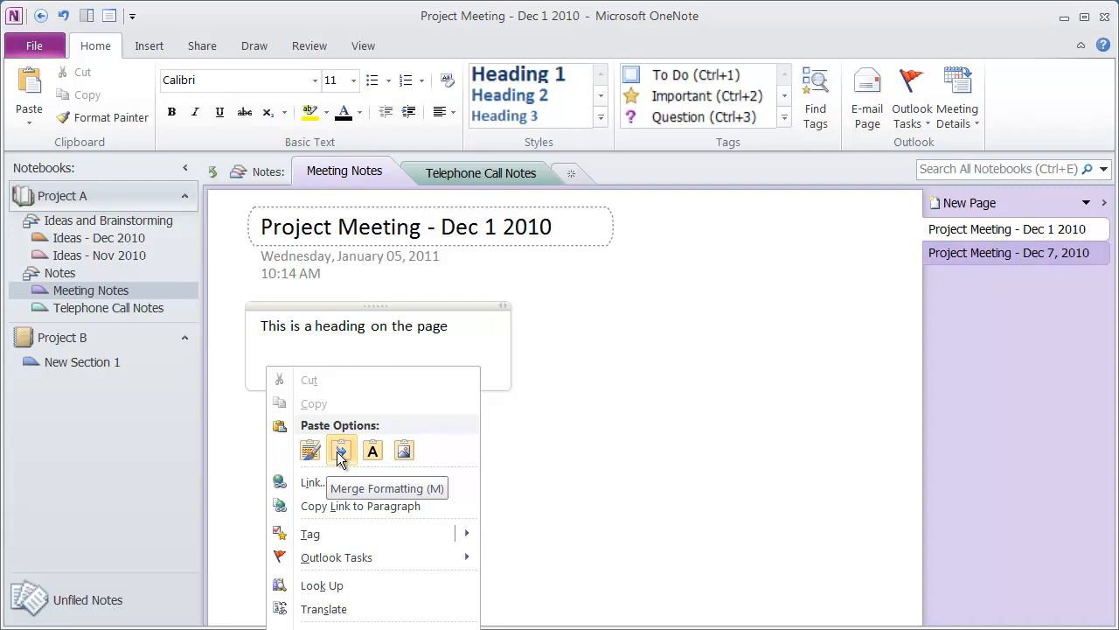
{"action": "mouse_move", "coordinate": [372, 450]}
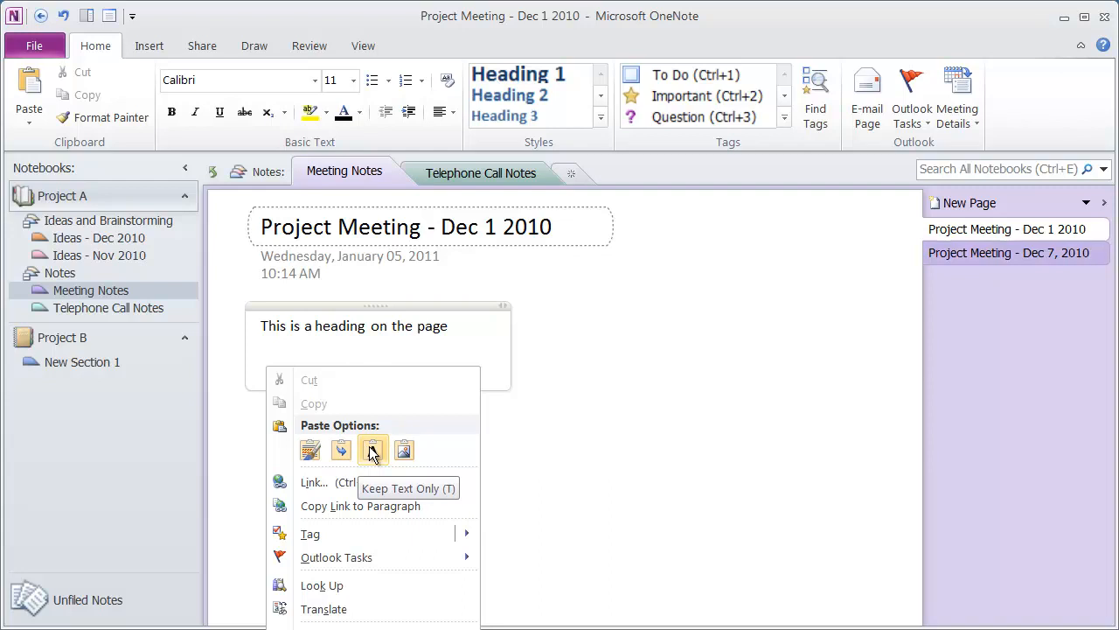
{"action": "mouse_move", "coordinate": [405, 449]}
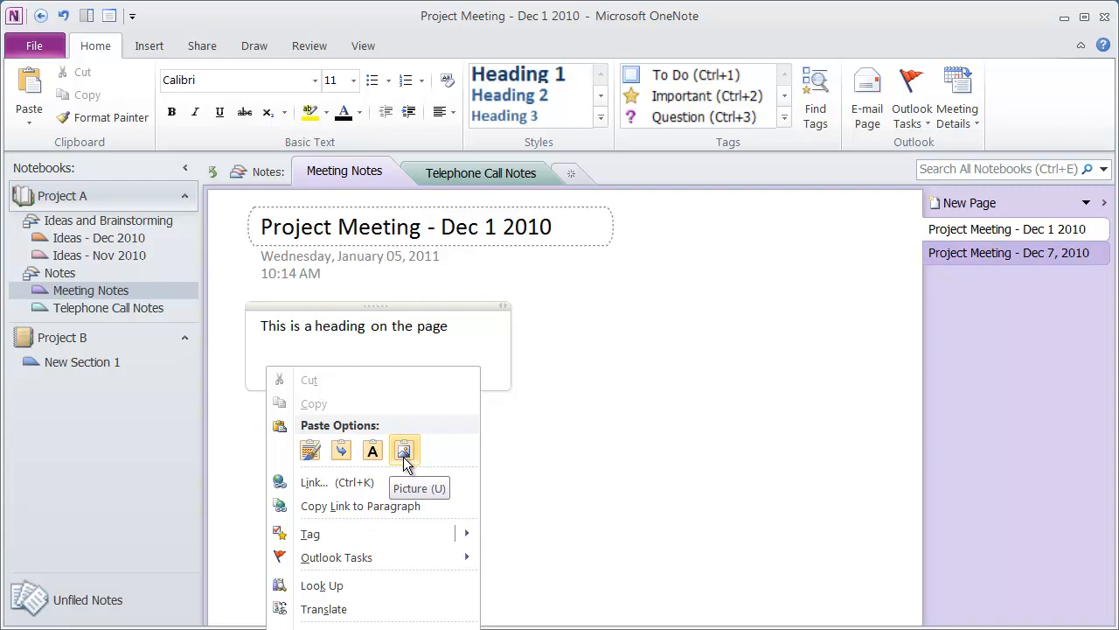
{"action": "mouse_move", "coordinate": [404, 455]}
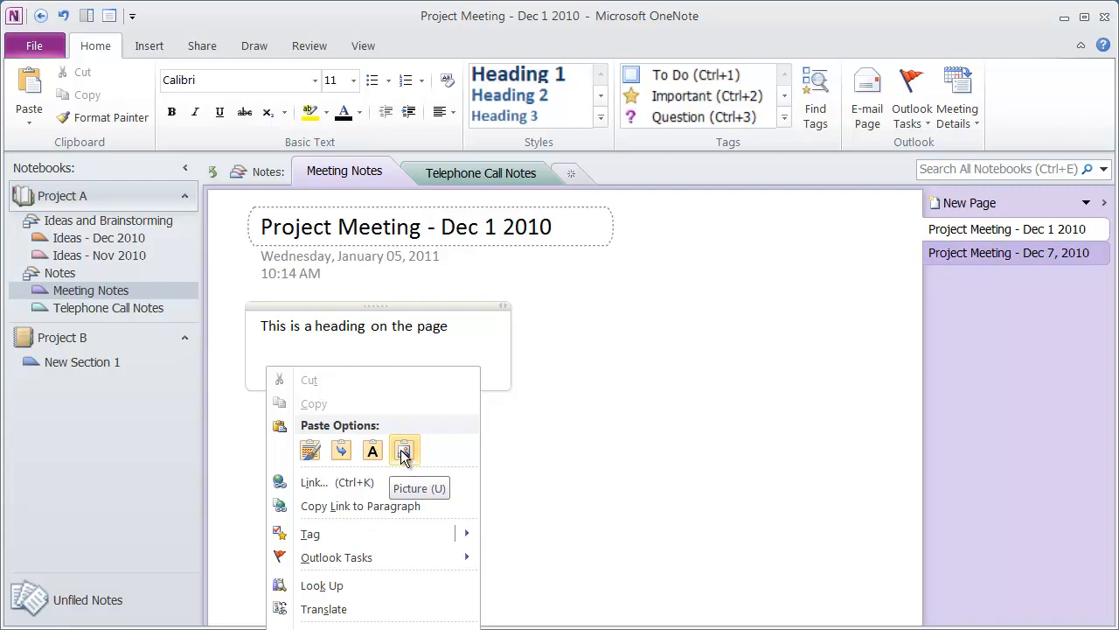
{"action": "mouse_move", "coordinate": [372, 449]}
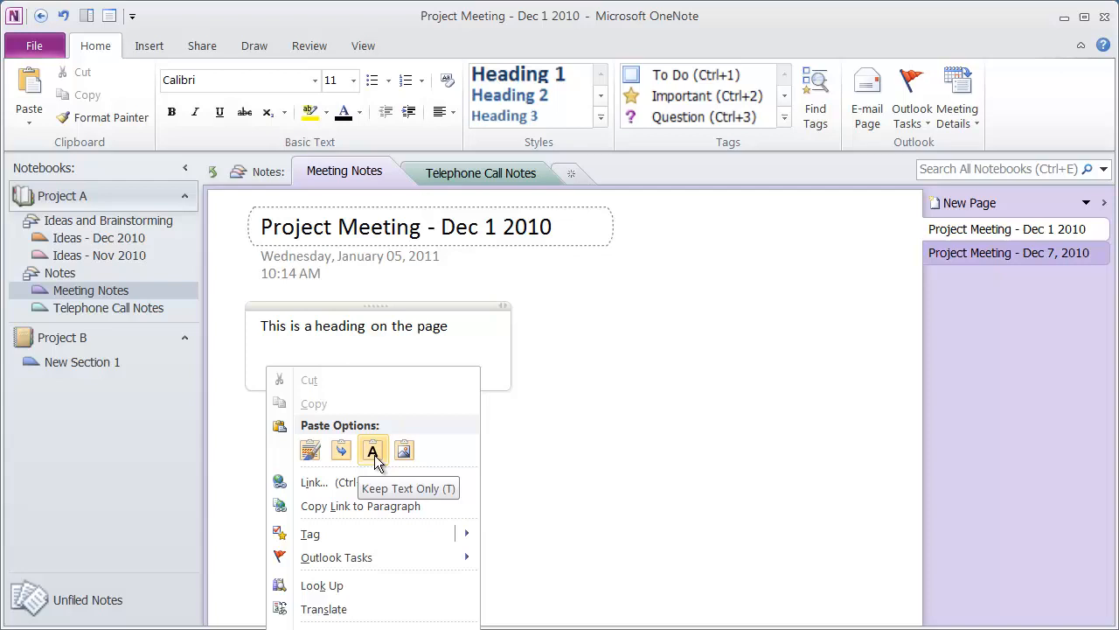
Step: Paste the calendars paragraph below the heading using Keep Text Only
{"action": "left_click", "coordinate": [372, 450]}
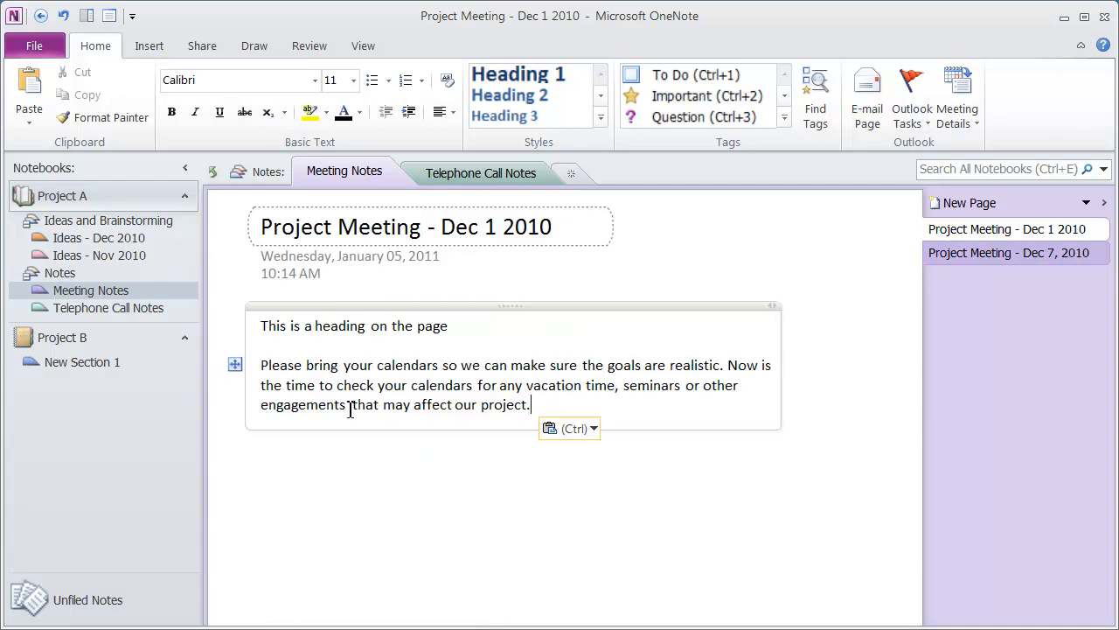
{"action": "mouse_move", "coordinate": [438, 423]}
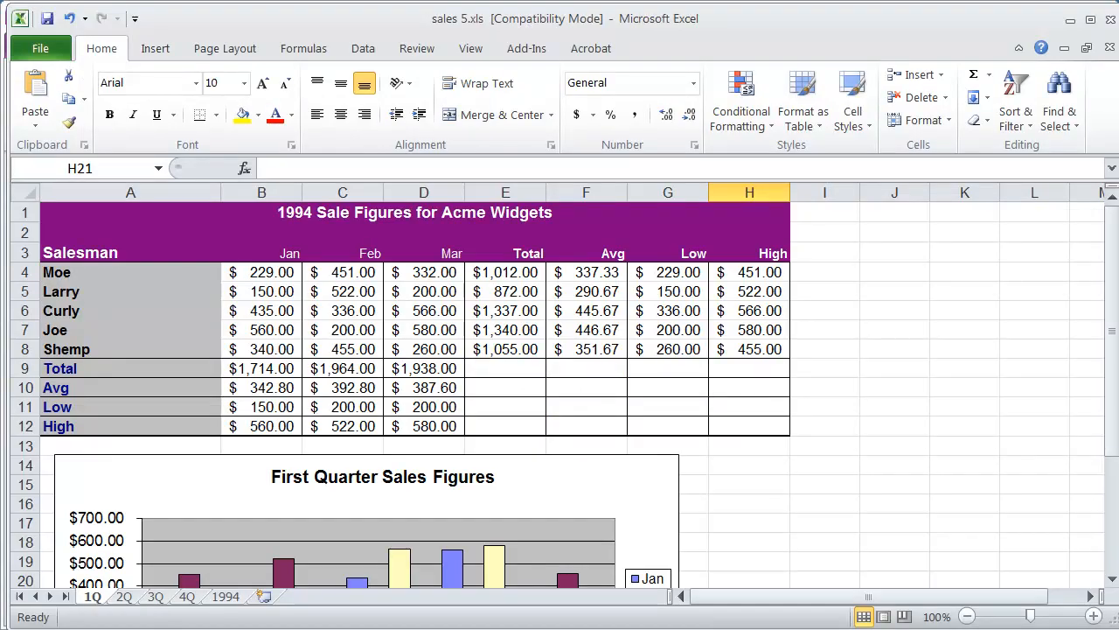
{"action": "mouse_move", "coordinate": [305, 507]}
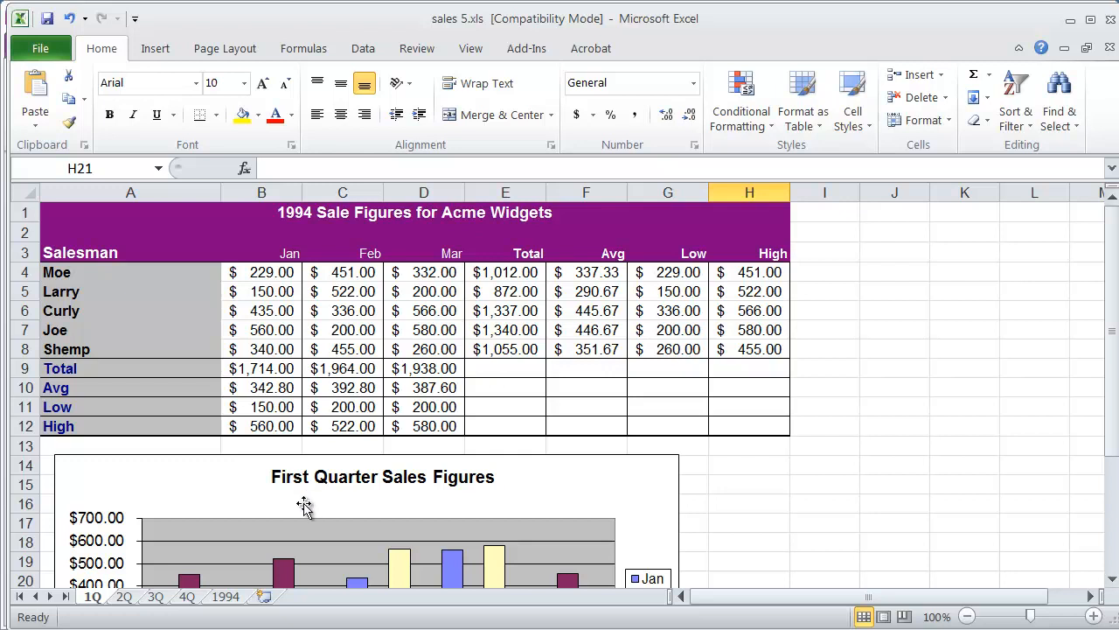
{"action": "mouse_move", "coordinate": [143, 273]}
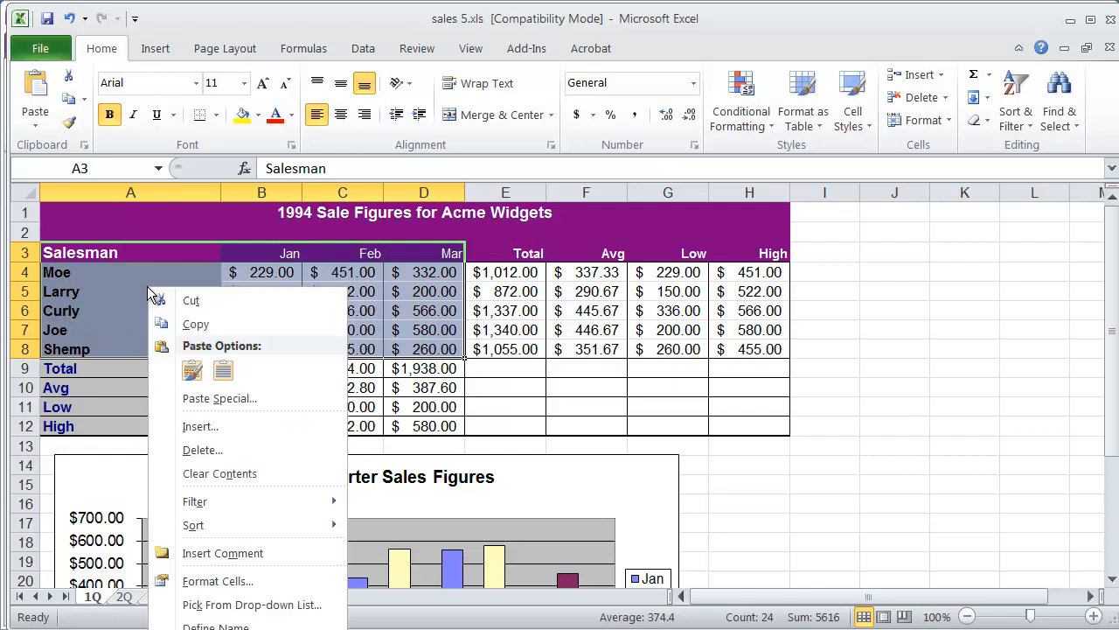
Step: Copy Excel range A3:D8 with the salesman names and Jan–Mar figures
{"action": "left_click", "coordinate": [191, 300]}
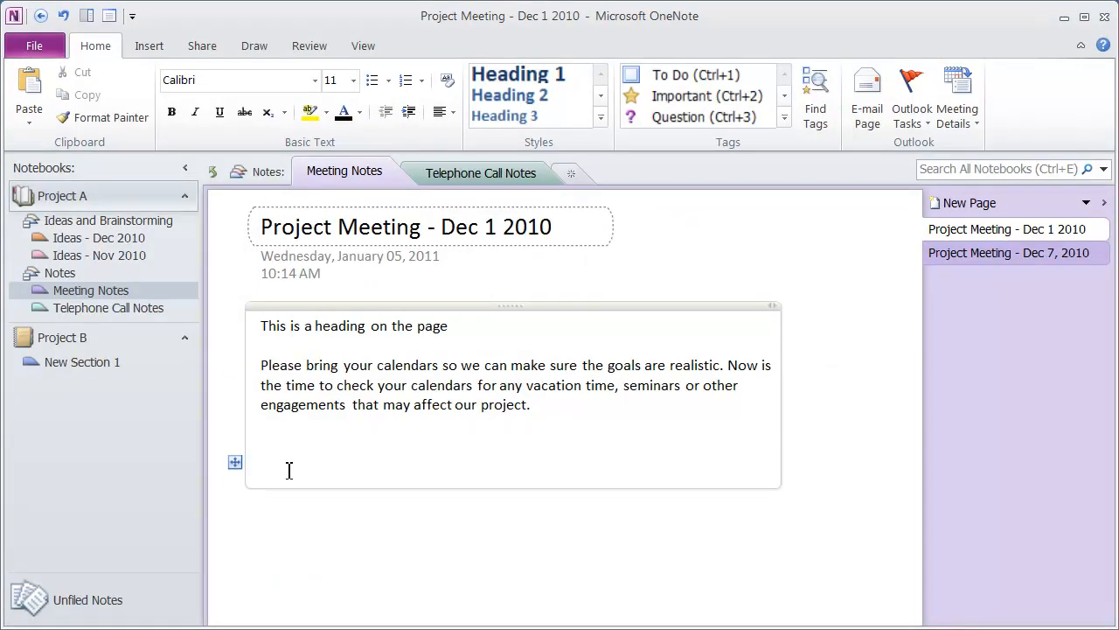
Step: Paste the Excel Salesman table below the calendars paragraph, keeping source formatting
{"action": "right_click", "coordinate": [289, 470]}
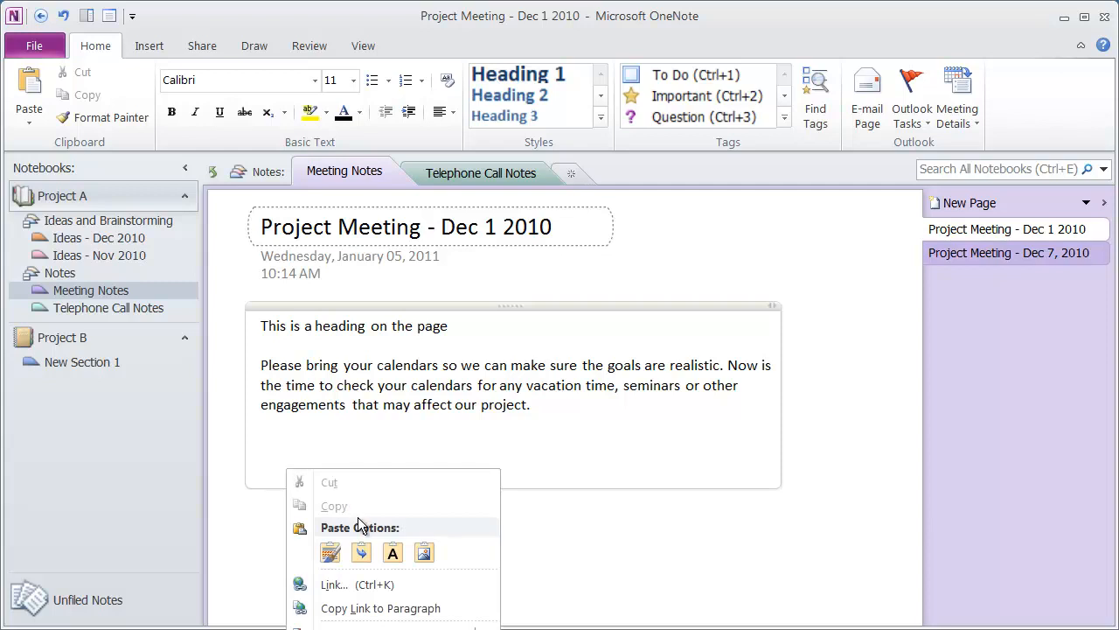
{"action": "mouse_move", "coordinate": [330, 552]}
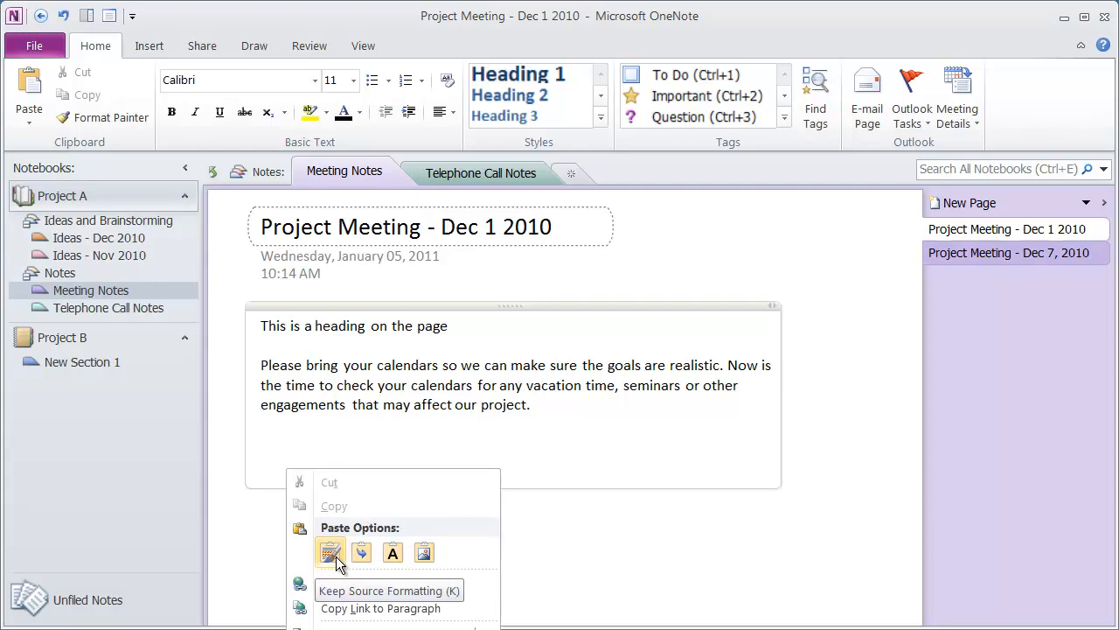
{"action": "mouse_move", "coordinate": [362, 552]}
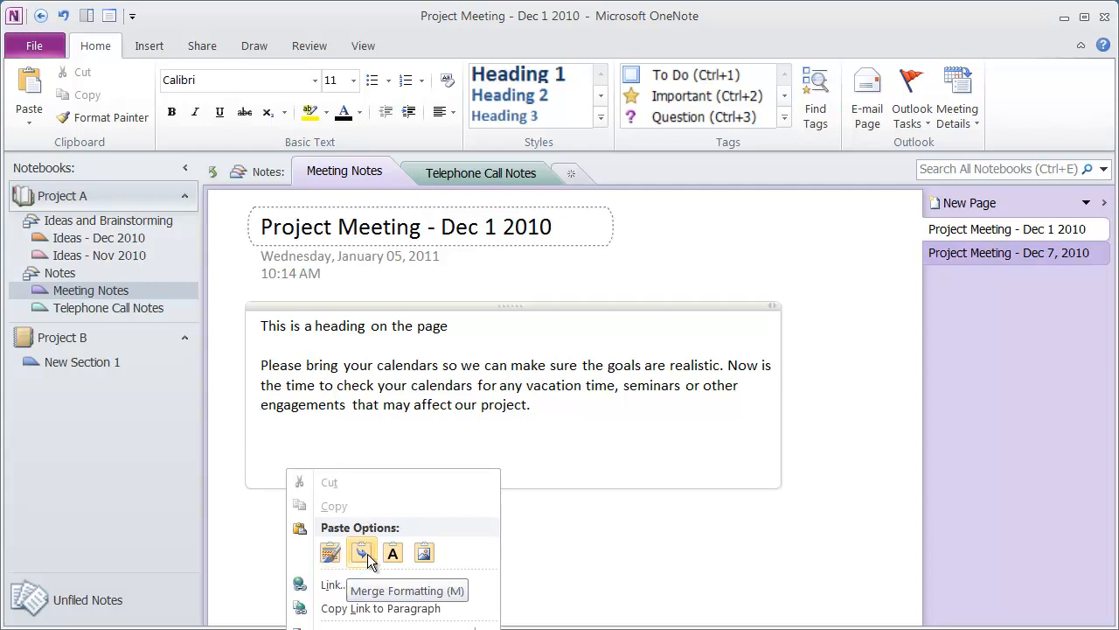
{"action": "mouse_move", "coordinate": [424, 552]}
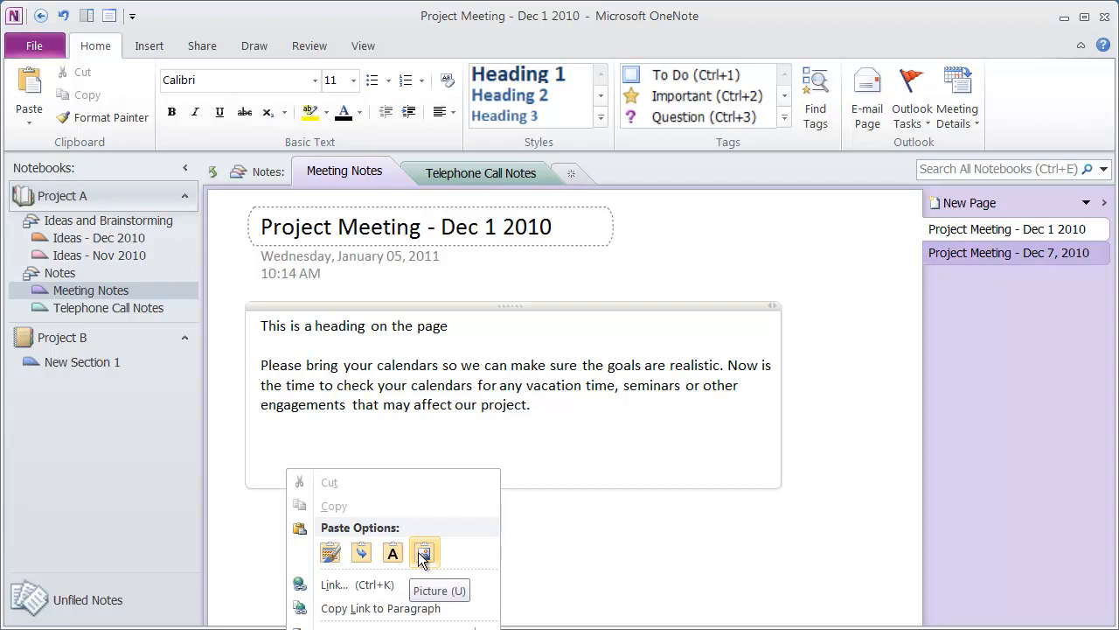
{"action": "mouse_move", "coordinate": [331, 552]}
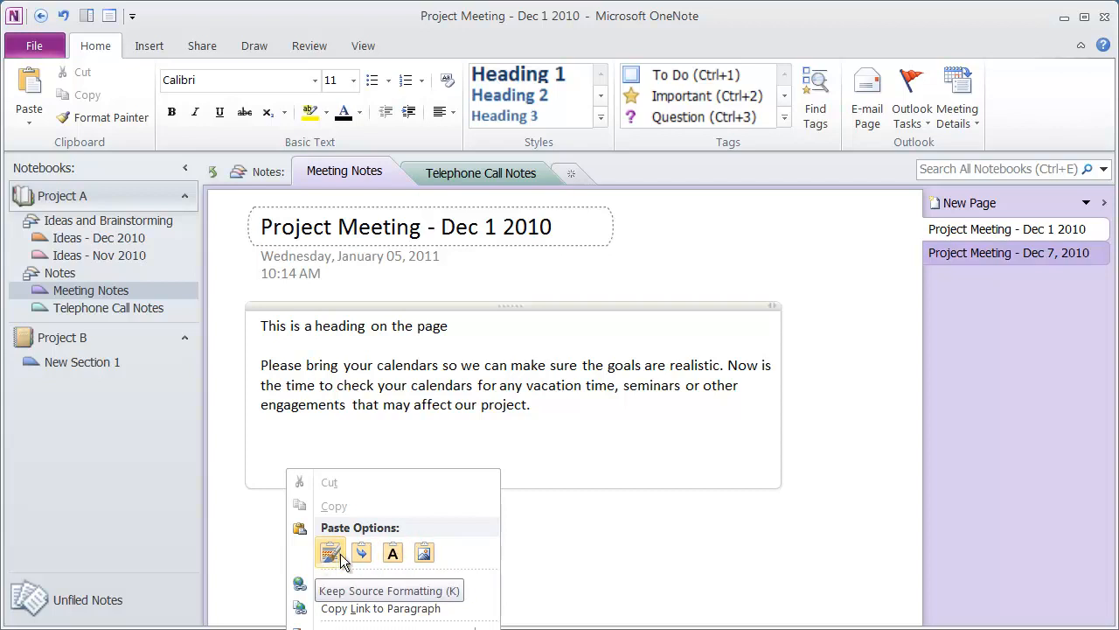
{"action": "left_click", "coordinate": [330, 552]}
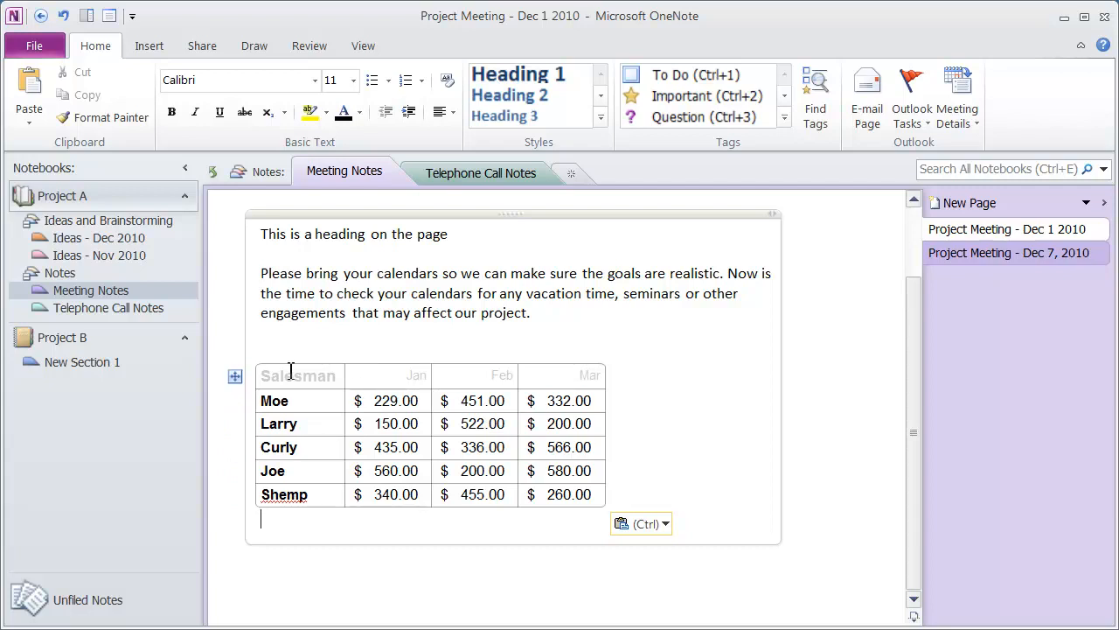
{"action": "mouse_move", "coordinate": [311, 385]}
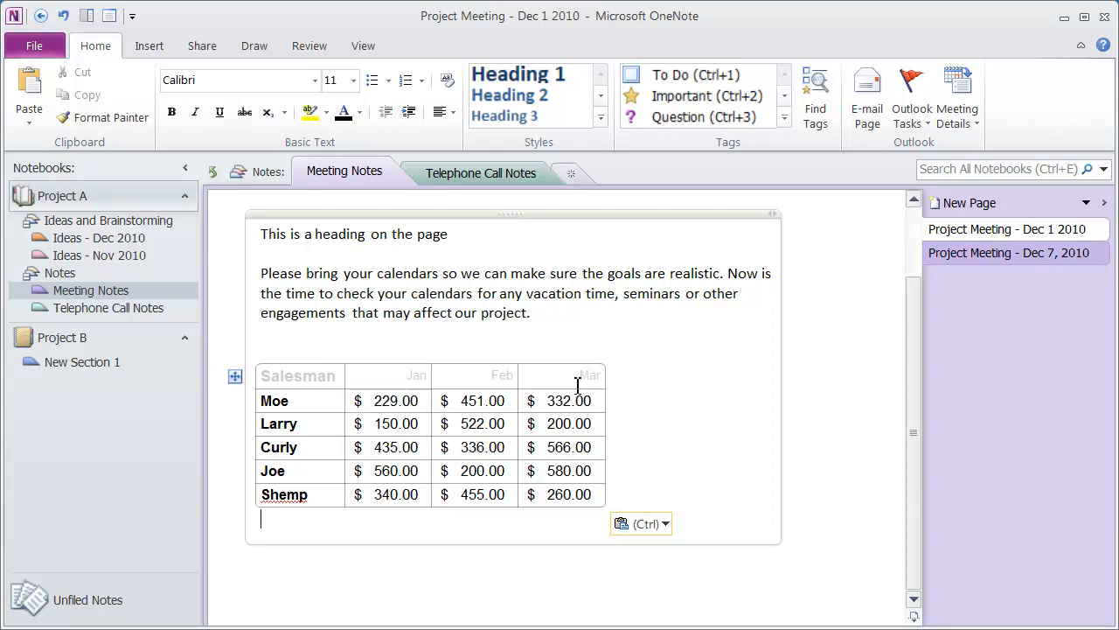
{"action": "mouse_move", "coordinate": [517, 460]}
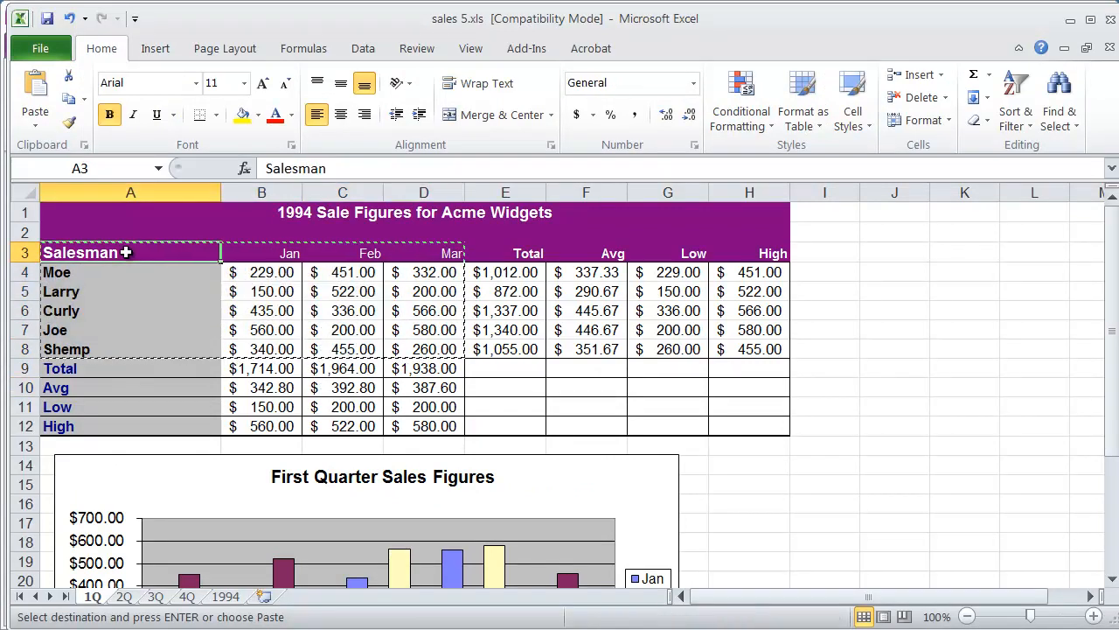
Step: Copy the First Quarter Sales Figures chart from Excel
{"action": "left_click", "coordinate": [130, 292]}
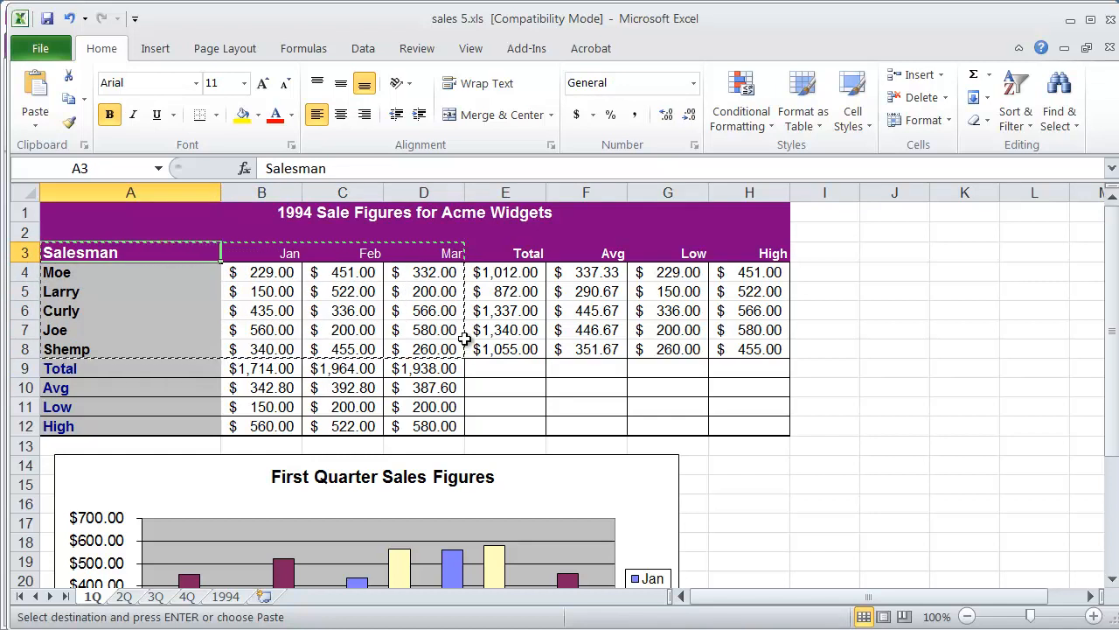
{"action": "mouse_move", "coordinate": [484, 392]}
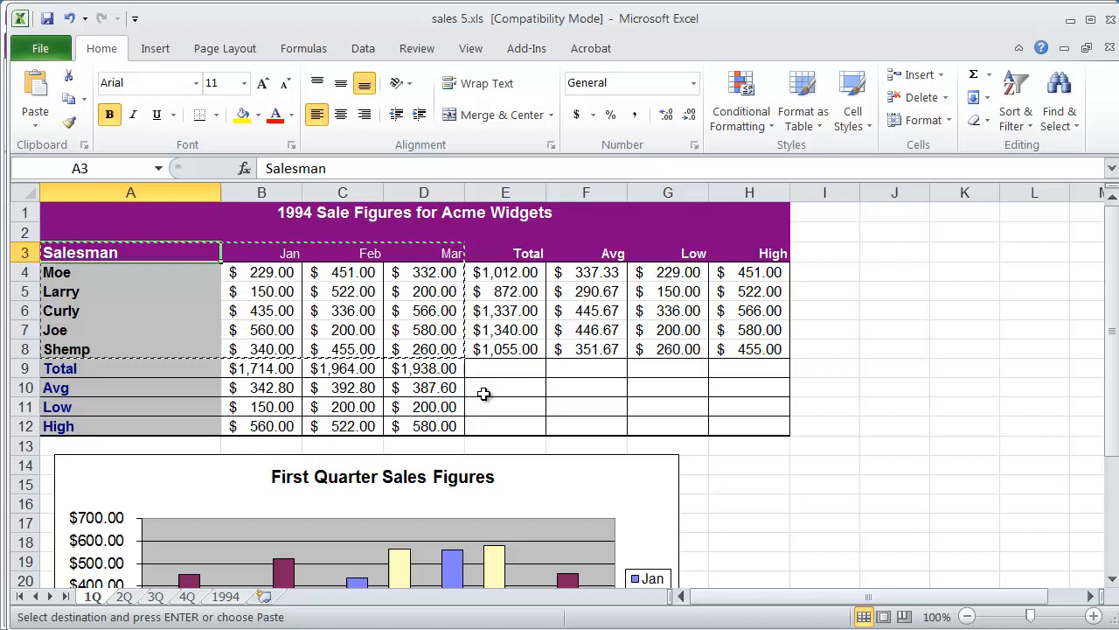
{"action": "mouse_move", "coordinate": [645, 485]}
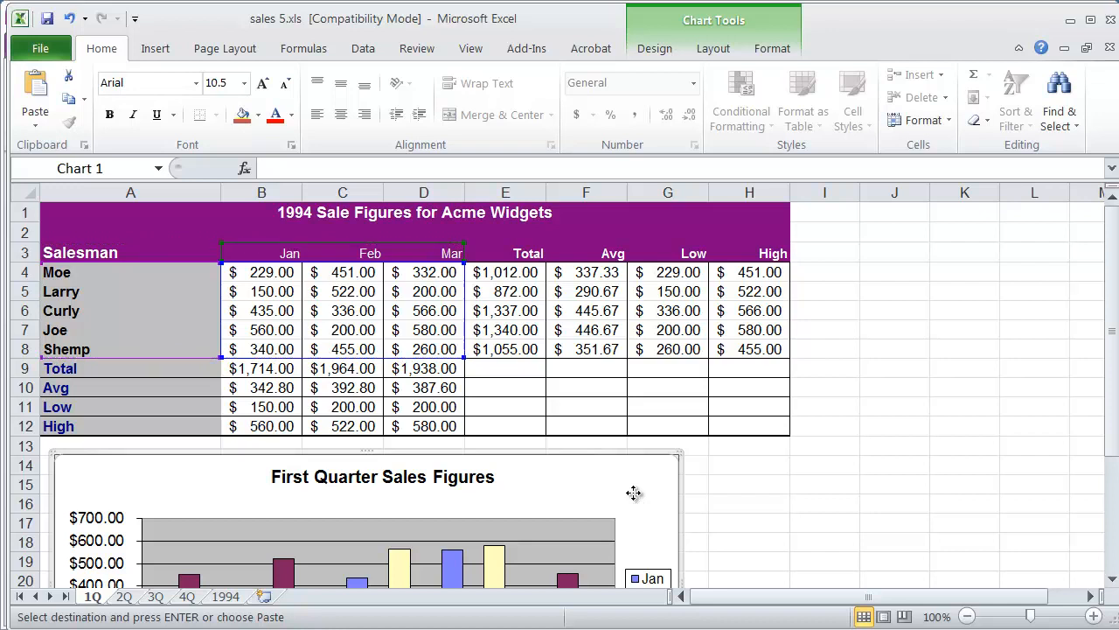
{"action": "right_click", "coordinate": [634, 492]}
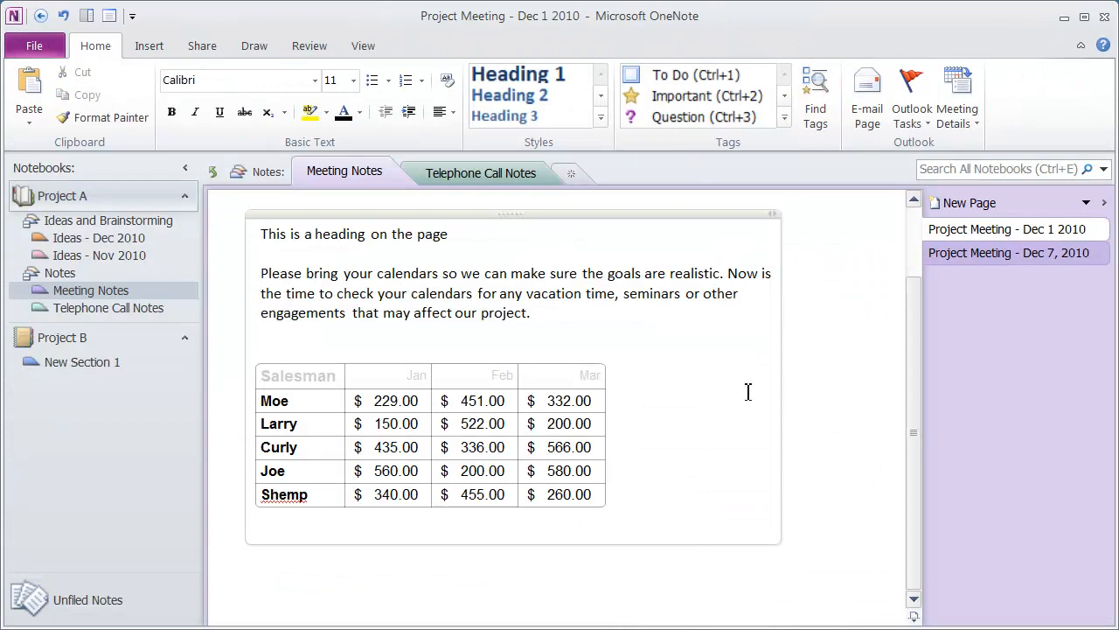
Step: Paste the First Quarter Sales Figures chart as a picture into the Dec 7, 2010 page body
{"action": "left_click", "coordinate": [1009, 252]}
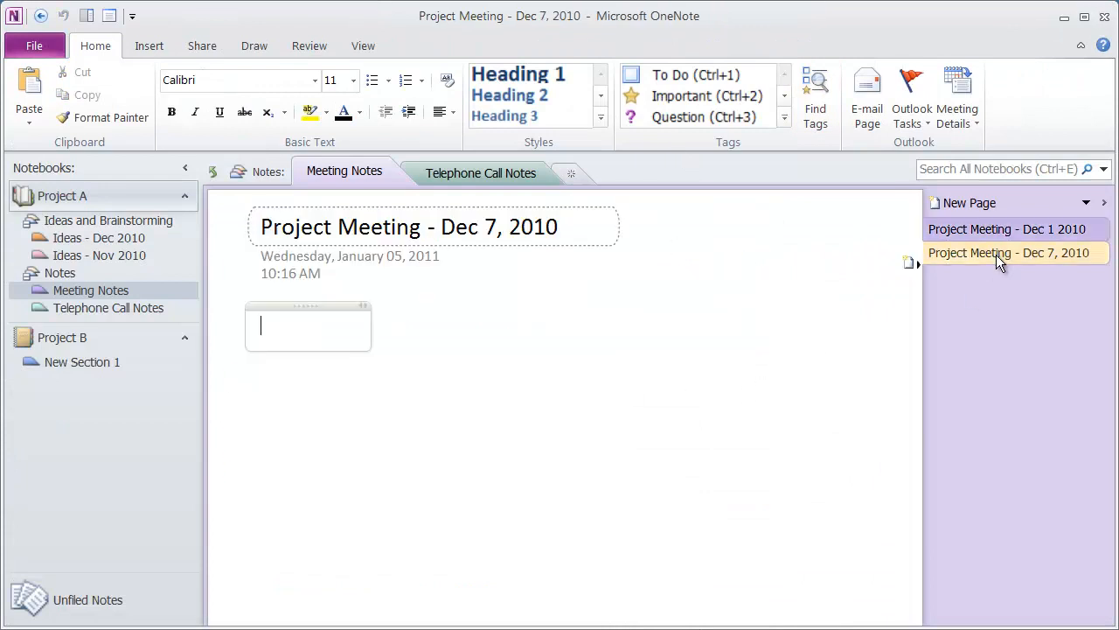
{"action": "left_click", "coordinate": [539, 225]}
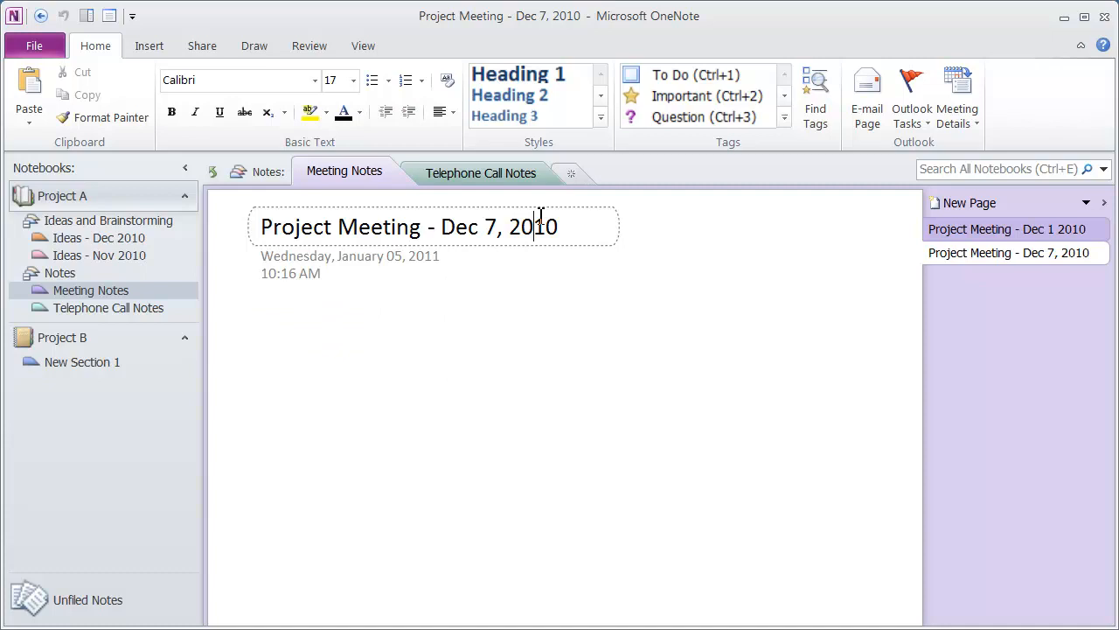
{"action": "left_click", "coordinate": [308, 328]}
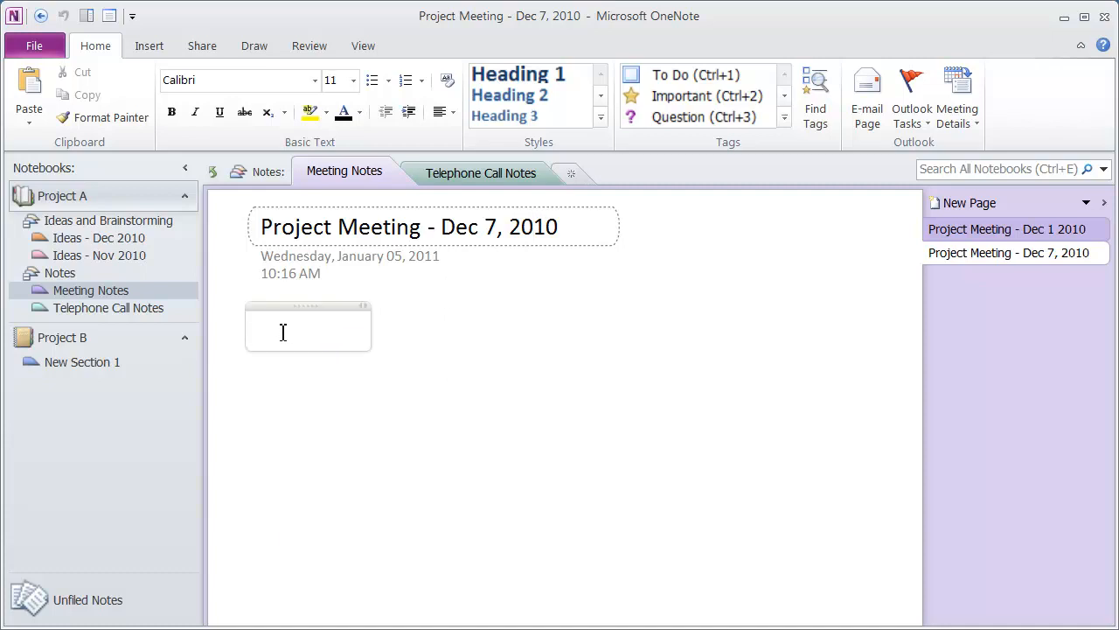
{"action": "right_click", "coordinate": [306, 328]}
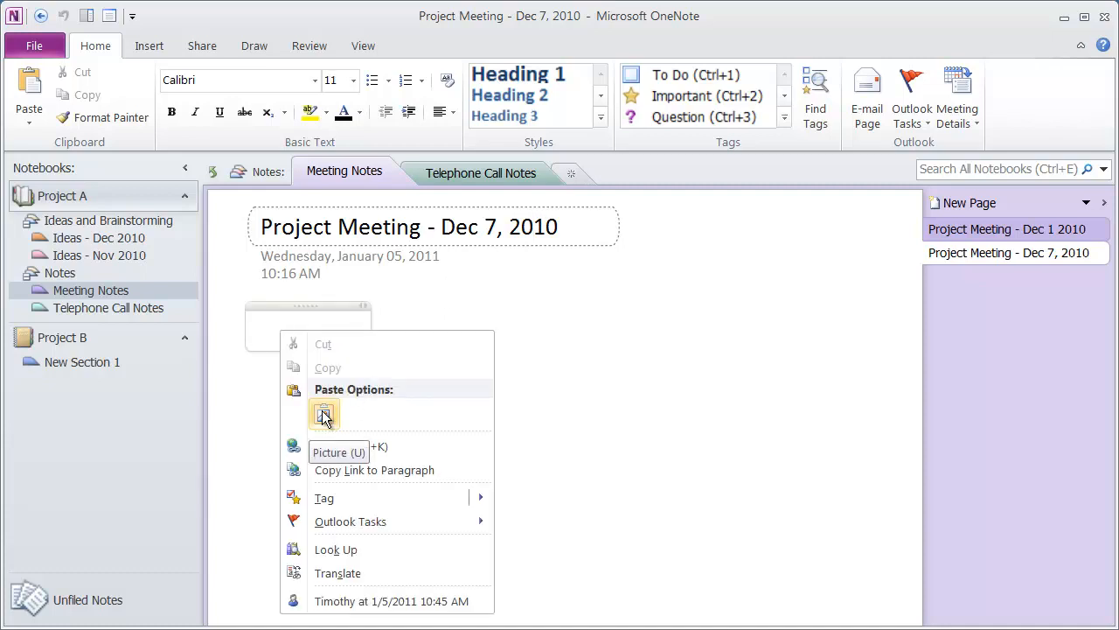
{"action": "left_click", "coordinate": [323, 413]}
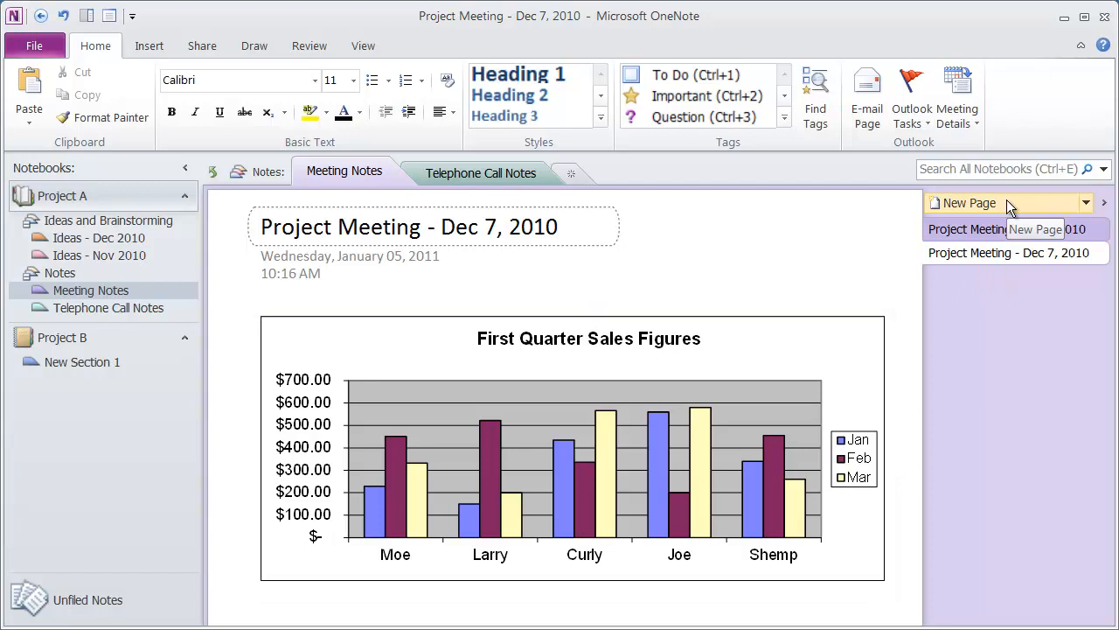
Step: Create a new page in Meeting Notes and copy the memo's man-at-computer clip-art
{"action": "left_click", "coordinate": [961, 202]}
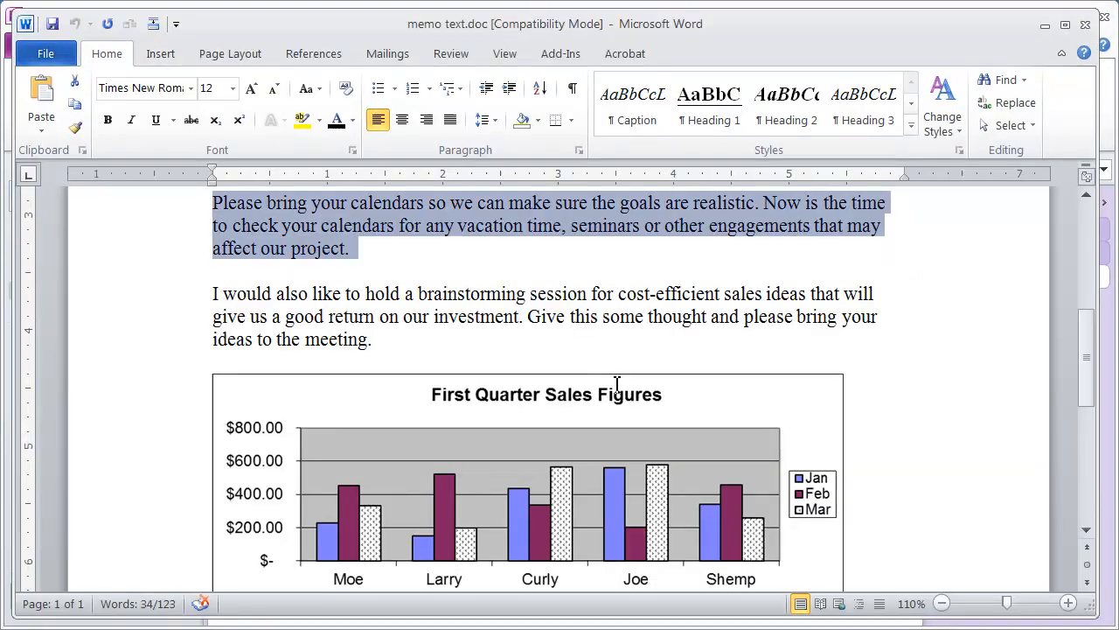
{"action": "scroll", "scroll_direction": "up", "scroll_amount": 3}
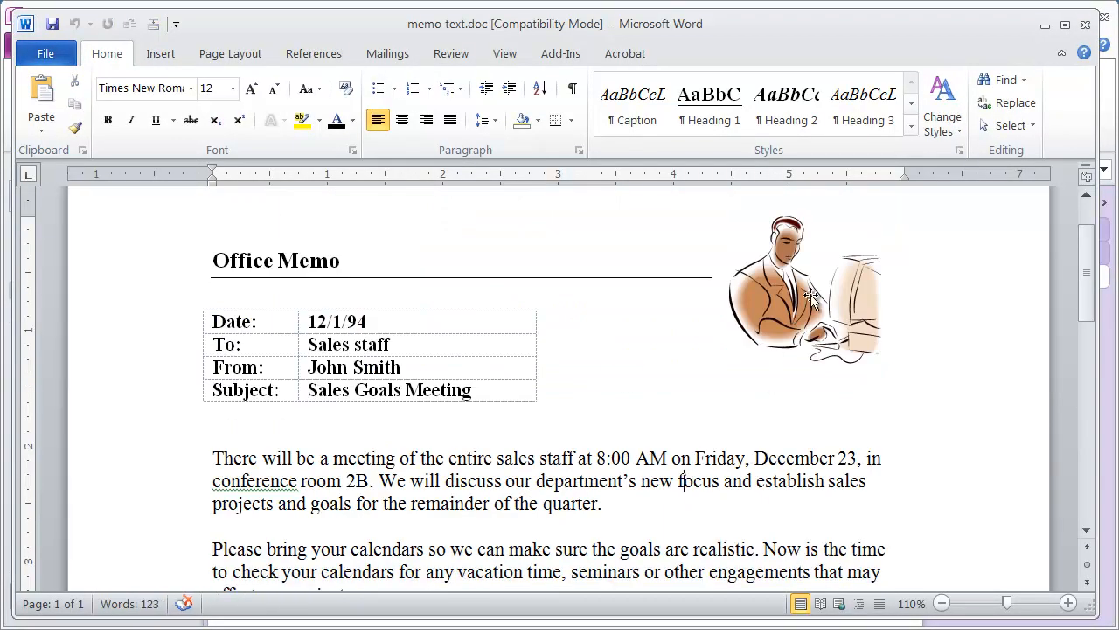
{"action": "right_click", "coordinate": [800, 297]}
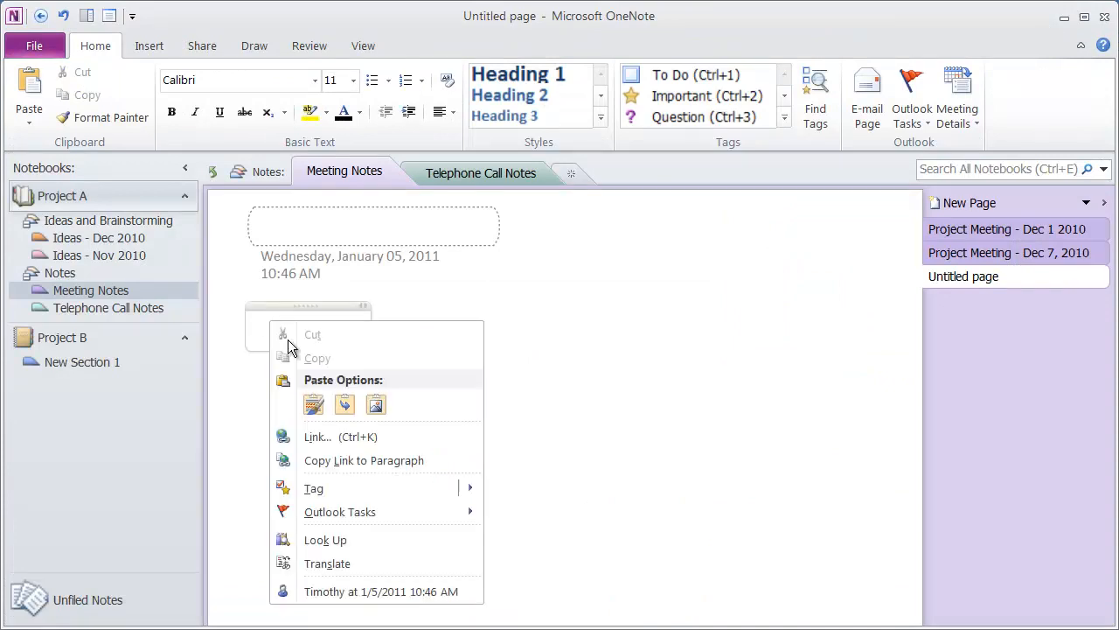
{"action": "mouse_move", "coordinate": [314, 404]}
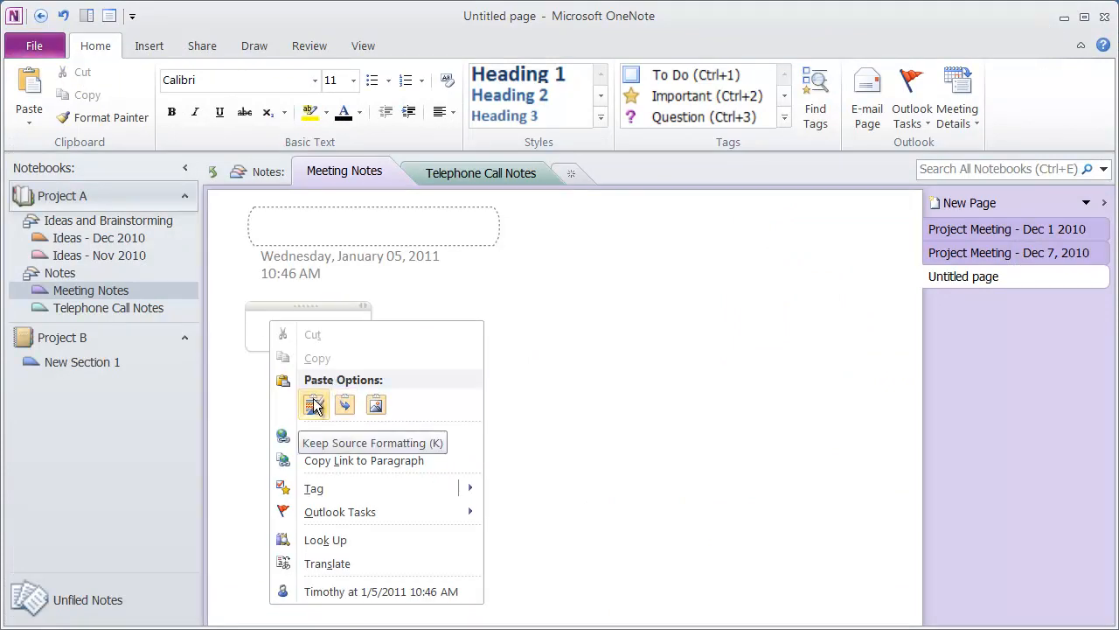
{"action": "mouse_move", "coordinate": [376, 404]}
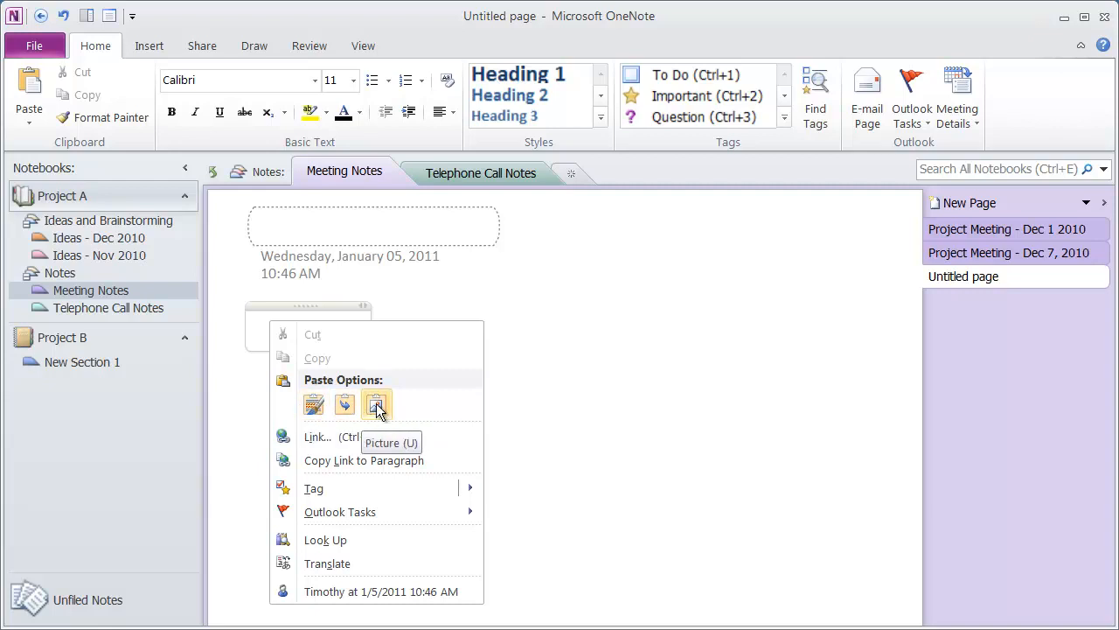
{"action": "left_click", "coordinate": [377, 403]}
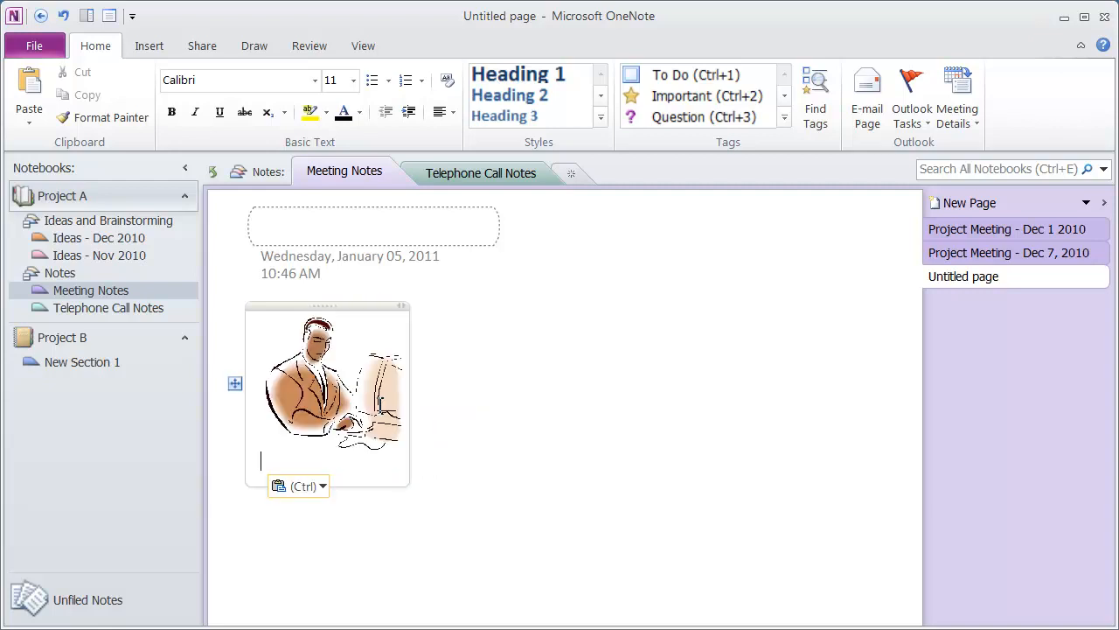
{"action": "left_click", "coordinate": [330, 382]}
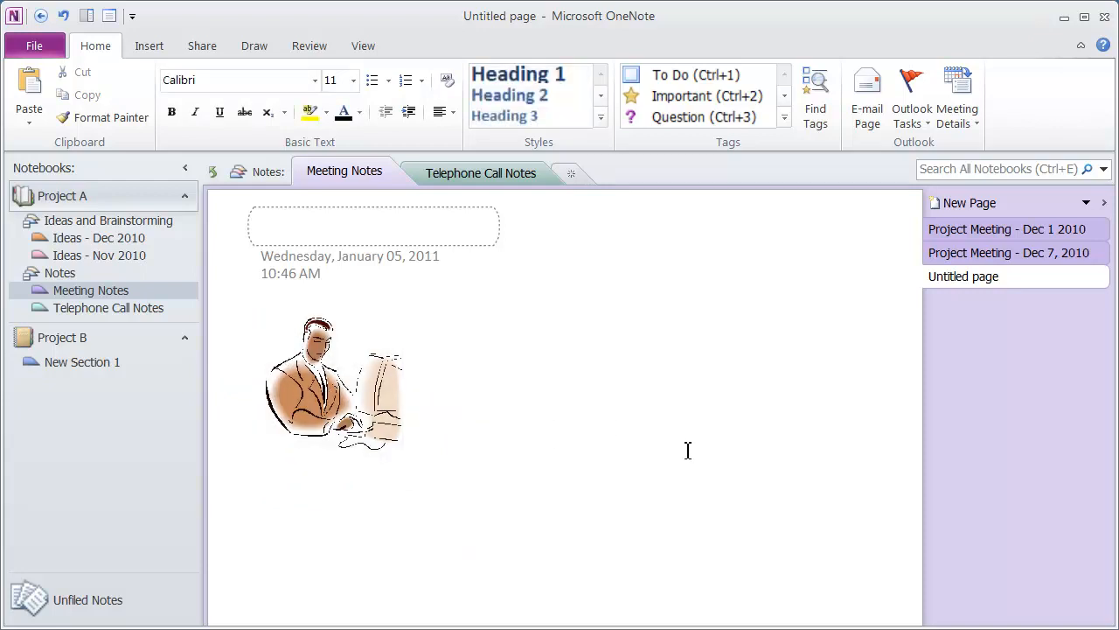
{"action": "left_click", "coordinate": [332, 384]}
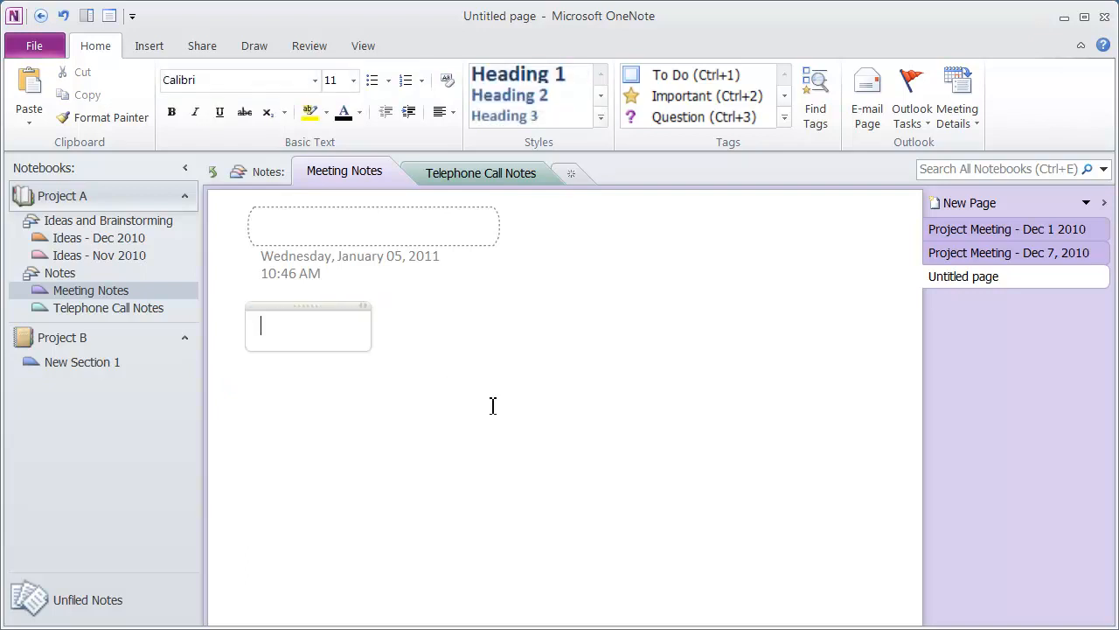
Step: Paste the man-at-computer clip-art with Keep Source Formatting, then deselect it
{"action": "right_click", "coordinate": [298, 328]}
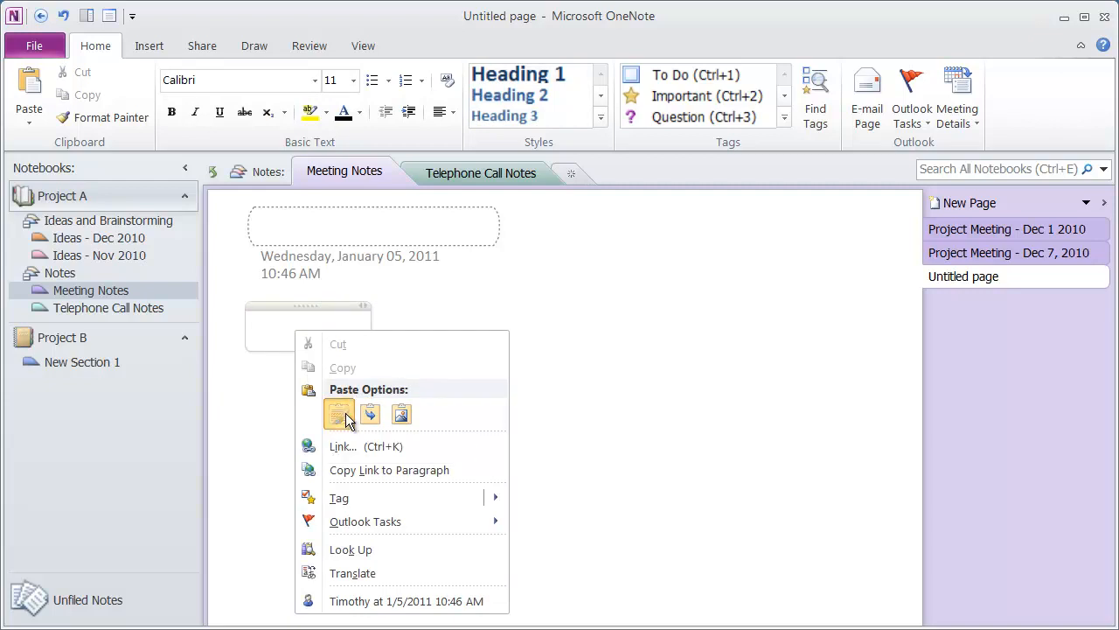
{"action": "left_click", "coordinate": [339, 413]}
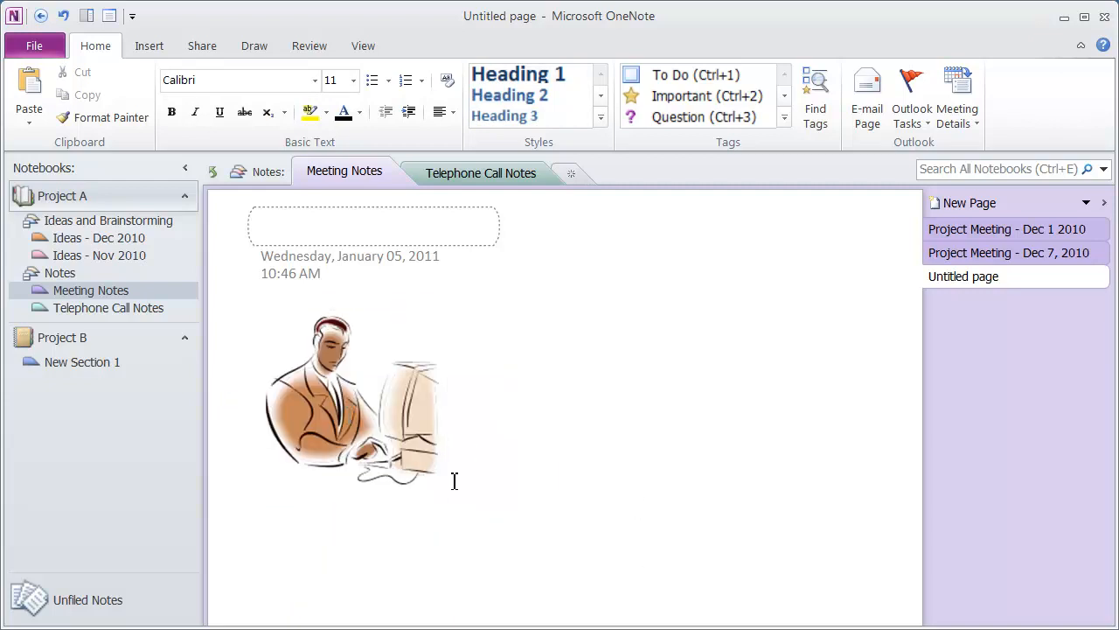
{"action": "left_click", "coordinate": [350, 402]}
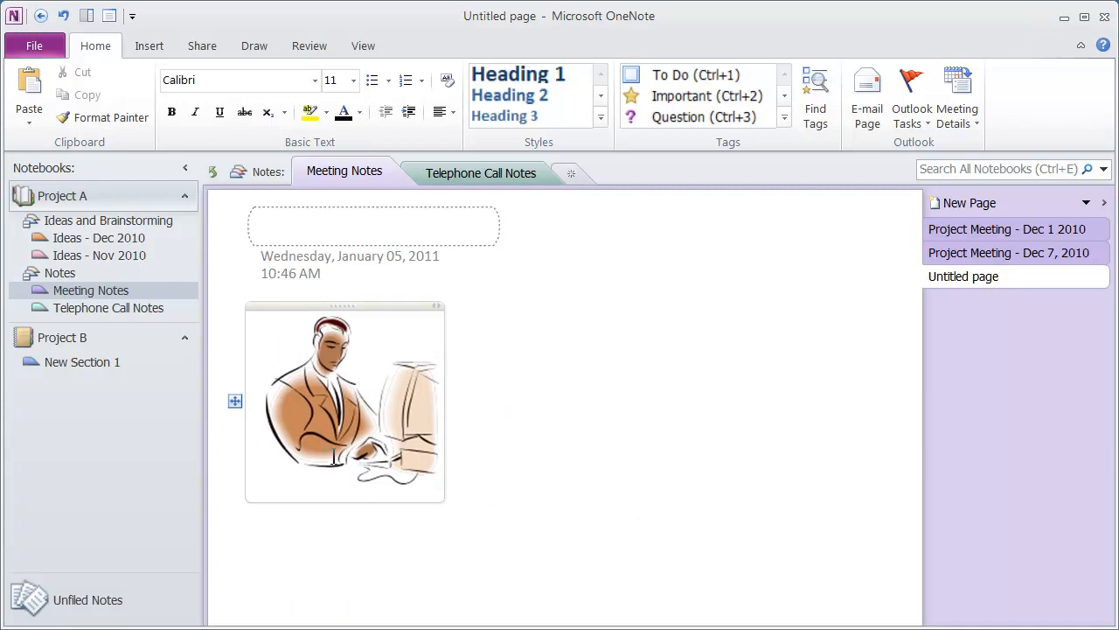
{"action": "left_click", "coordinate": [519, 444]}
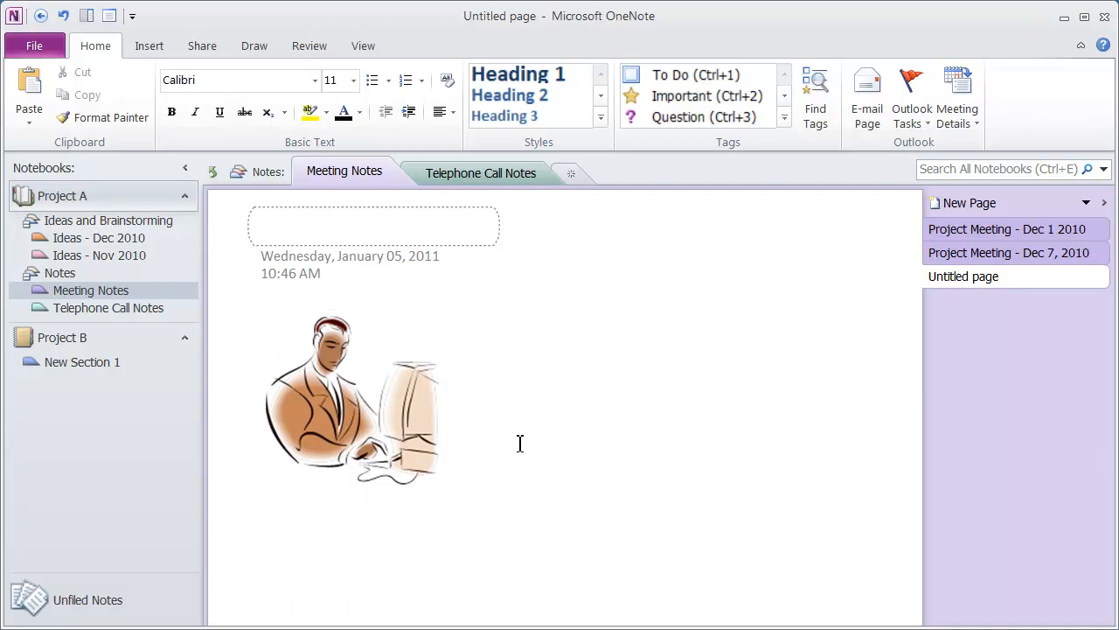
{"action": "mouse_move", "coordinate": [535, 462]}
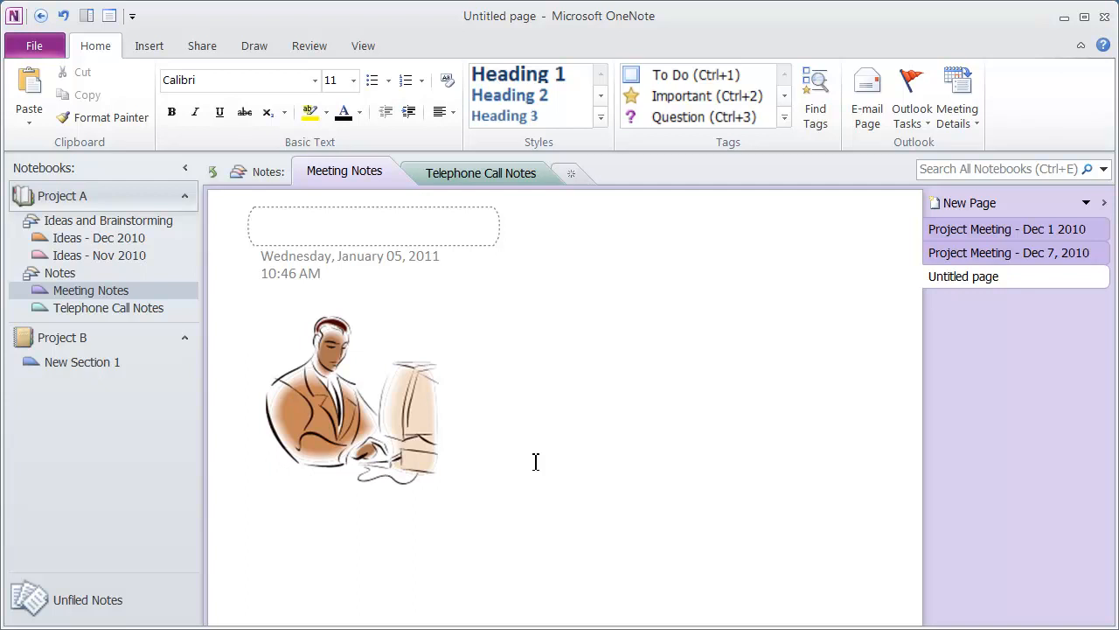
{"action": "left_click", "coordinate": [523, 456]}
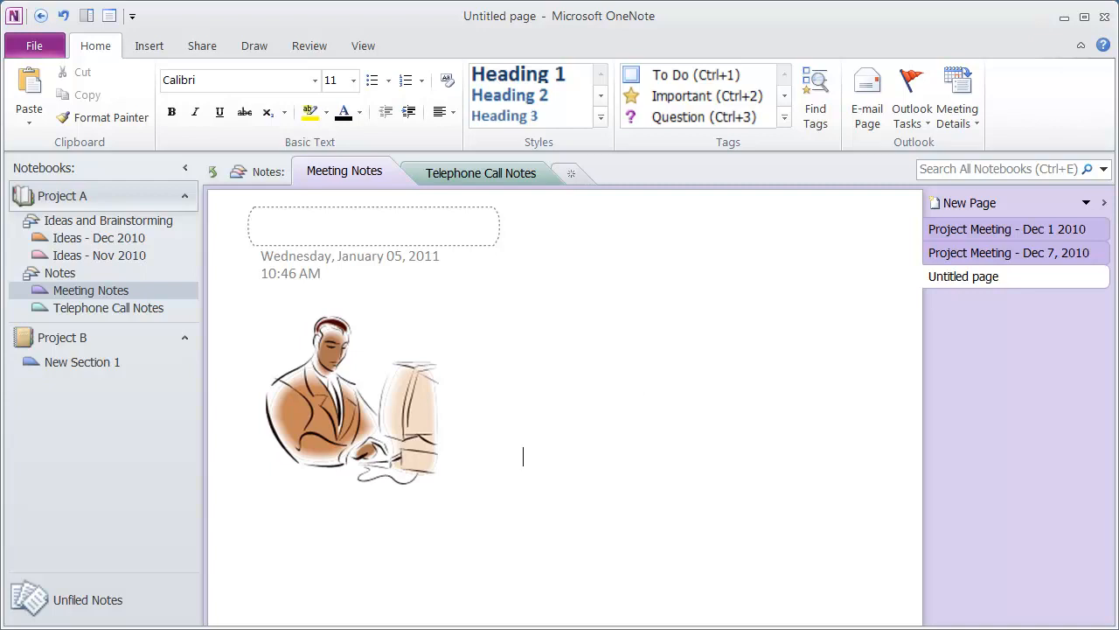
{"action": "mouse_move", "coordinate": [667, 425]}
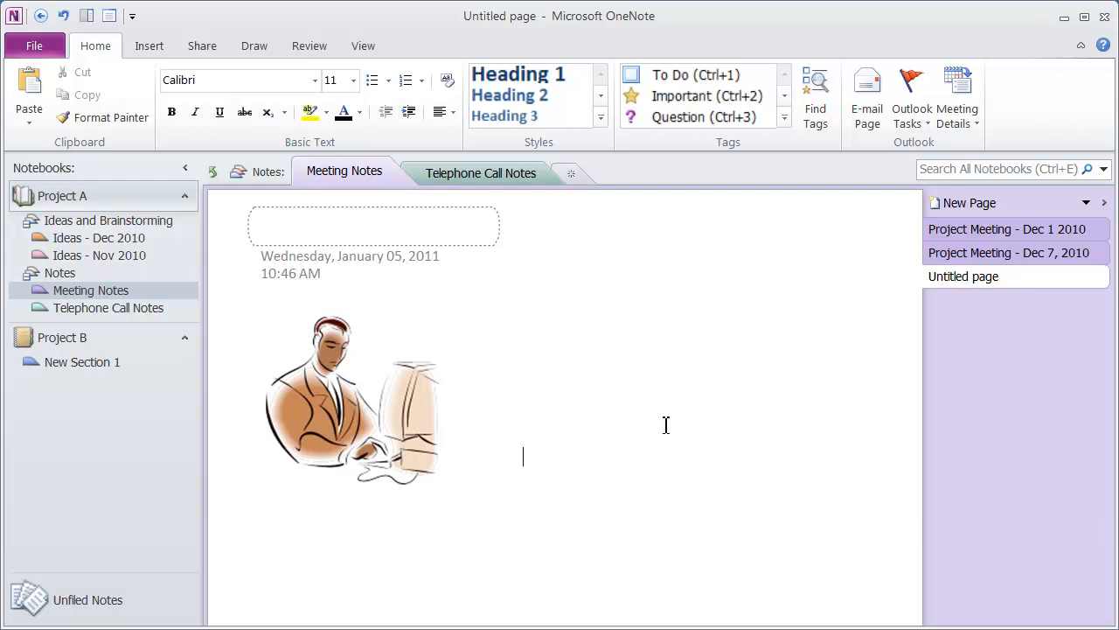
{"action": "mouse_move", "coordinate": [768, 363]}
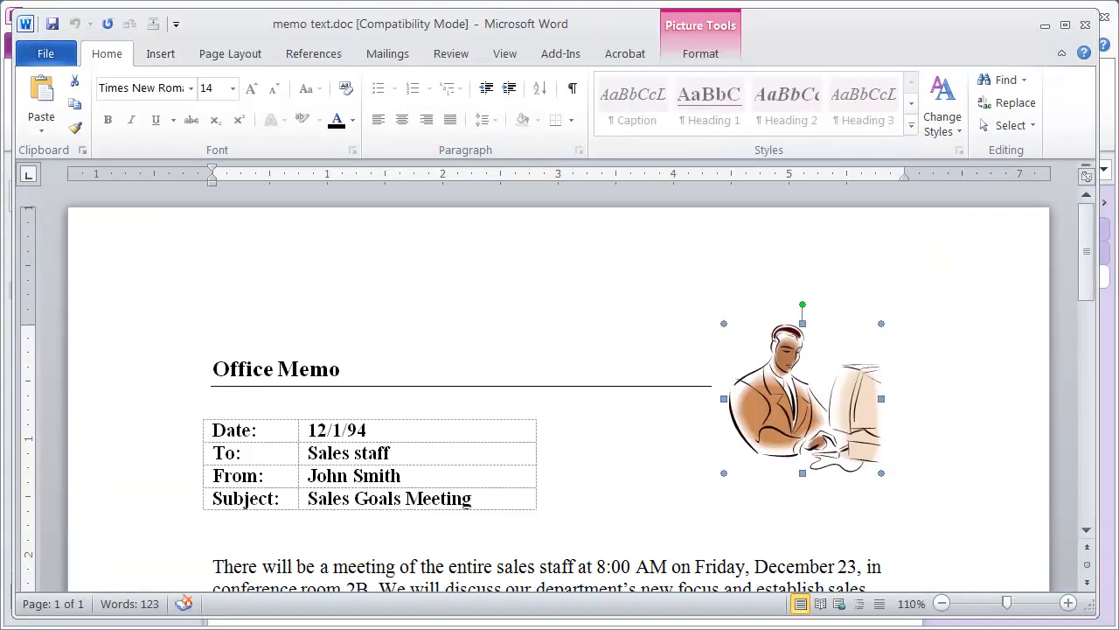
Step: Select the Word memo's Date, To, From and Subject table and copy it
{"action": "left_click", "coordinate": [197, 417]}
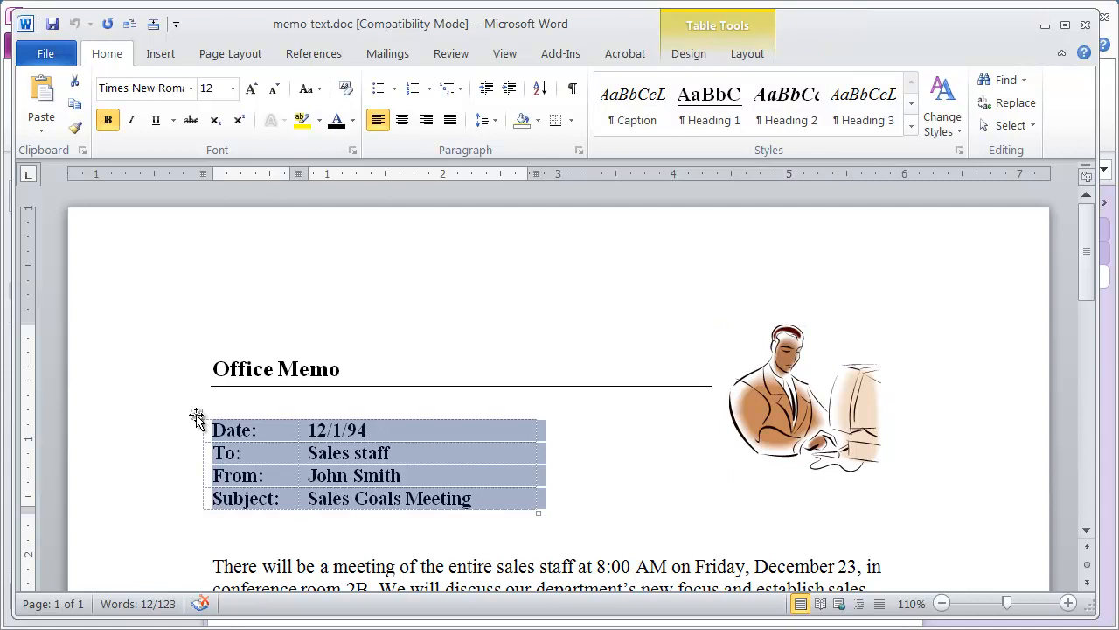
{"action": "right_click", "coordinate": [196, 416]}
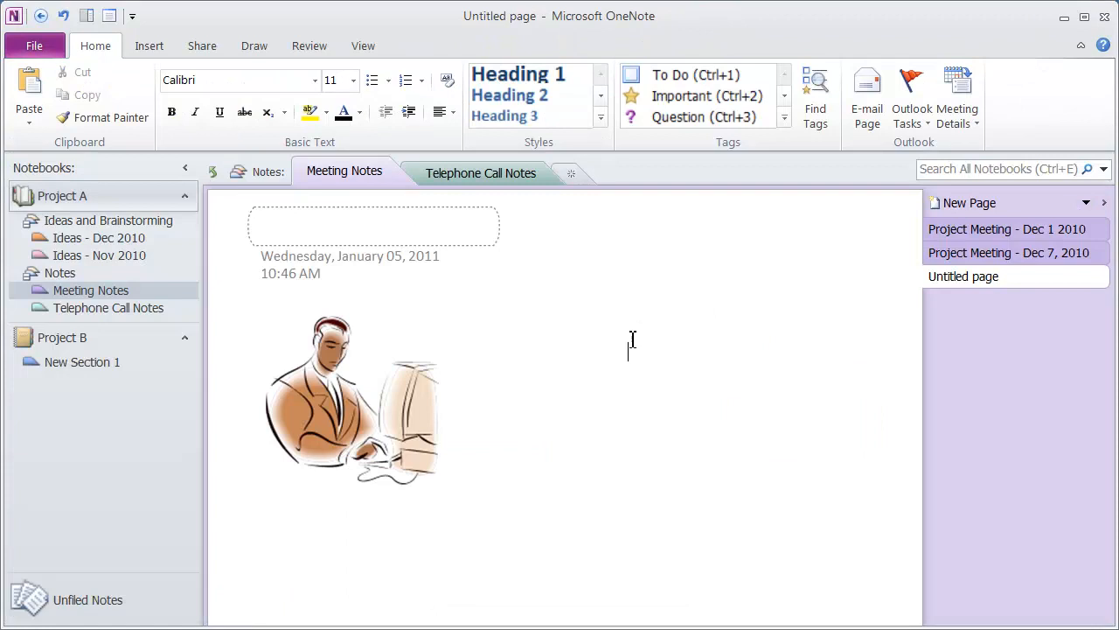
Step: Paste the Date/To/From/Subject memo table with Keep Source Formatting, then go to Project Meeting - Dec 1 2010
{"action": "right_click", "coordinate": [633, 339]}
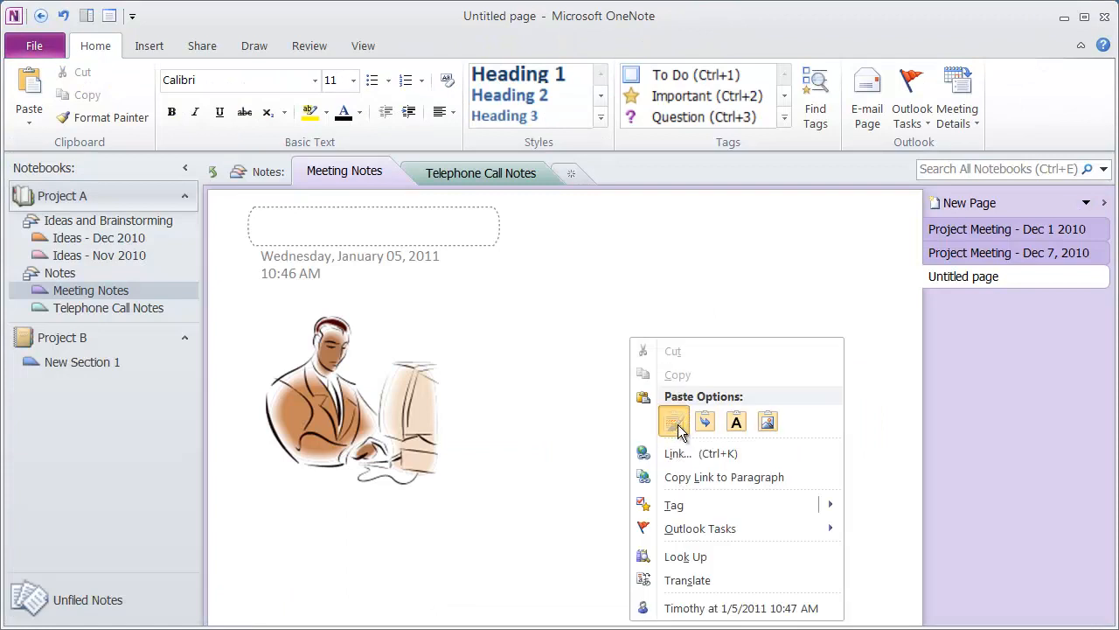
{"action": "left_click", "coordinate": [673, 421]}
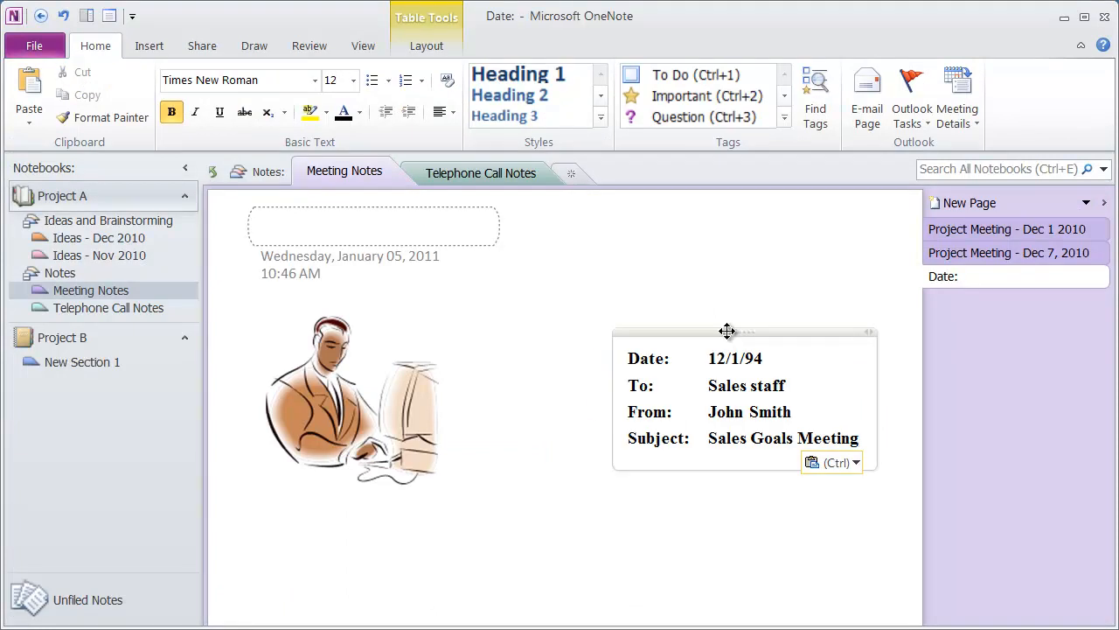
{"action": "left_click", "coordinate": [654, 561]}
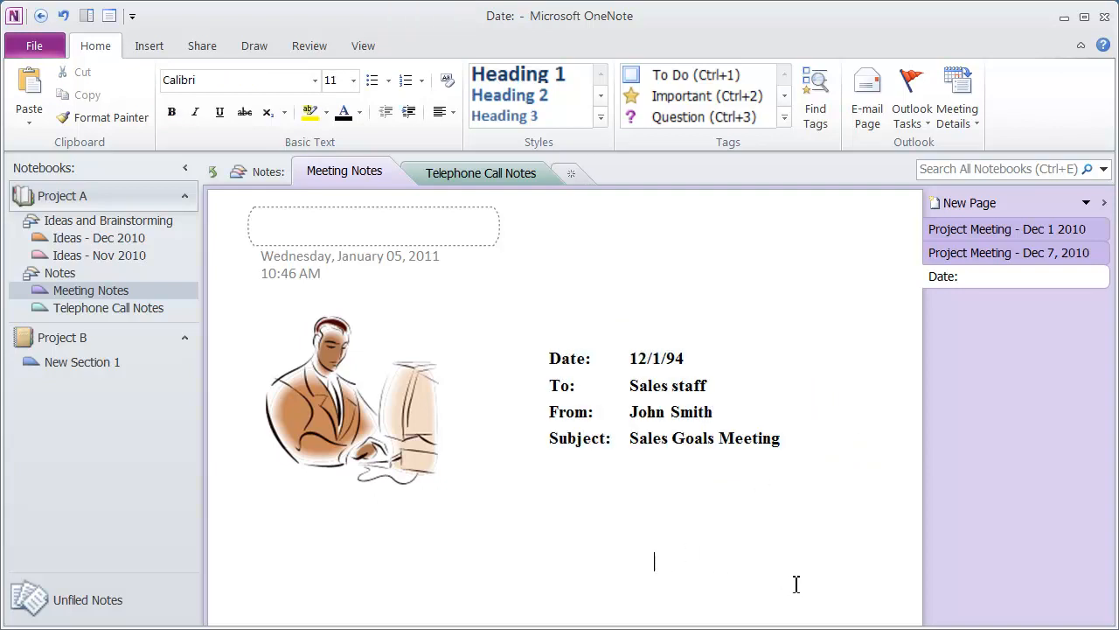
{"action": "mouse_move", "coordinate": [643, 588]}
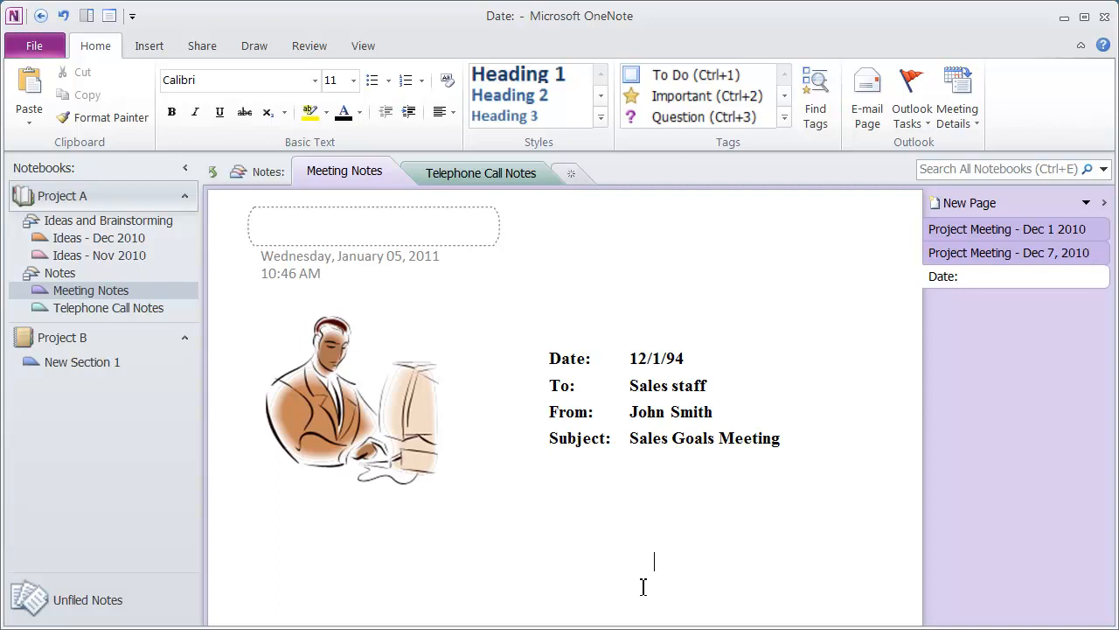
{"action": "left_click", "coordinate": [344, 398]}
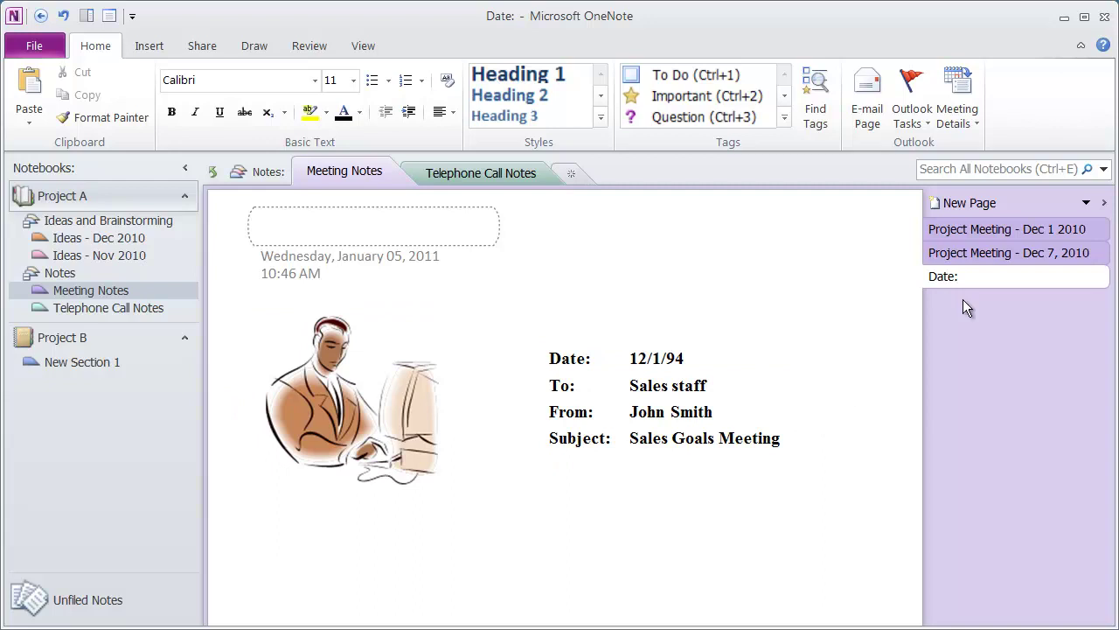
{"action": "left_click", "coordinate": [1006, 229]}
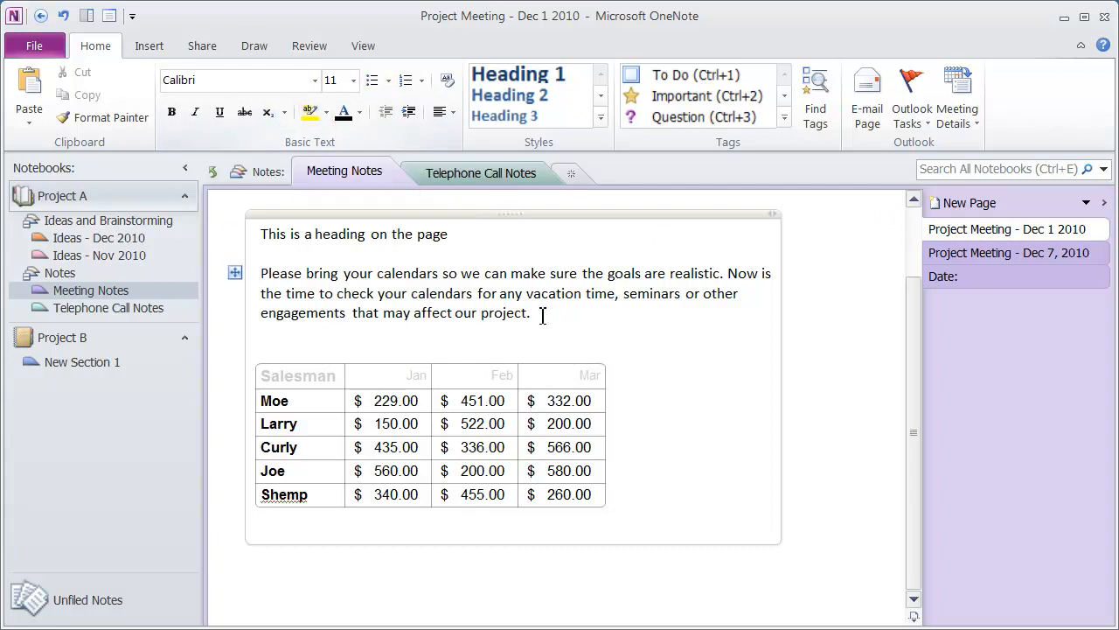
{"action": "triple_click", "coordinate": [354, 233]}
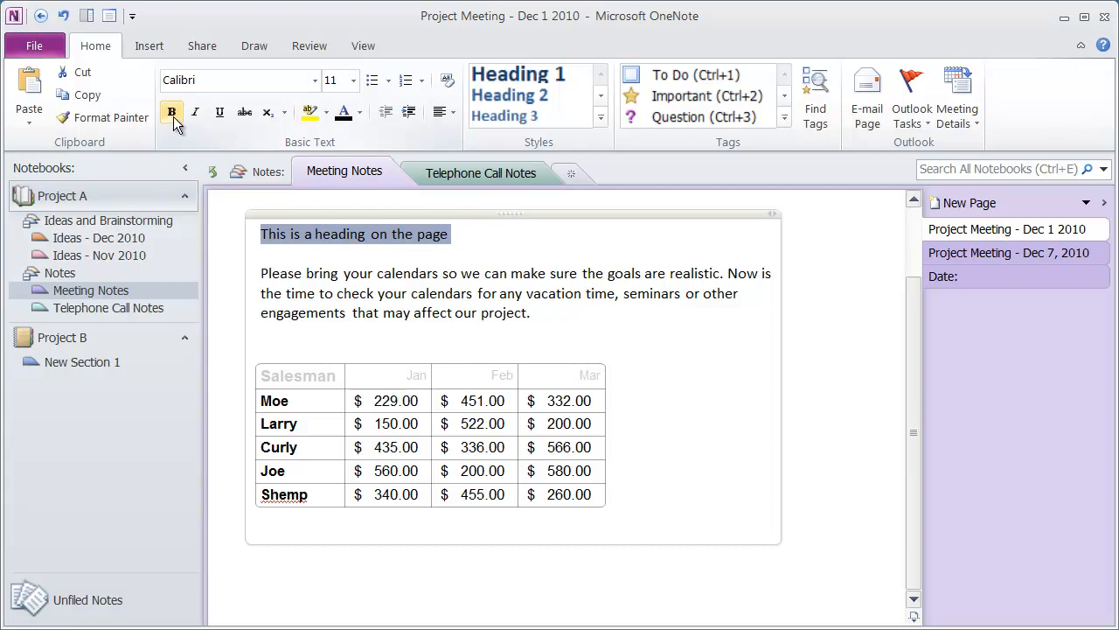
{"action": "mouse_move", "coordinate": [219, 112]}
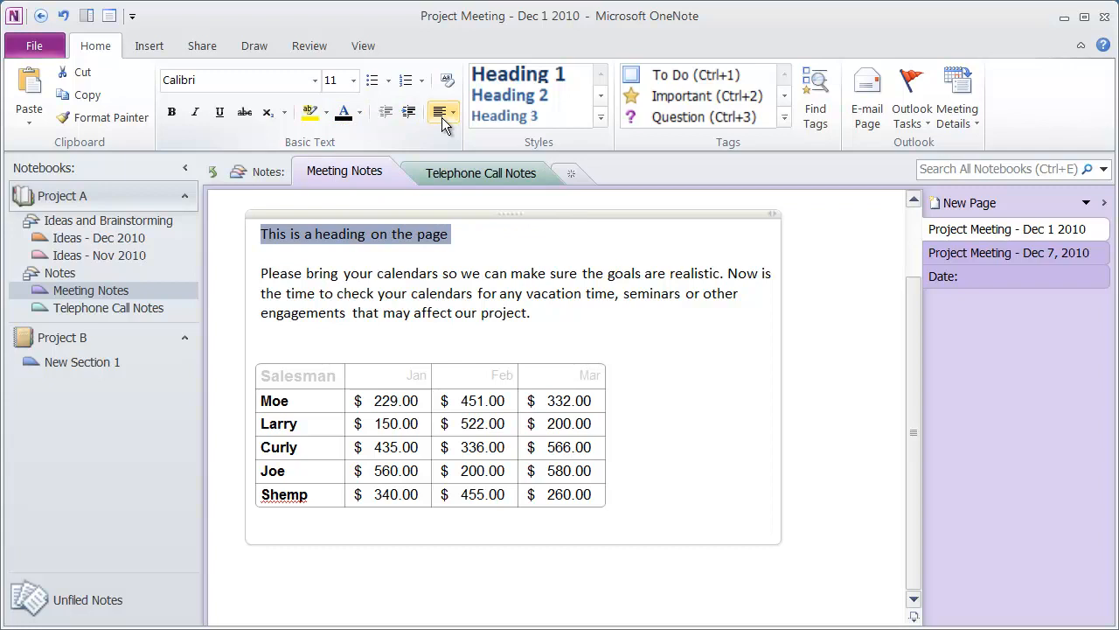
{"action": "left_click", "coordinate": [443, 112]}
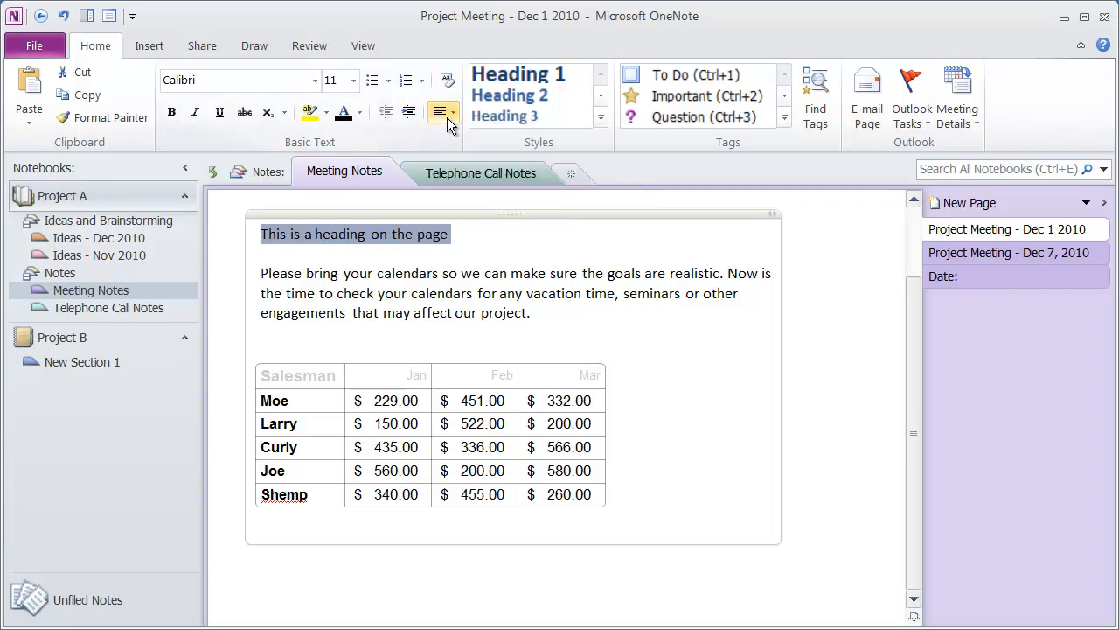
{"action": "mouse_move", "coordinate": [818, 432]}
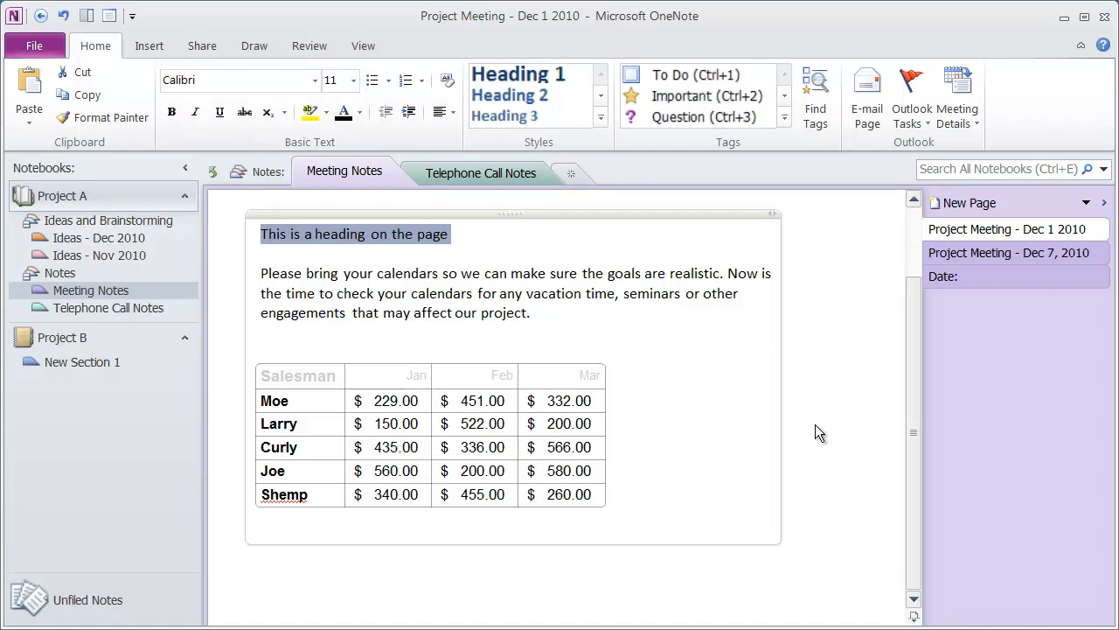
{"action": "mouse_move", "coordinate": [276, 79]}
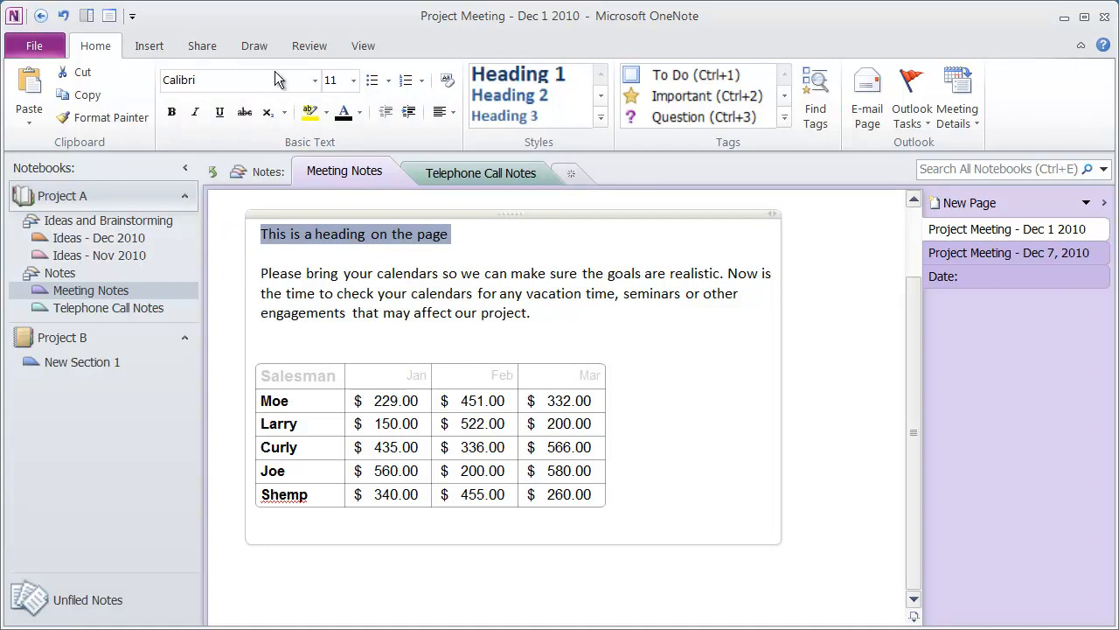
{"action": "mouse_move", "coordinate": [245, 111]}
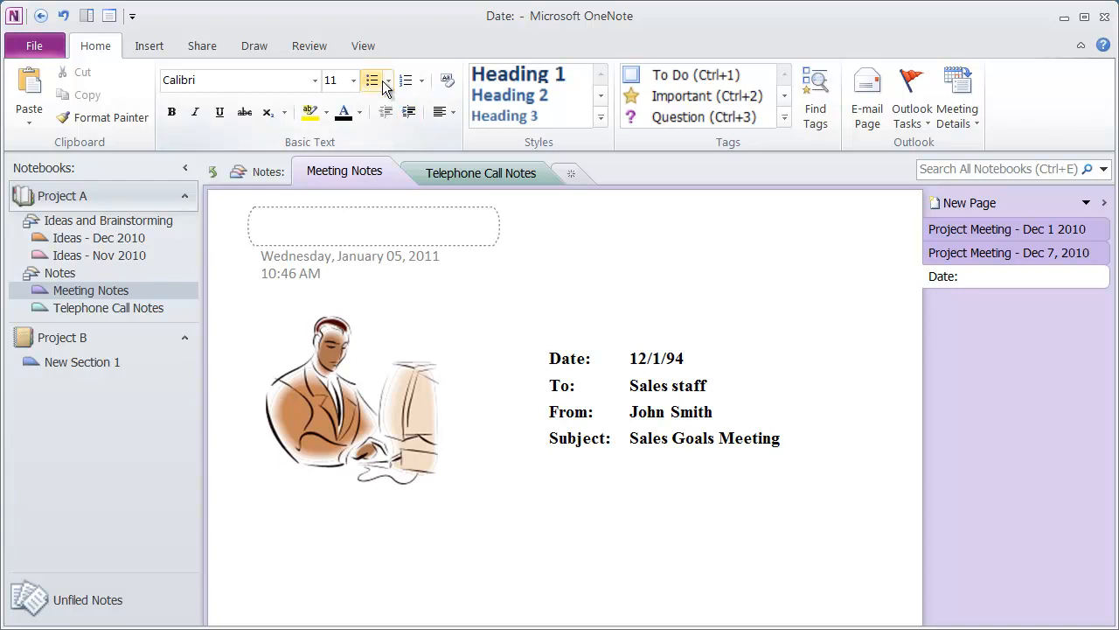
{"action": "mouse_move", "coordinate": [407, 80]}
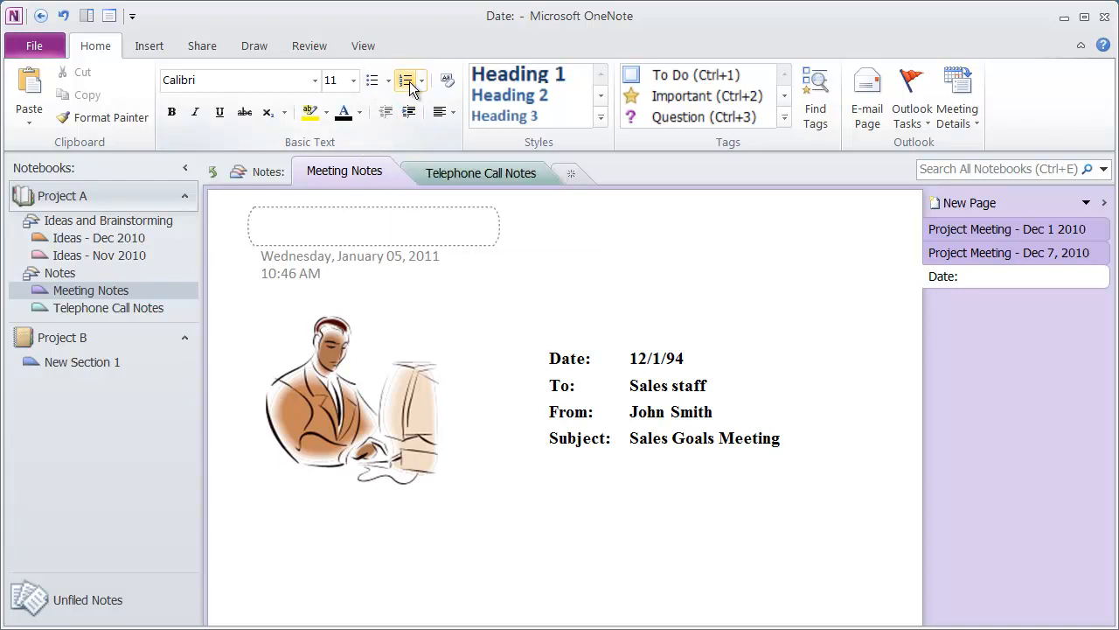
Step: Add a bulleted list of Timothy, Lori, Marci and Kathy below the illustration, then number it
{"action": "left_click", "coordinate": [313, 535]}
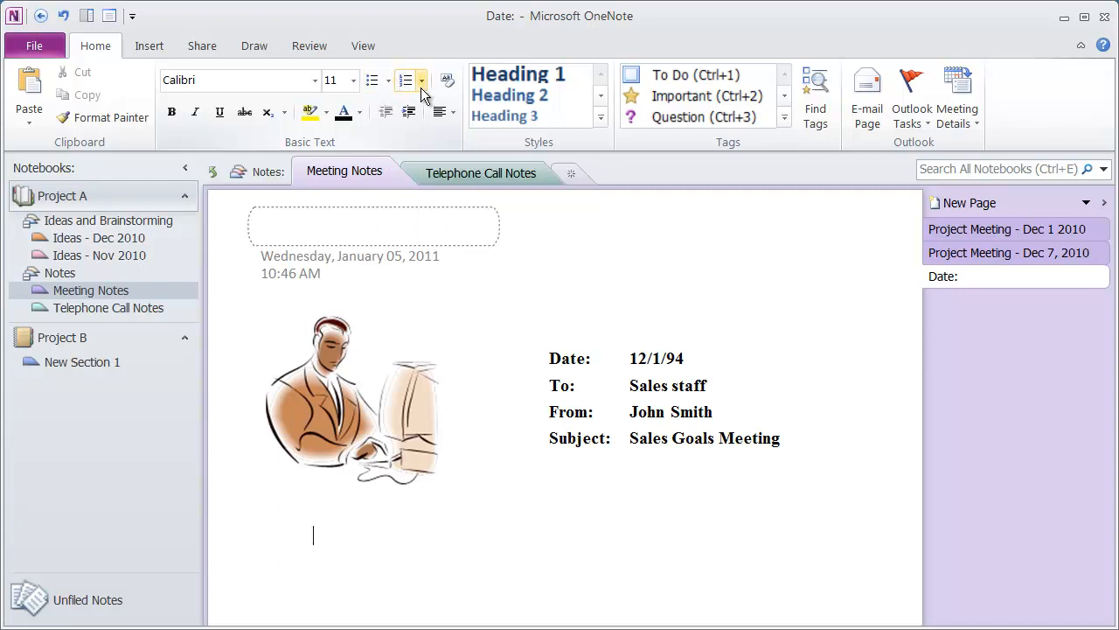
{"action": "mouse_move", "coordinate": [388, 92]}
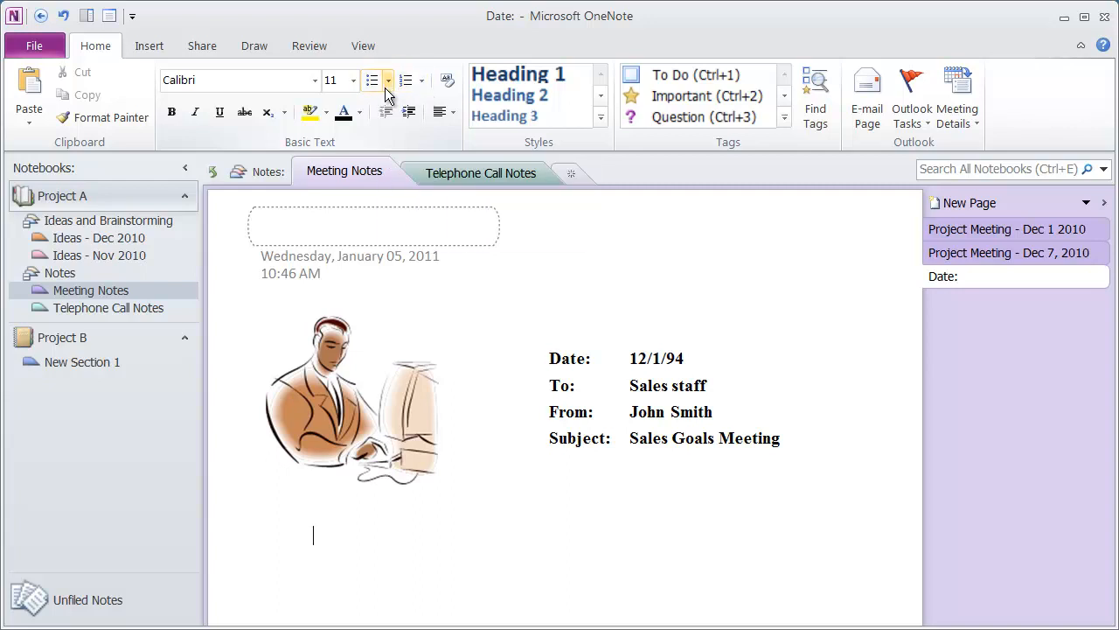
{"action": "mouse_move", "coordinate": [371, 81]}
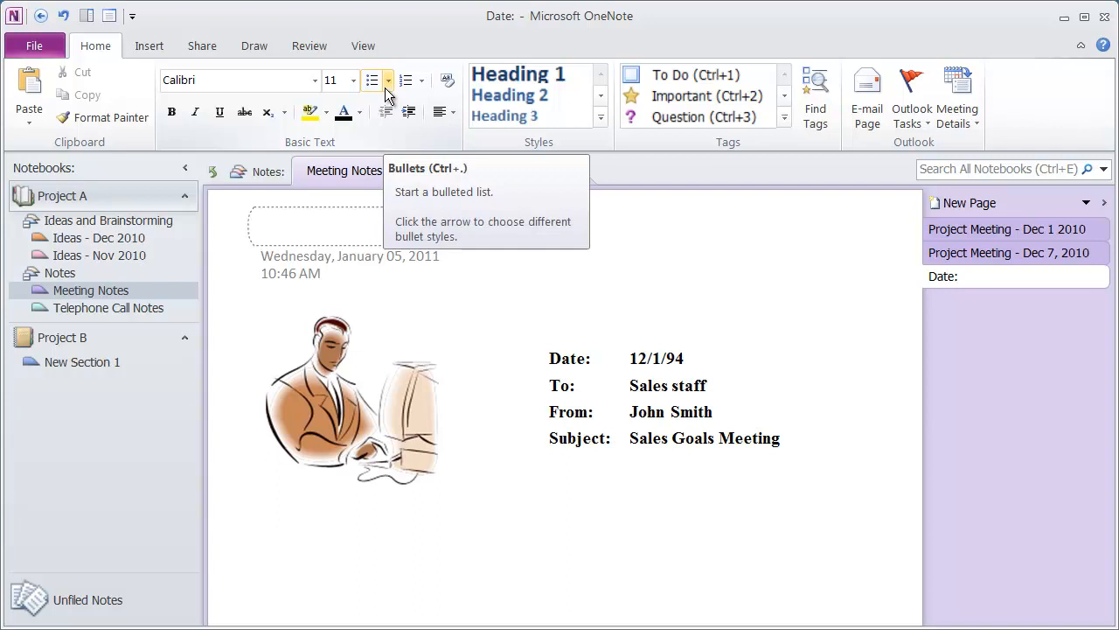
{"action": "left_click", "coordinate": [389, 81]}
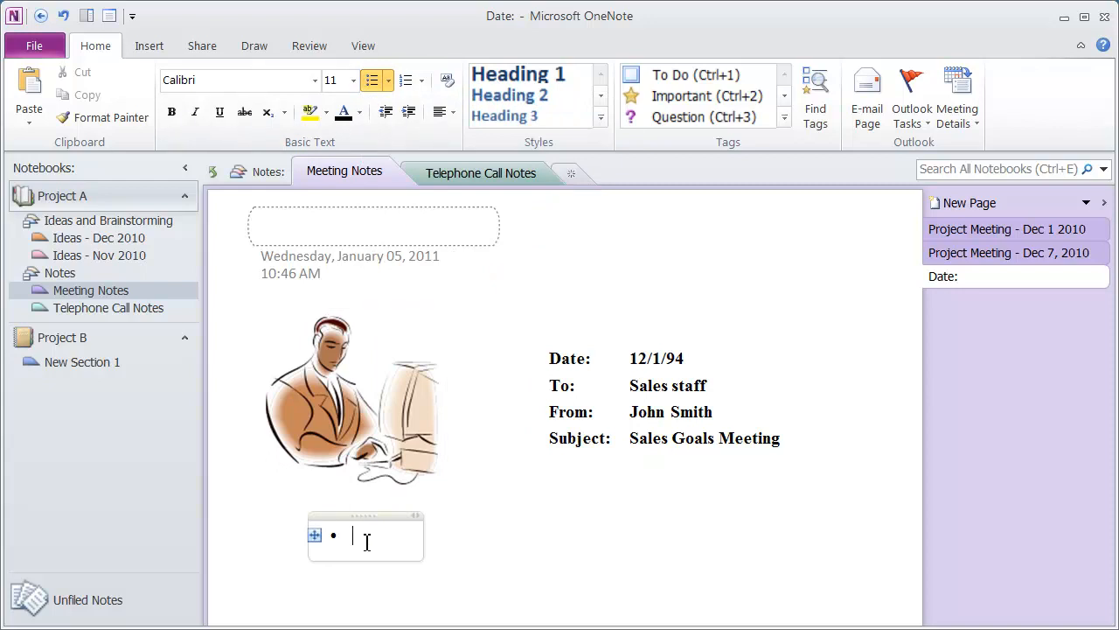
{"action": "type", "text": "Timothy"}
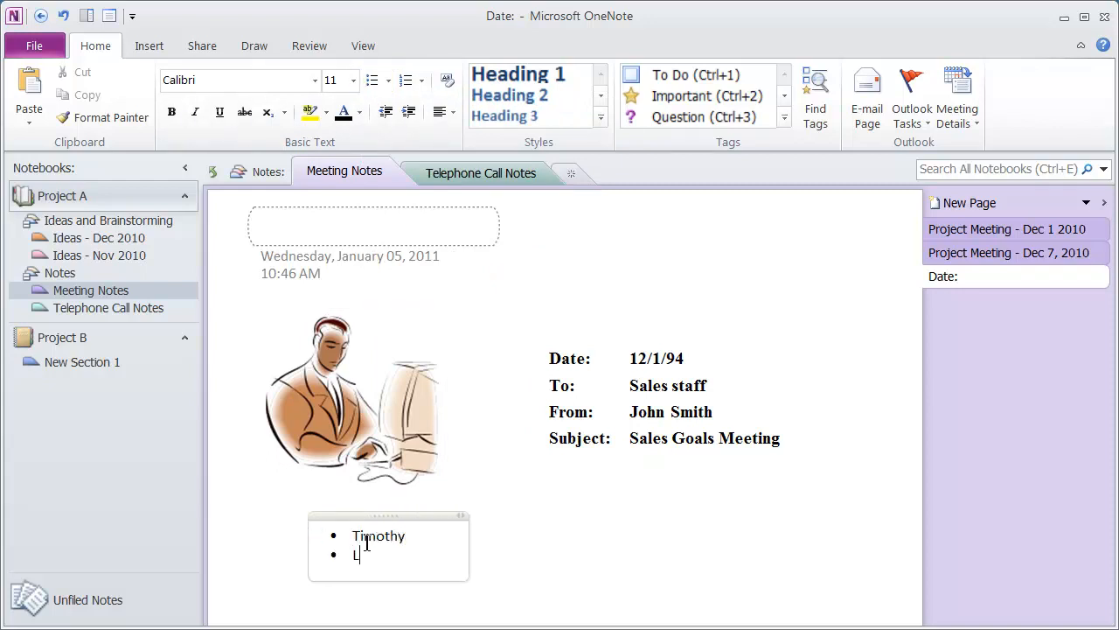
{"action": "type", "text": "ori"}
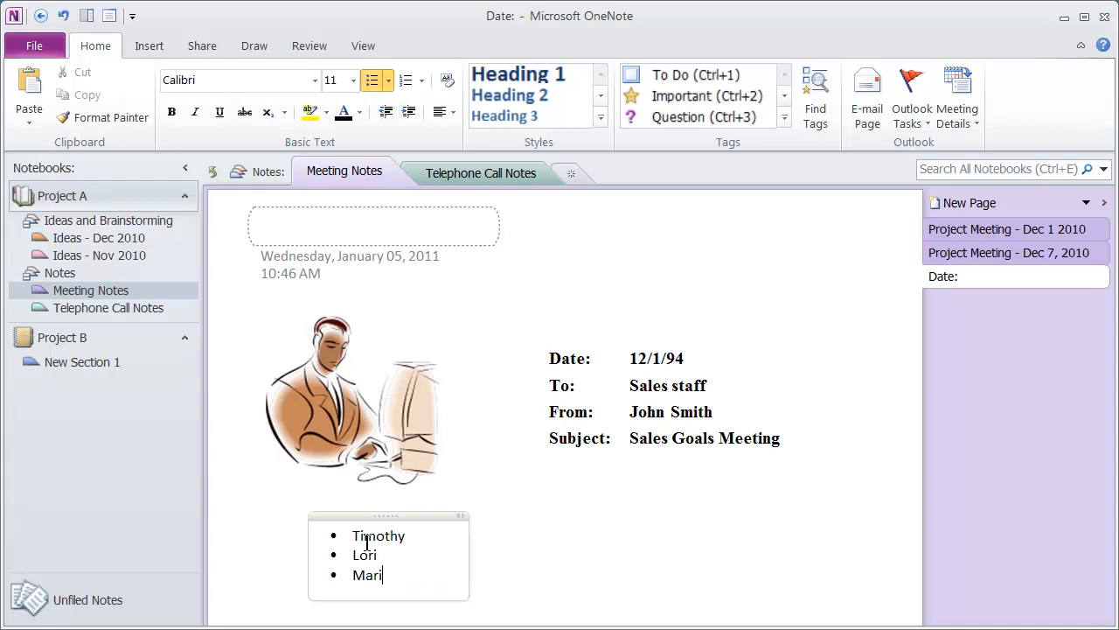
{"action": "type", "text": "ci"}
{"action": "type", "text": "Kathy"}
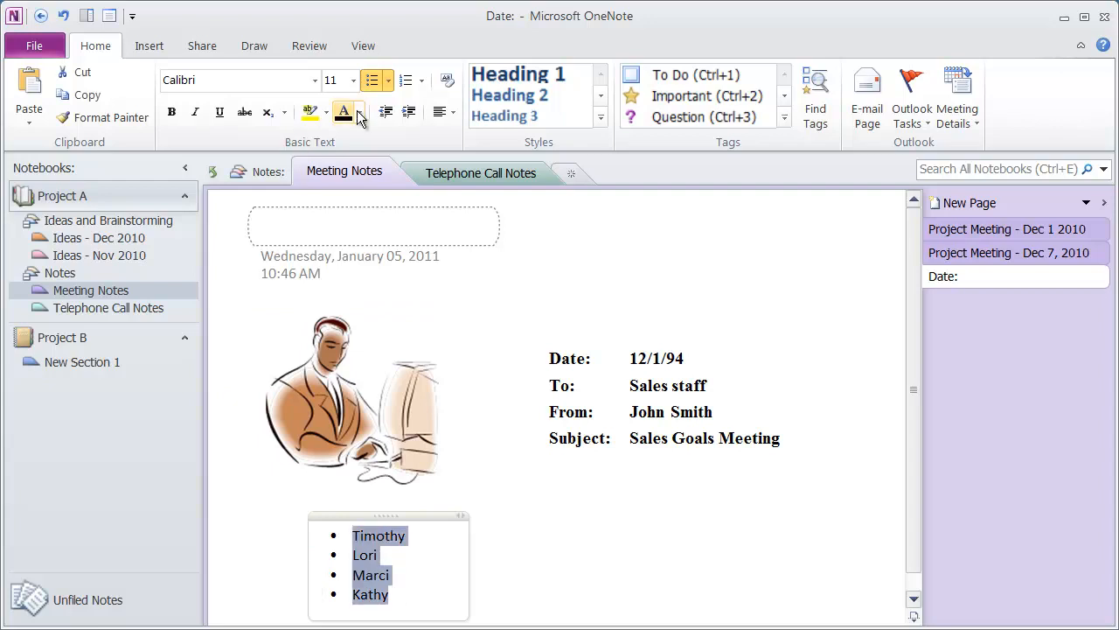
{"action": "left_click", "coordinate": [404, 79]}
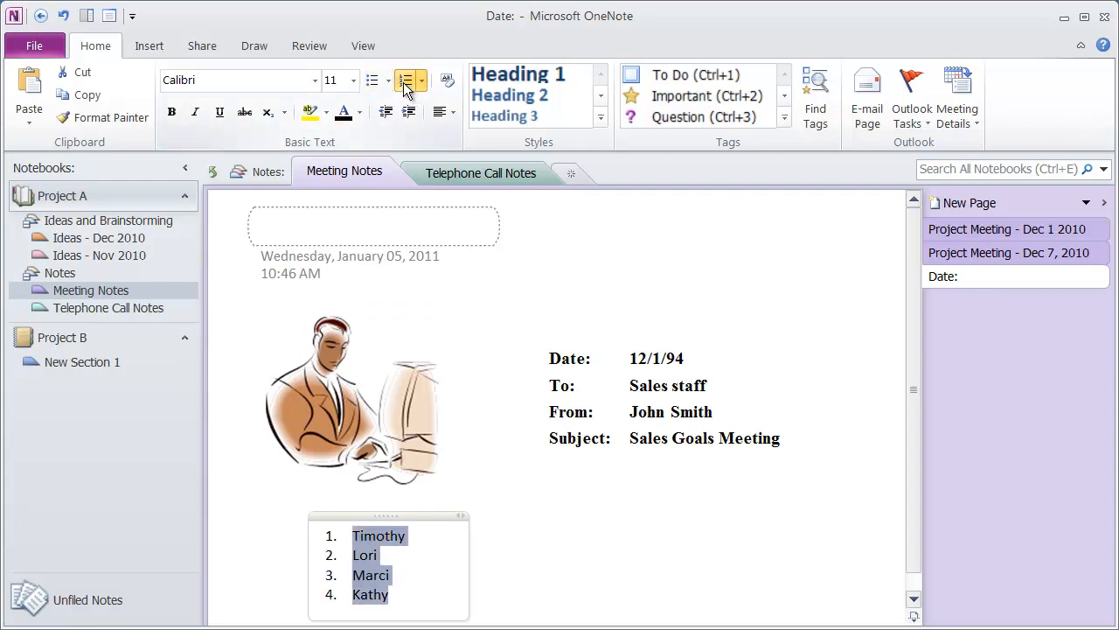
Step: Give the names list smiley-face bullets, then switch to four-diamond bullets from the Bullet Library
{"action": "left_click", "coordinate": [405, 80]}
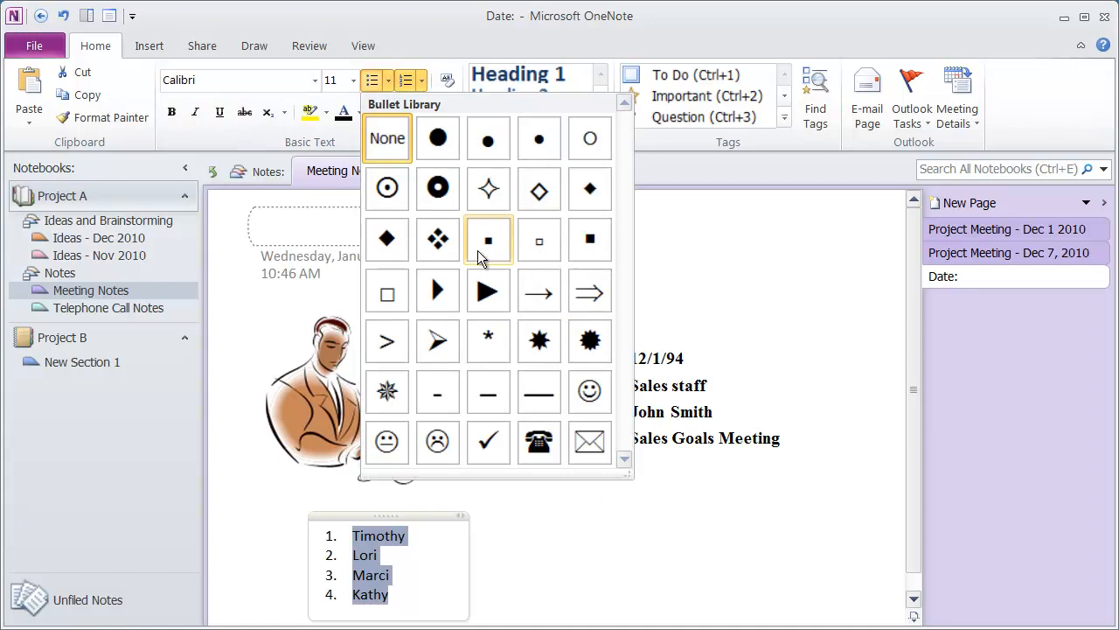
{"action": "mouse_move", "coordinate": [488, 442]}
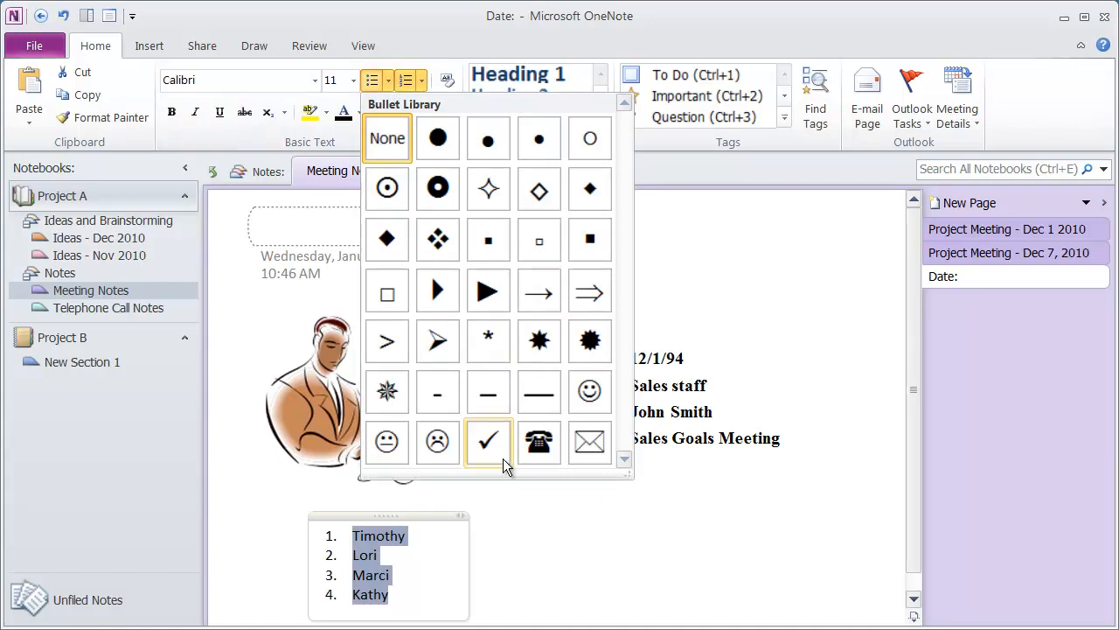
{"action": "mouse_move", "coordinate": [386, 442]}
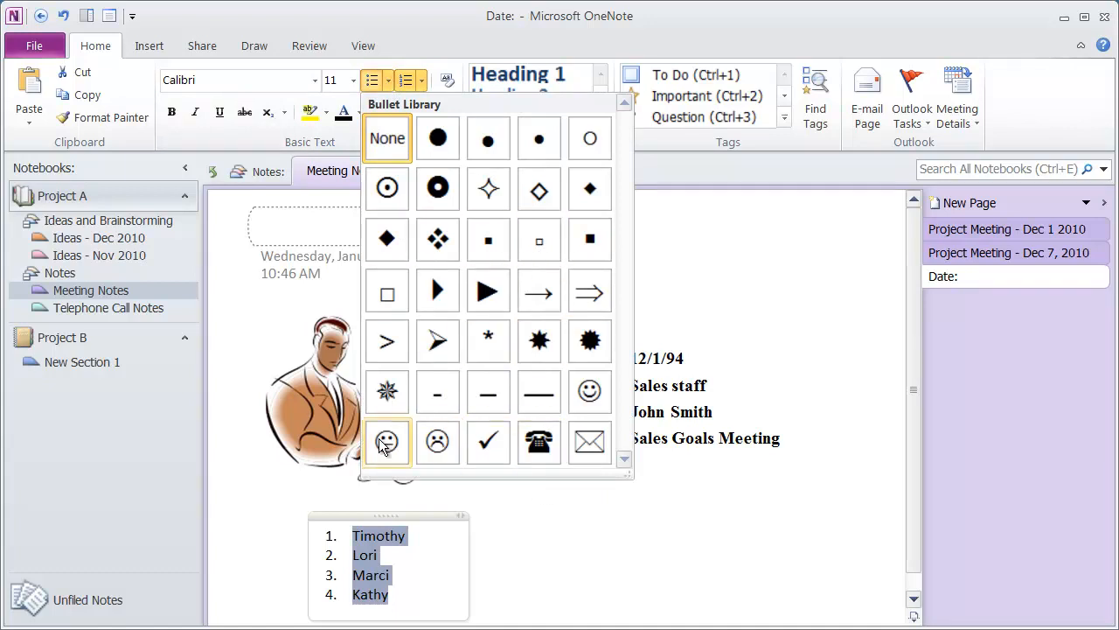
{"action": "mouse_move", "coordinate": [590, 391]}
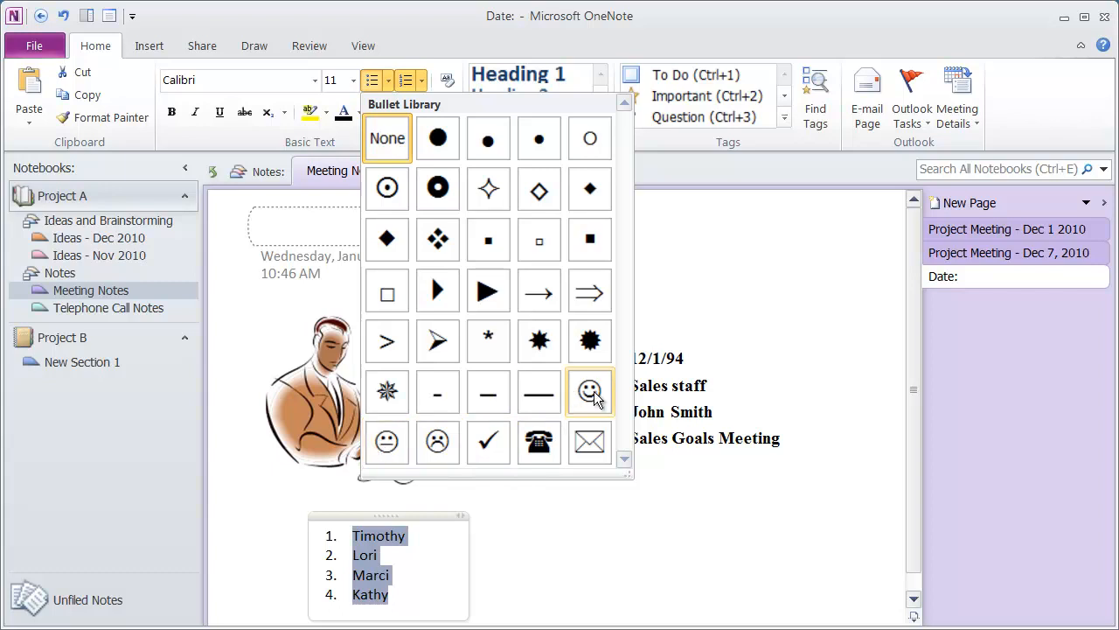
{"action": "left_click", "coordinate": [590, 390]}
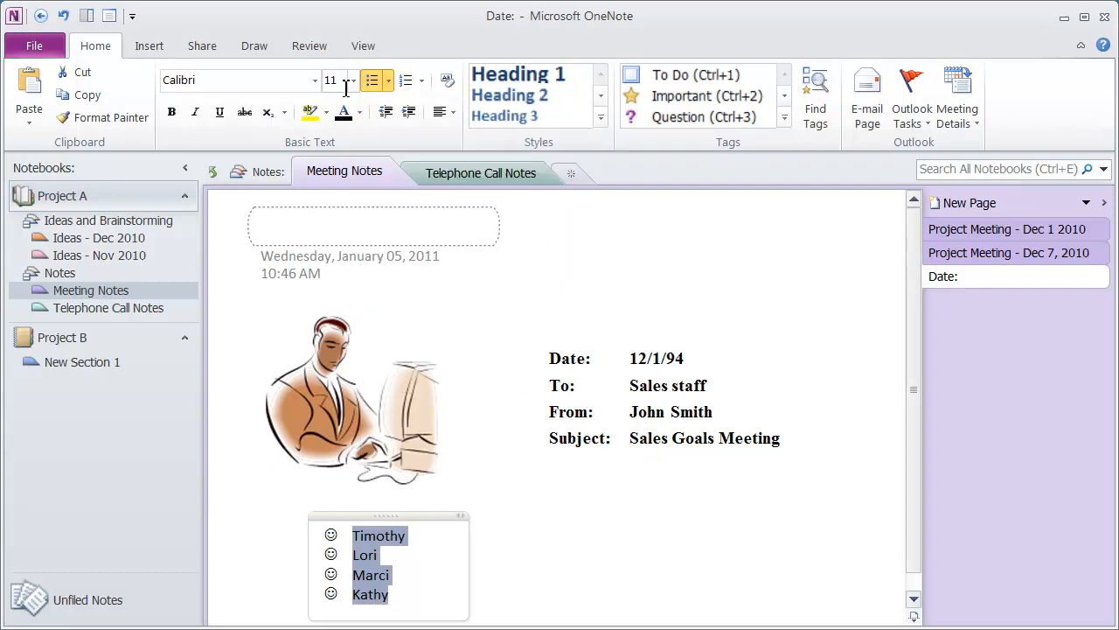
{"action": "left_click", "coordinate": [388, 80]}
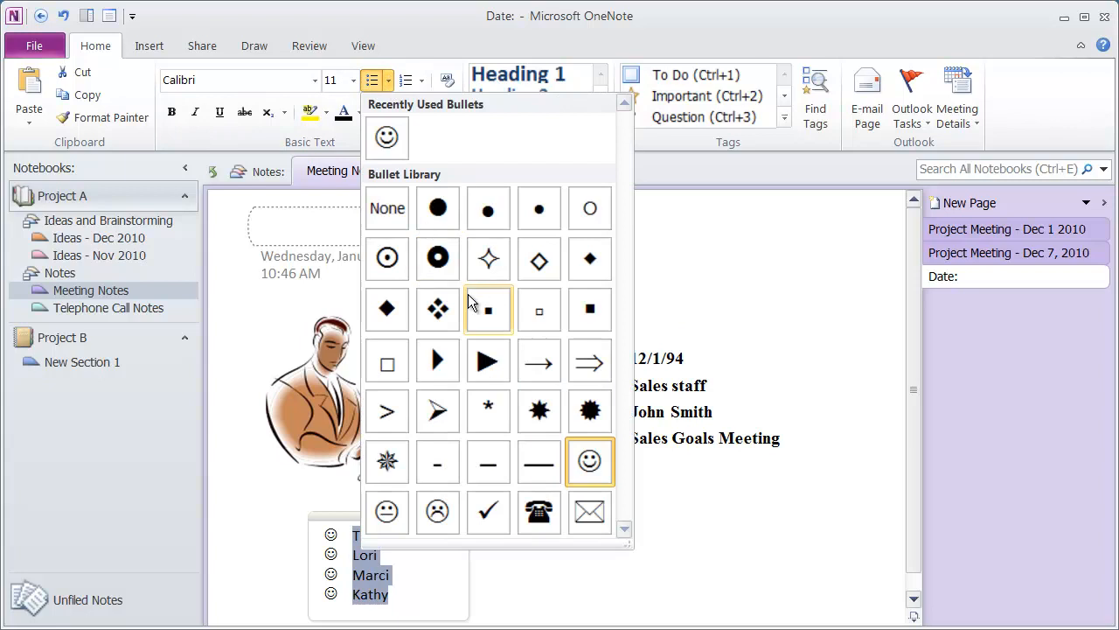
{"action": "left_click", "coordinate": [437, 308]}
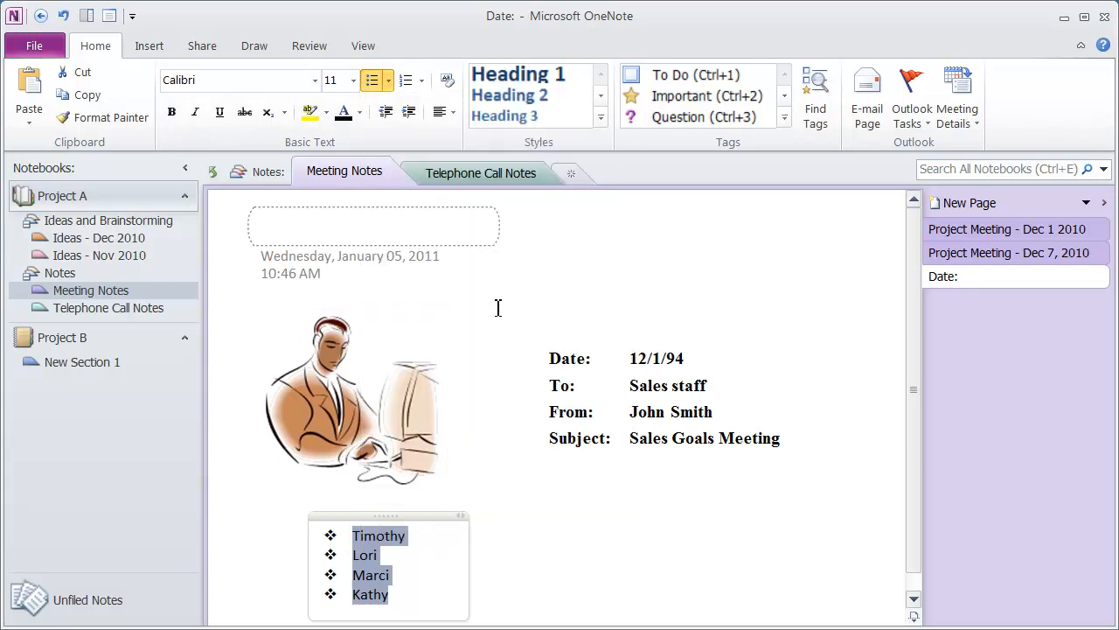
Step: Apply the I., II., III. Roman numeral format from the Numbering Library to the names
{"action": "left_click", "coordinate": [388, 80]}
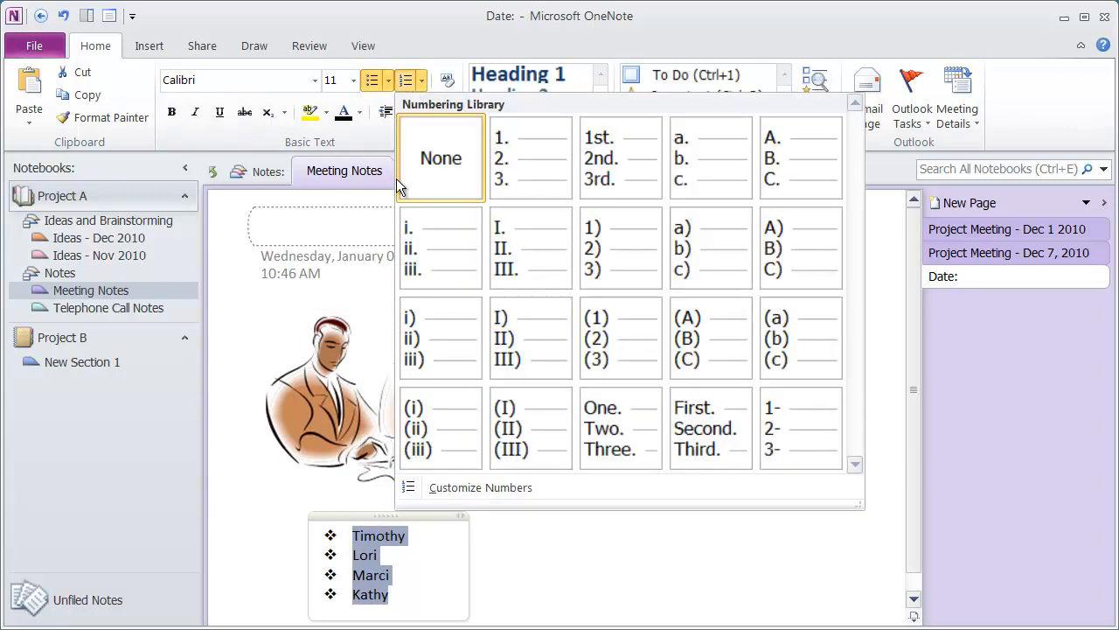
{"action": "mouse_move", "coordinate": [711, 158]}
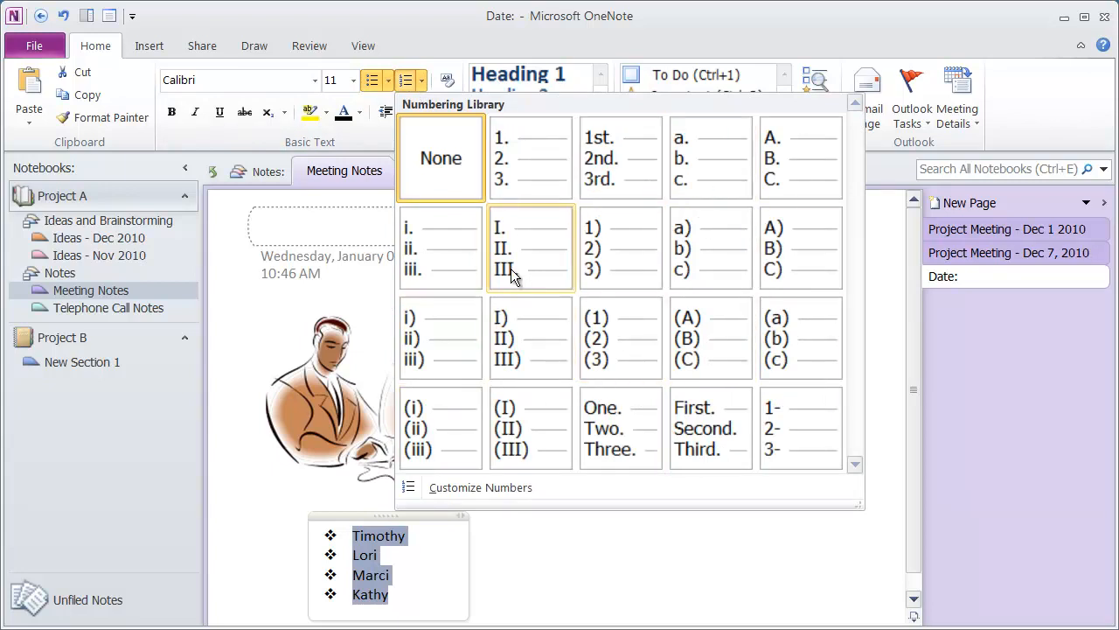
{"action": "left_click", "coordinate": [530, 247]}
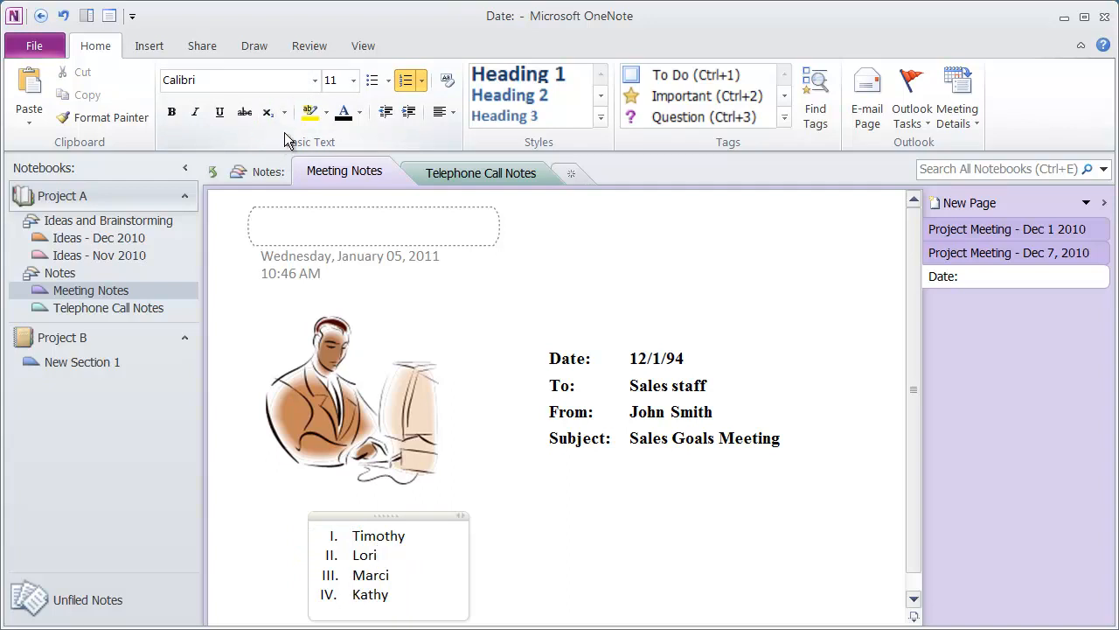
{"action": "mouse_move", "coordinate": [533, 95]}
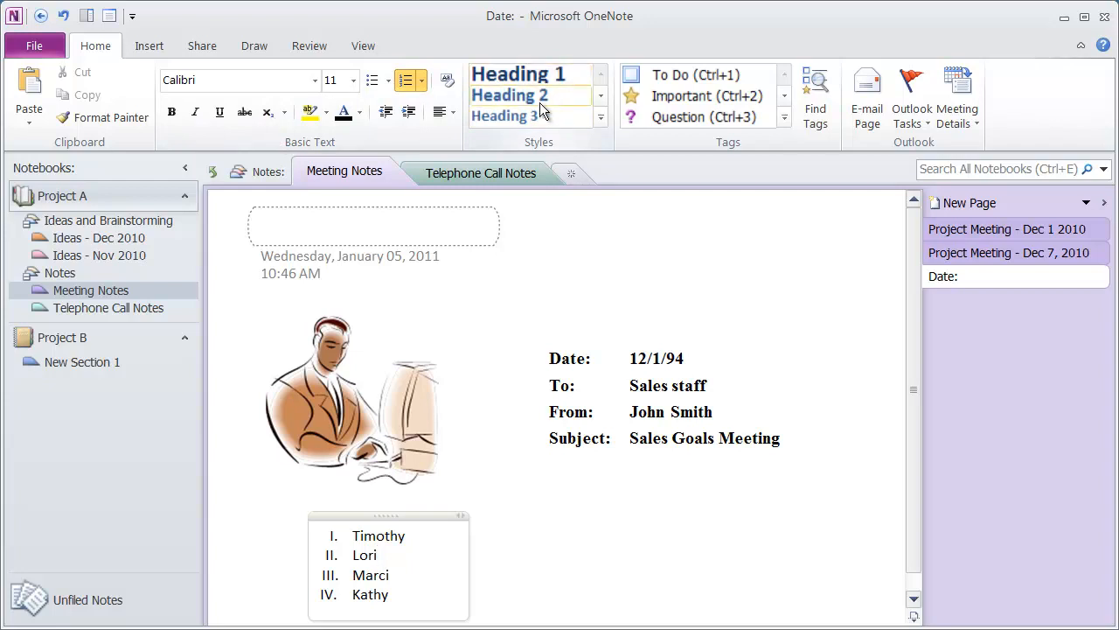
{"action": "mouse_move", "coordinate": [804, 195]}
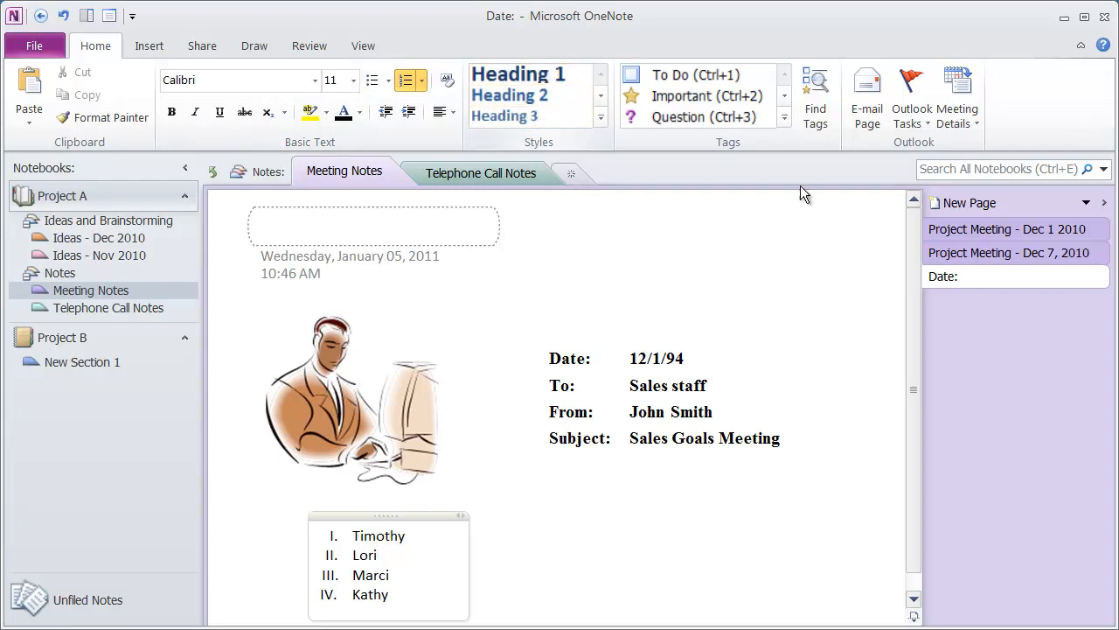
Step: On Project Meeting - Dec 1 2010, style 'This is a heading on the page' as Heading 1
{"action": "left_click", "coordinate": [1007, 228]}
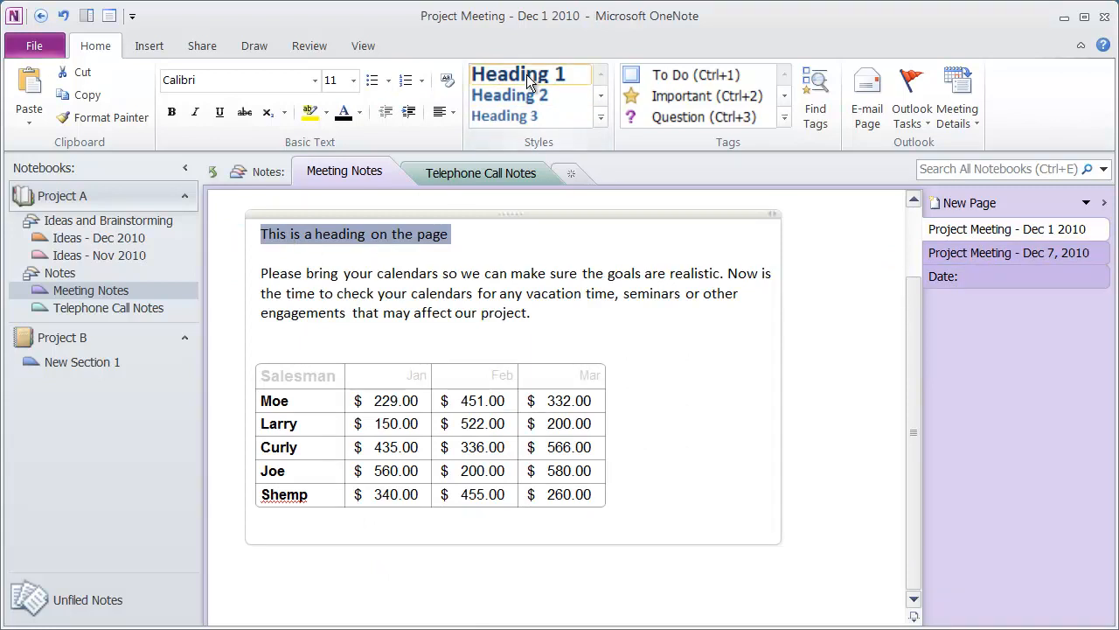
{"action": "left_click", "coordinate": [528, 74]}
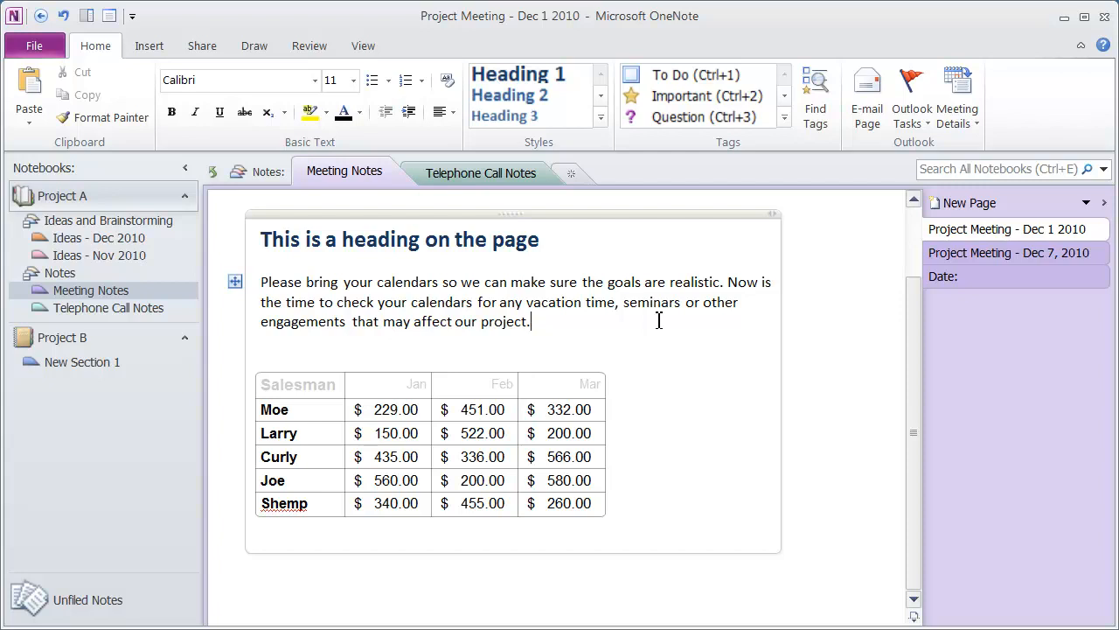
{"action": "mouse_move", "coordinate": [637, 221]}
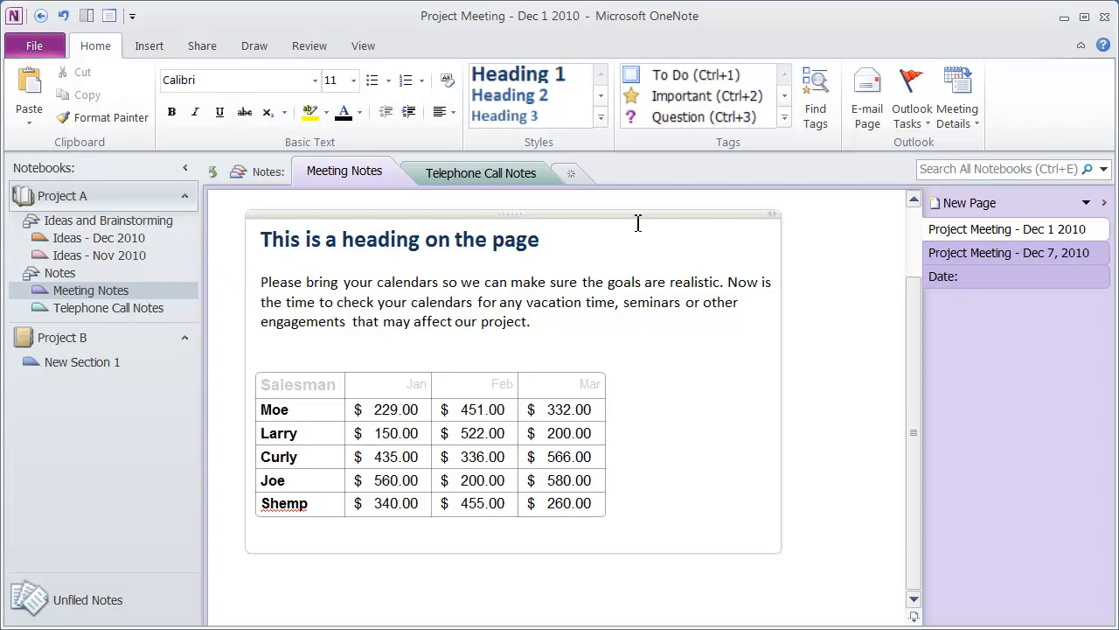
{"action": "left_click", "coordinate": [602, 96]}
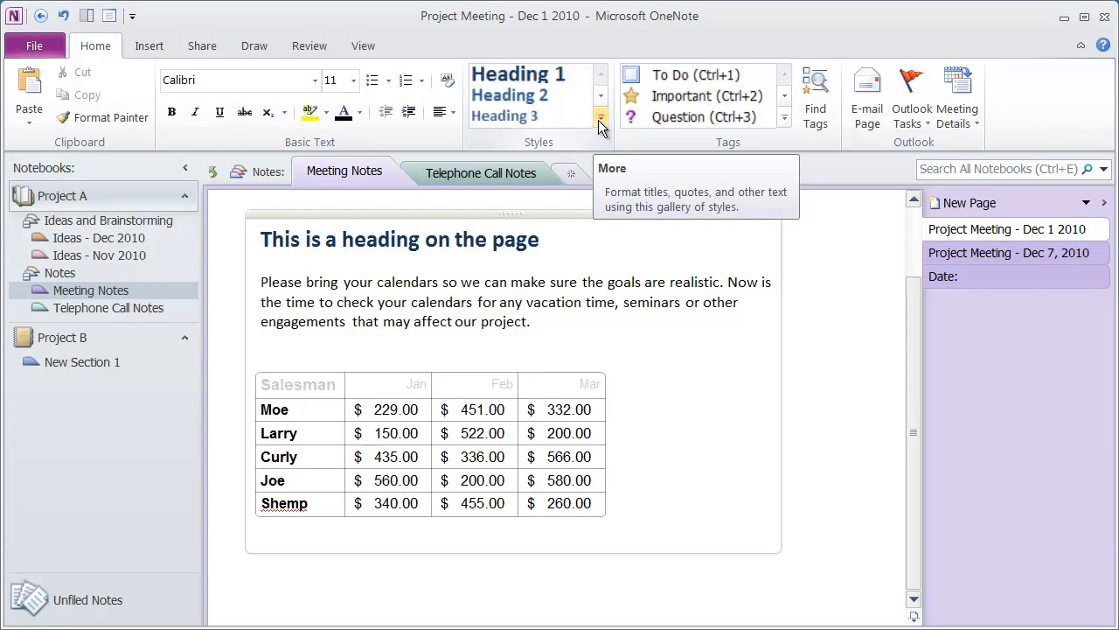
{"action": "left_click", "coordinate": [601, 118]}
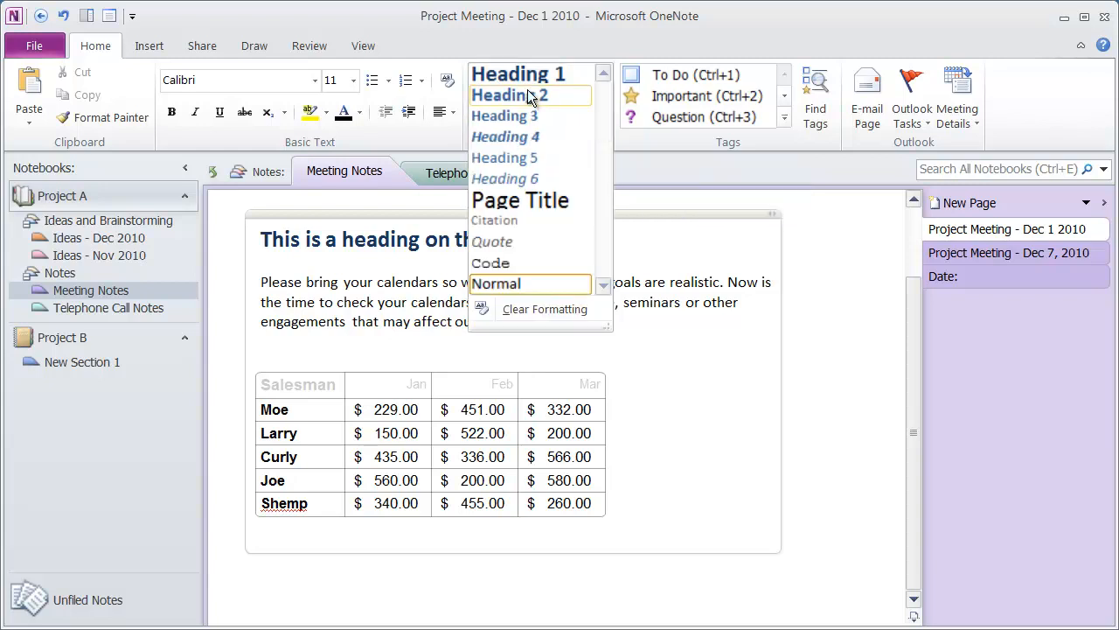
{"action": "mouse_move", "coordinate": [542, 220]}
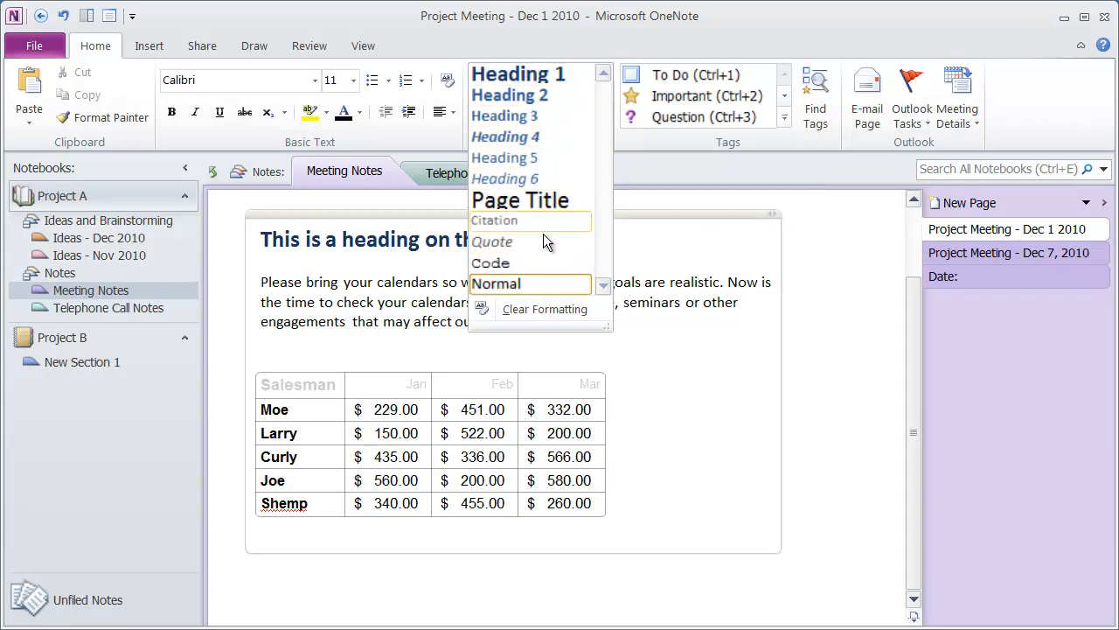
{"action": "mouse_move", "coordinate": [665, 311]}
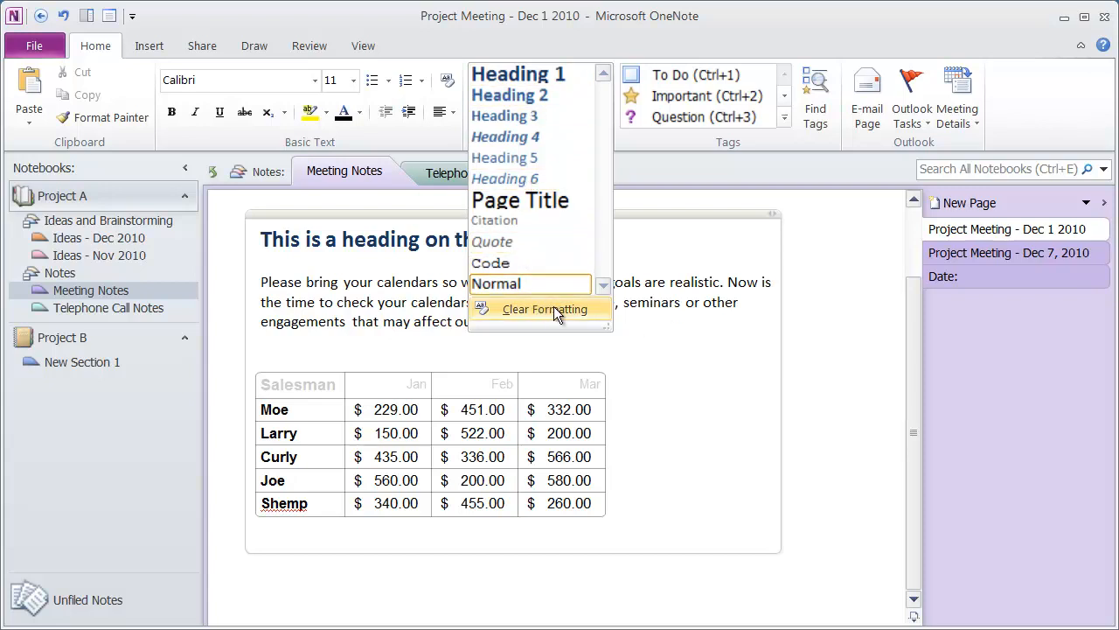
{"action": "mouse_move", "coordinate": [453, 85]}
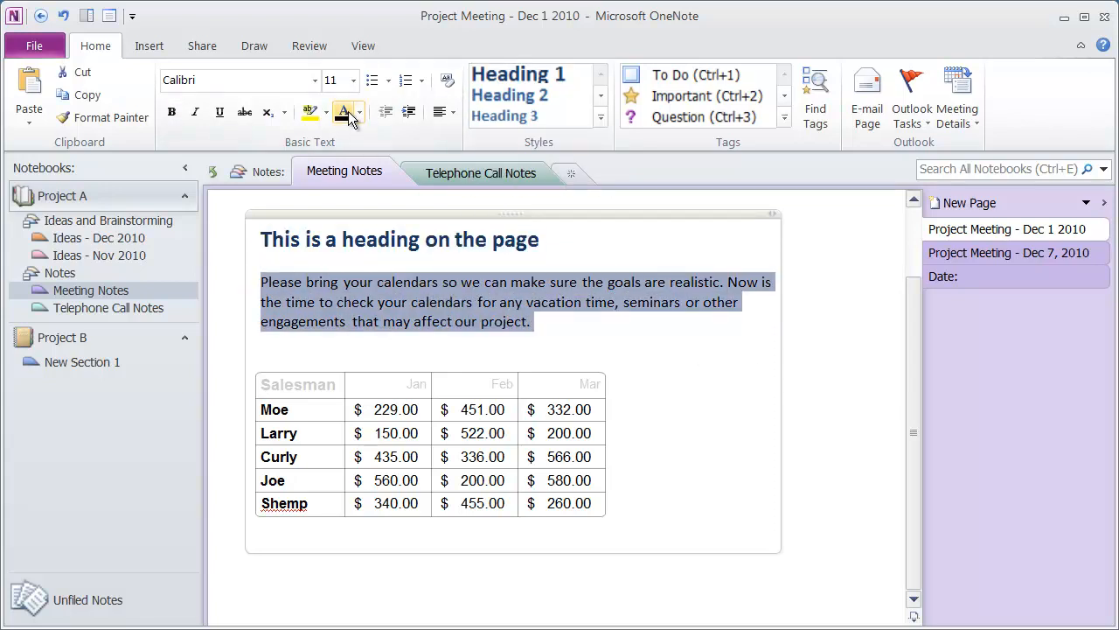
{"action": "left_click", "coordinate": [357, 112]}
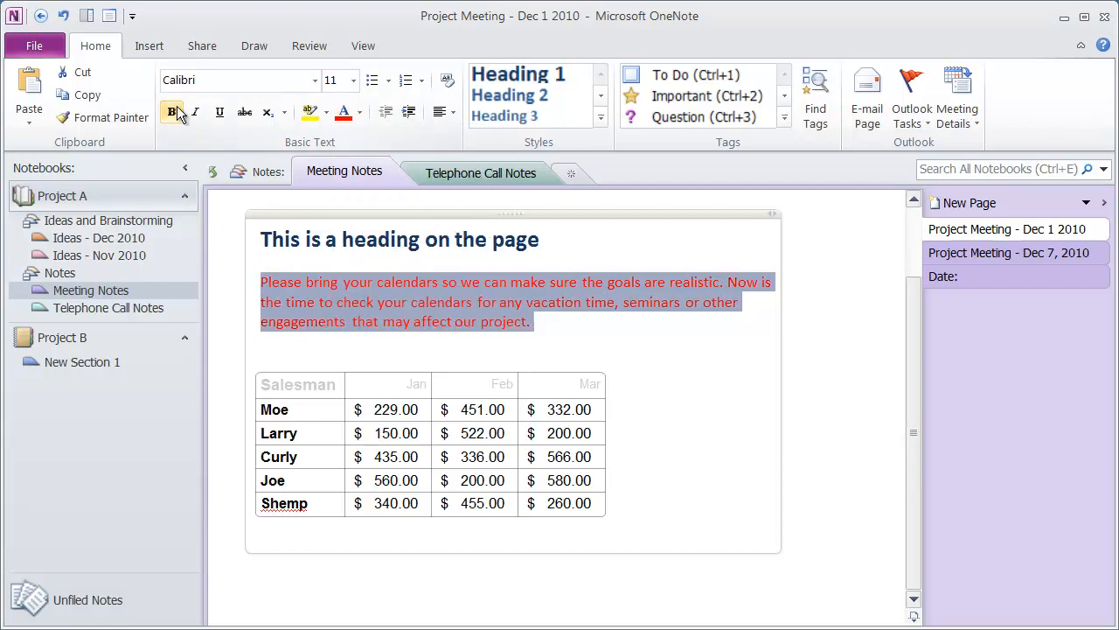
{"action": "left_click", "coordinate": [172, 112]}
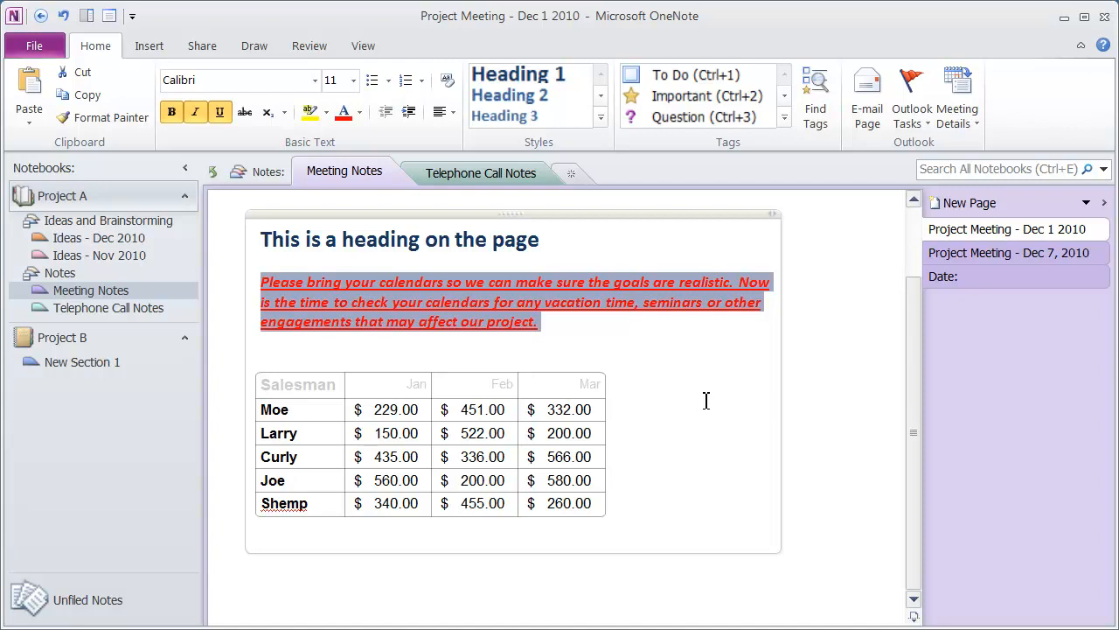
{"action": "mouse_move", "coordinate": [446, 80]}
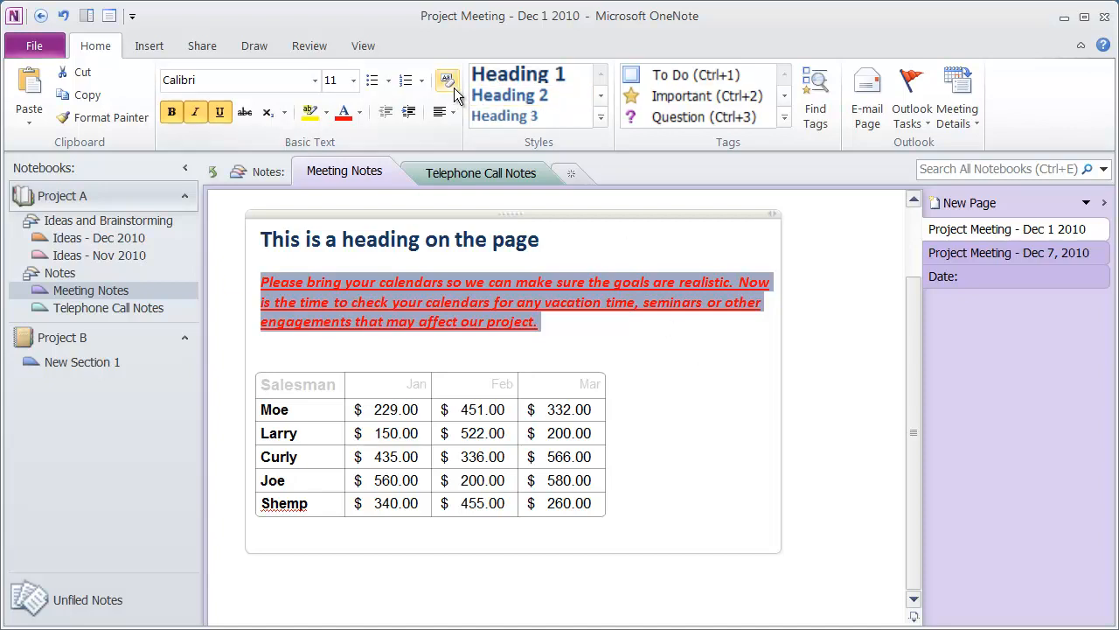
{"action": "left_click", "coordinate": [447, 79]}
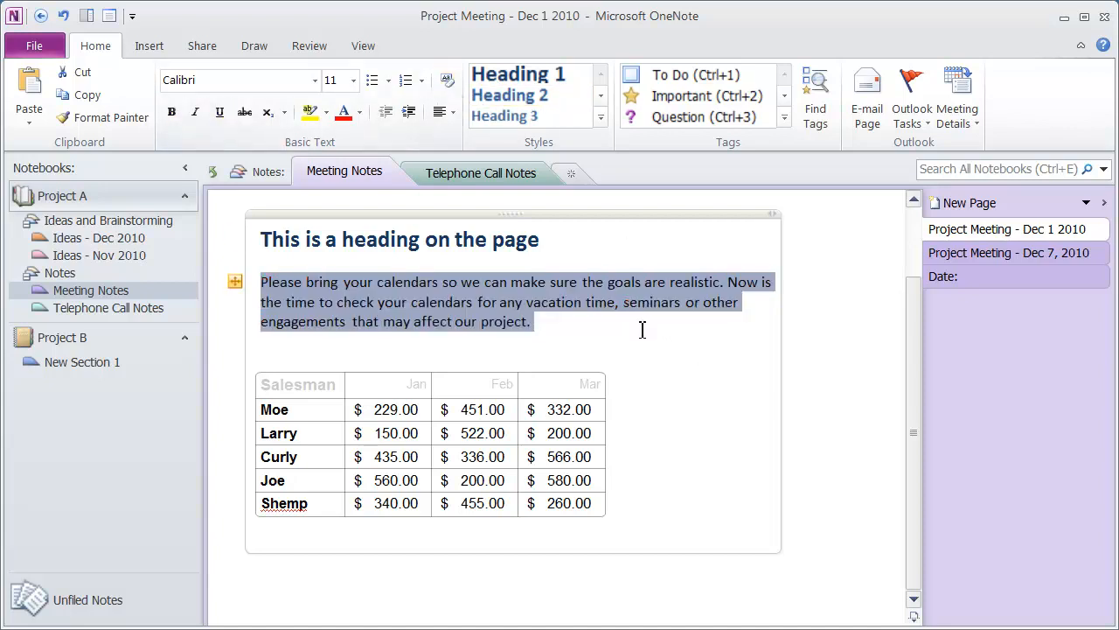
{"action": "left_click", "coordinate": [642, 329]}
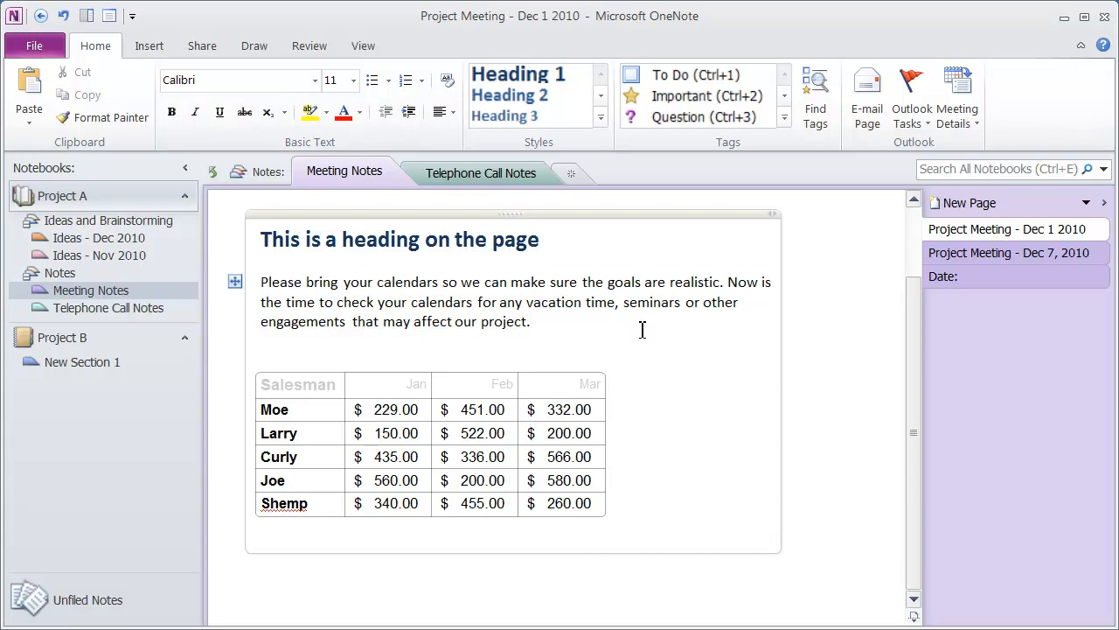
{"action": "triple_click", "coordinate": [399, 239]}
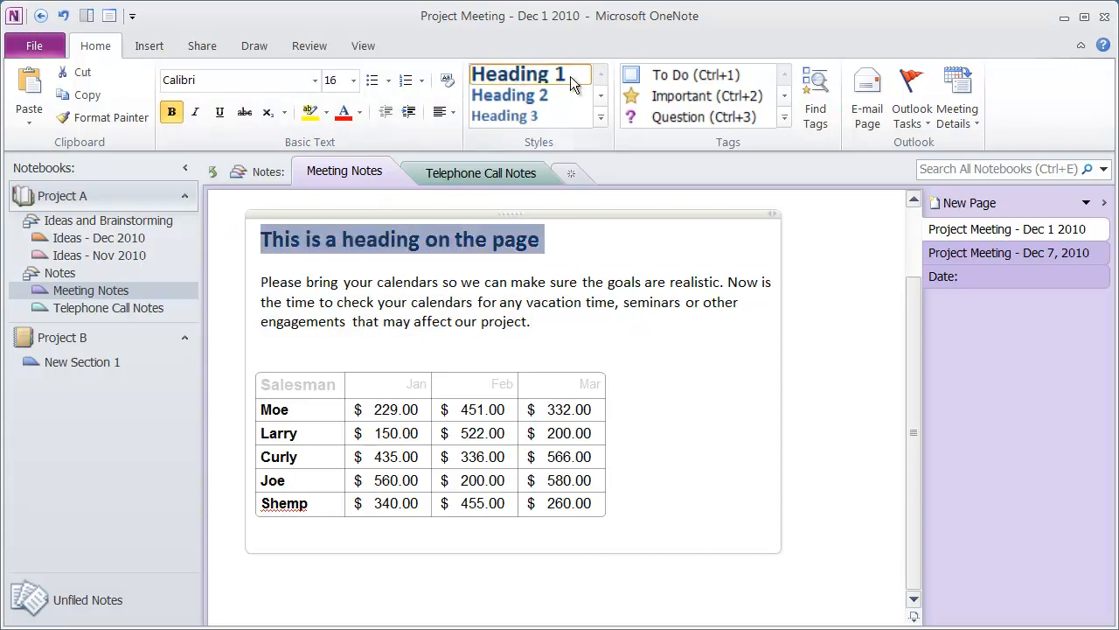
{"action": "left_click", "coordinate": [447, 79]}
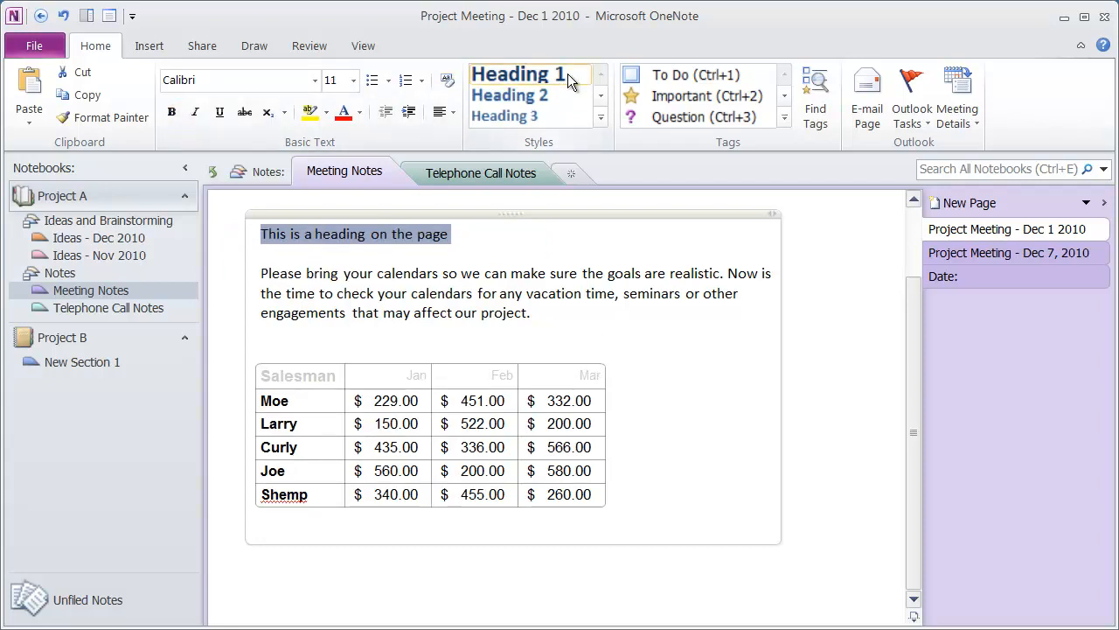
{"action": "left_click", "coordinate": [519, 73]}
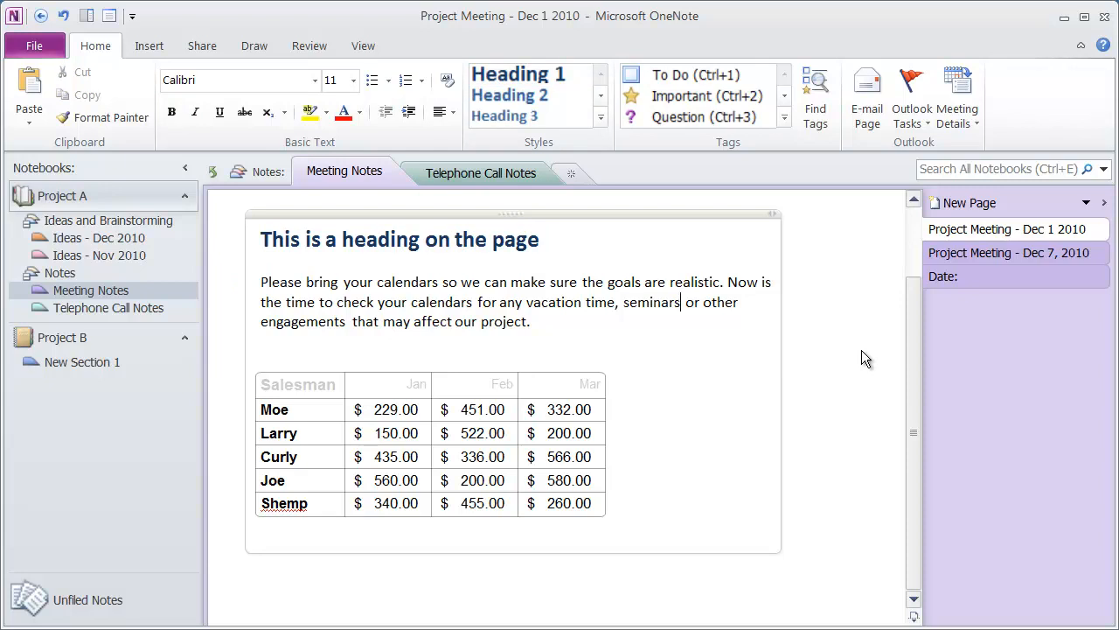
{"action": "mouse_move", "coordinate": [404, 367]}
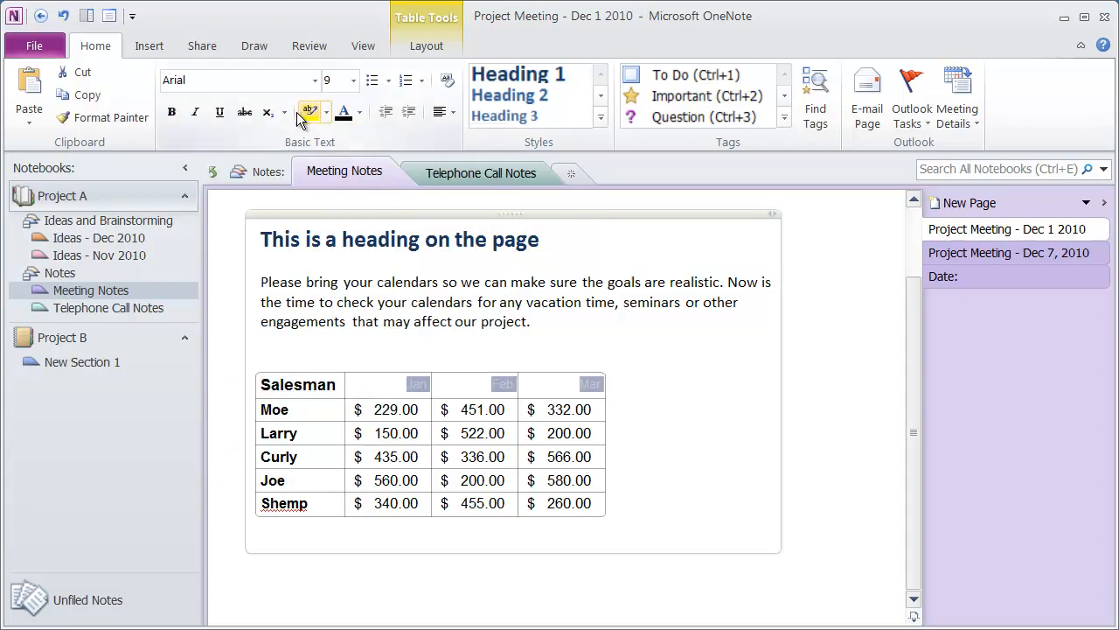
Step: Set the Salesman, Jan, Feb and Mar header font color to black (Automatic)
{"action": "left_click", "coordinate": [596, 409]}
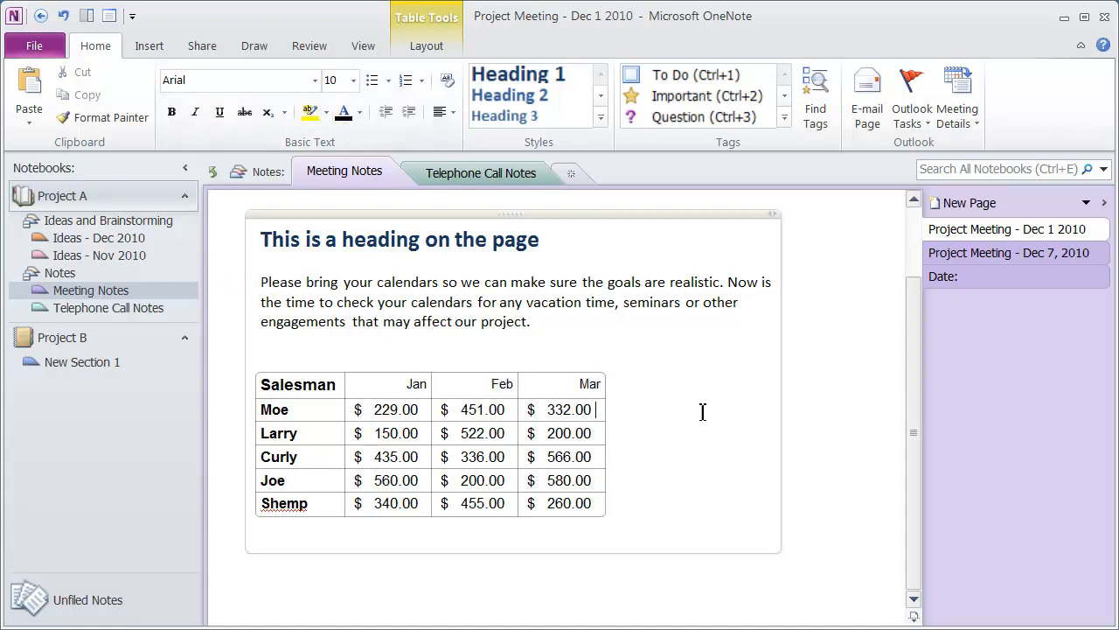
{"action": "mouse_move", "coordinate": [612, 295]}
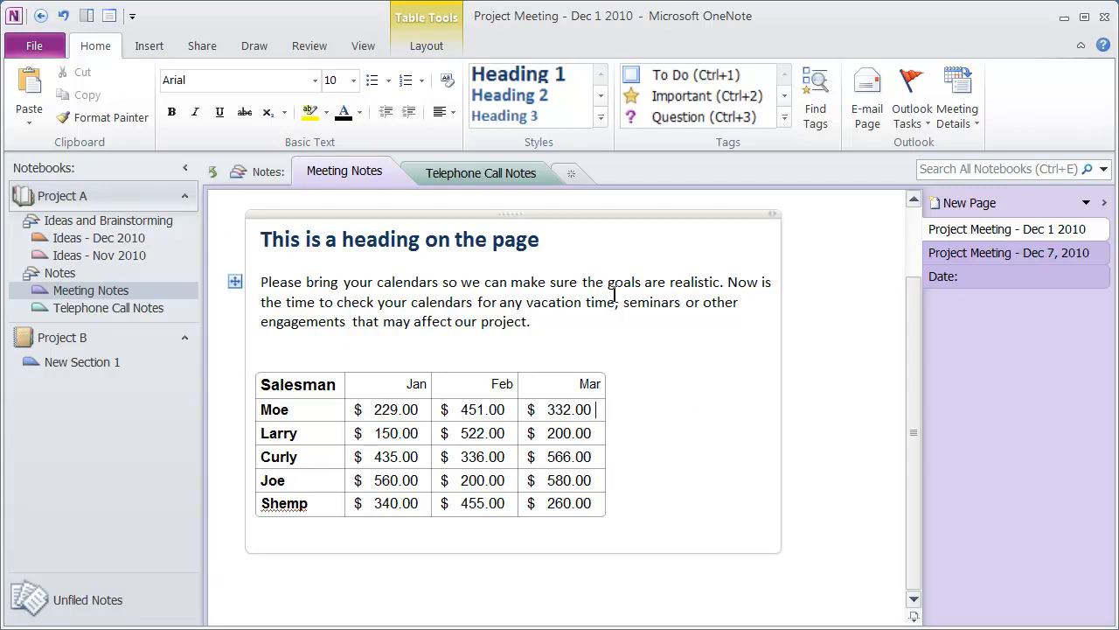